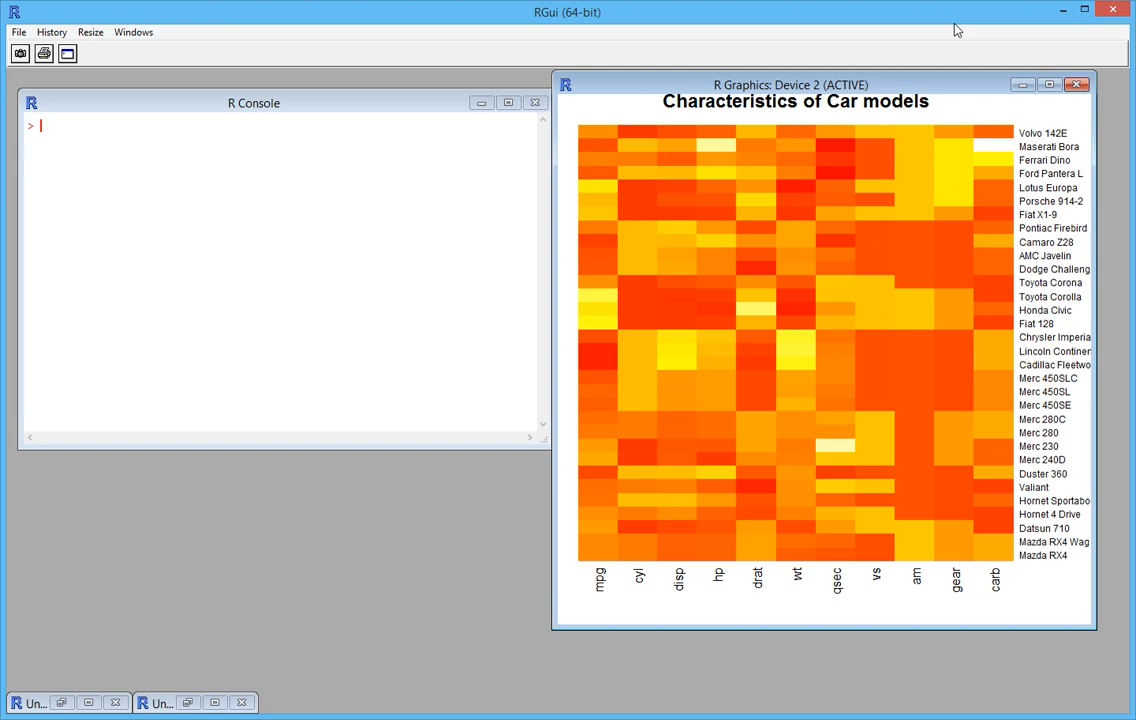
pyautogui.moveTo(985, 130)
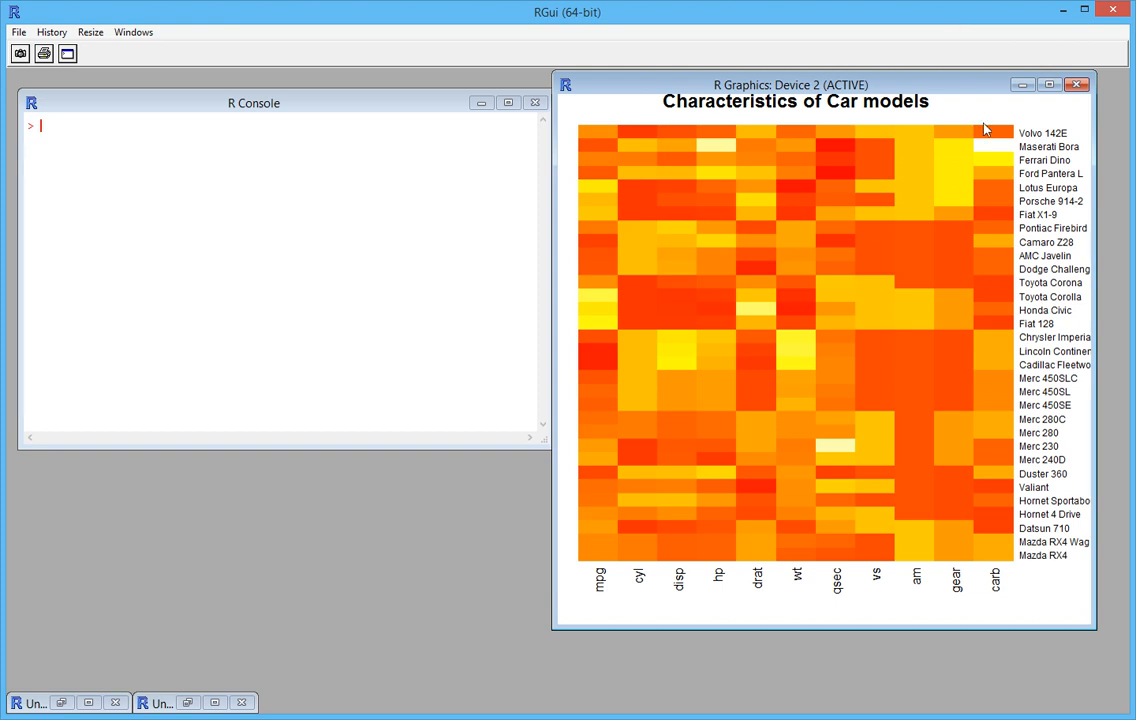
pyautogui.moveTo(1090, 159)
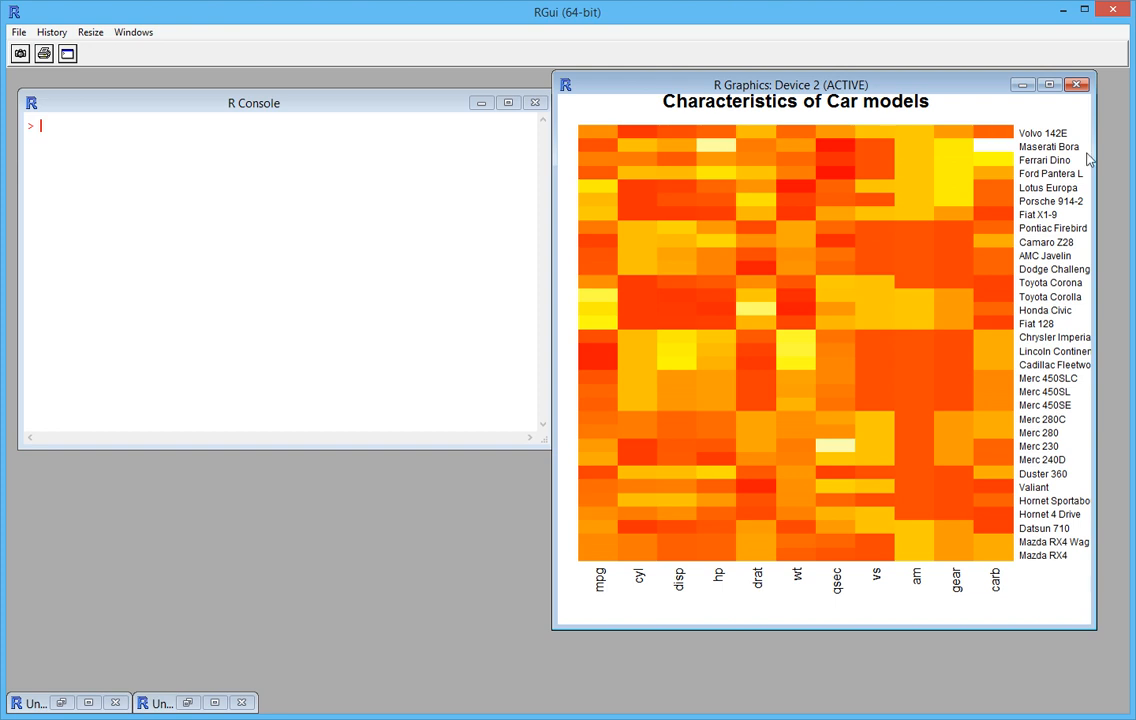
pyautogui.moveTo(1080, 480)
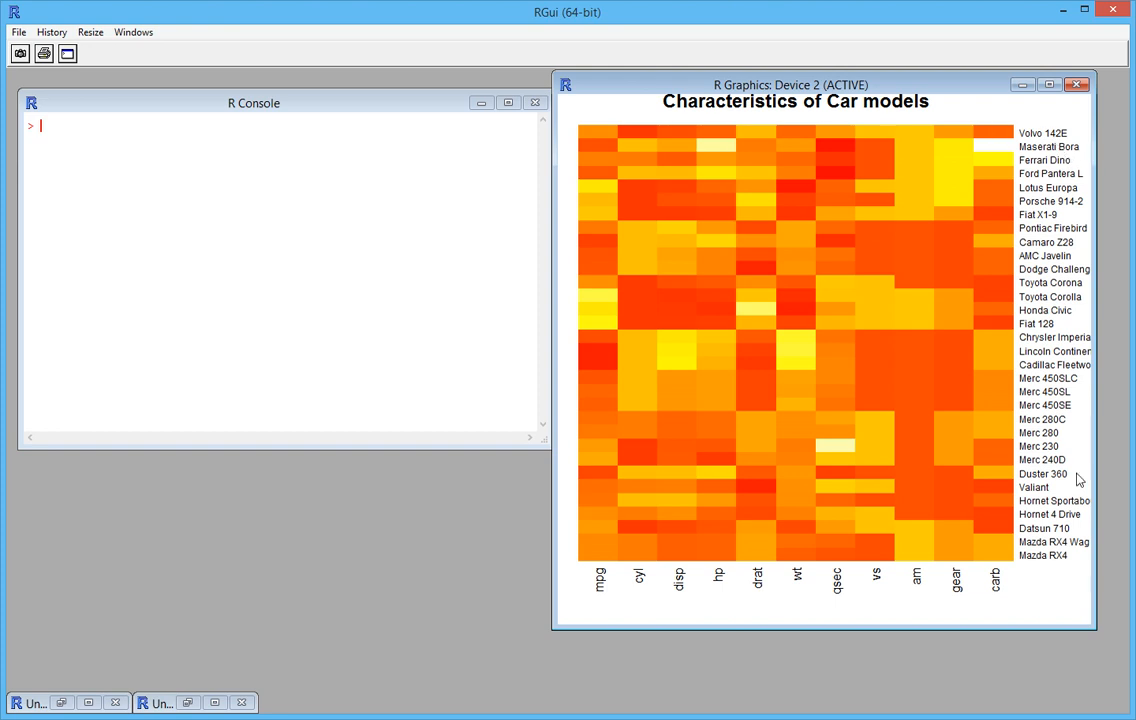
pyautogui.moveTo(1015, 587)
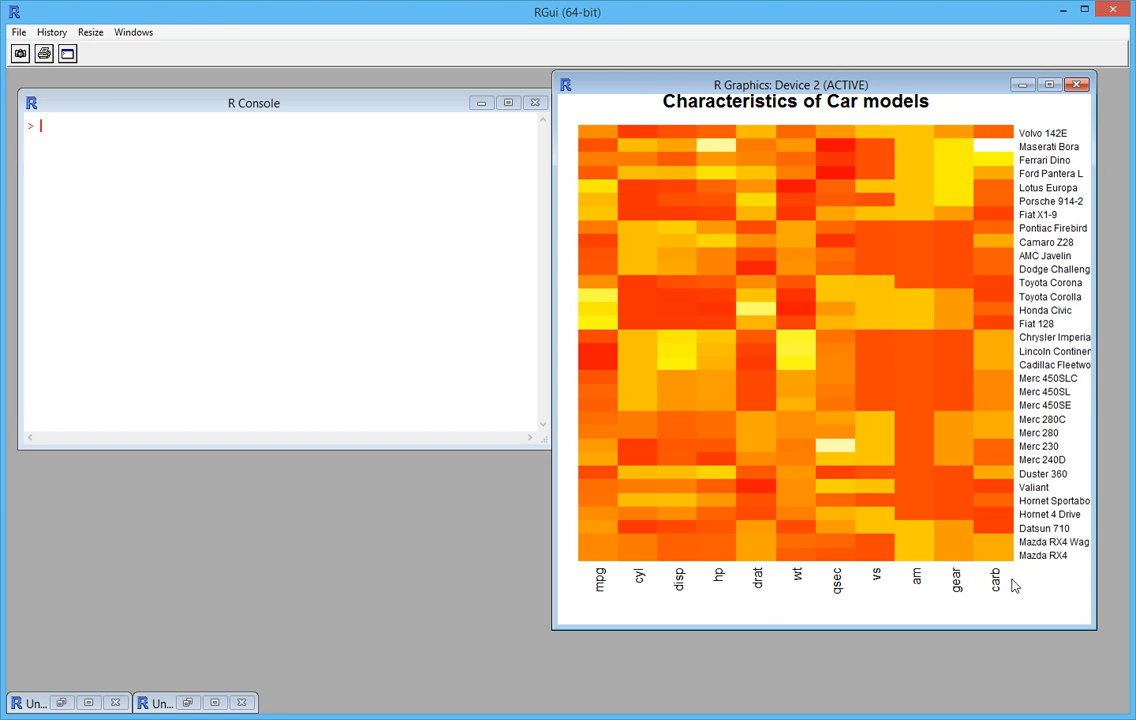
pyautogui.moveTo(869, 613)
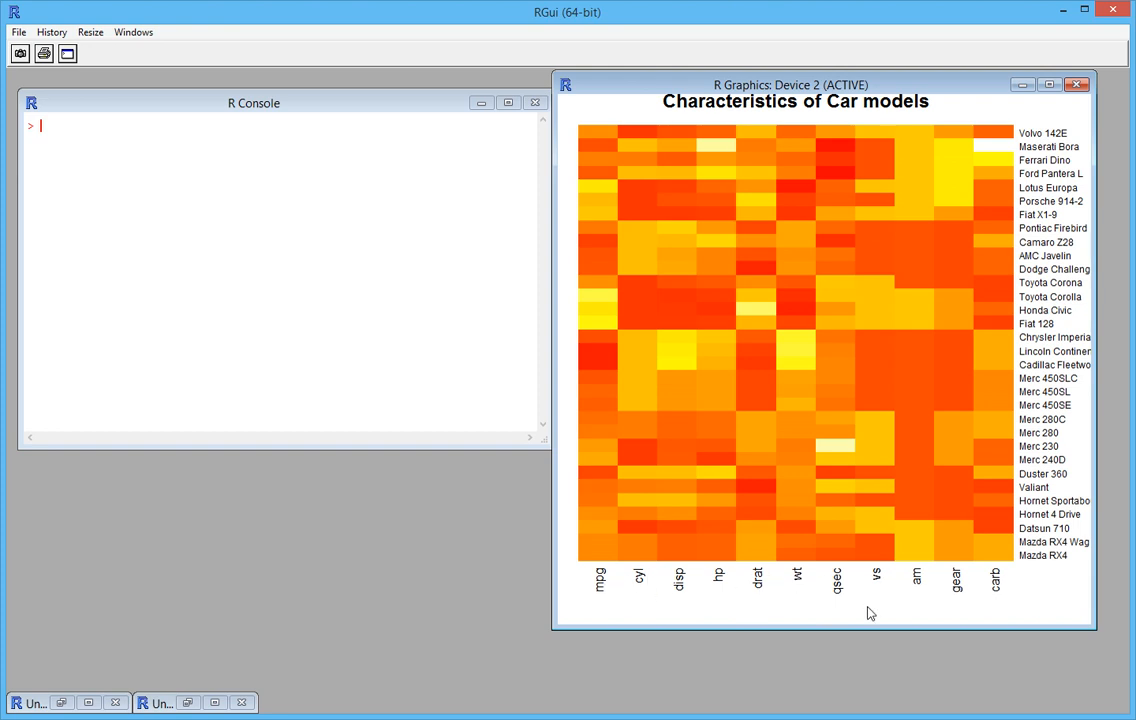
pyautogui.moveTo(990, 595)
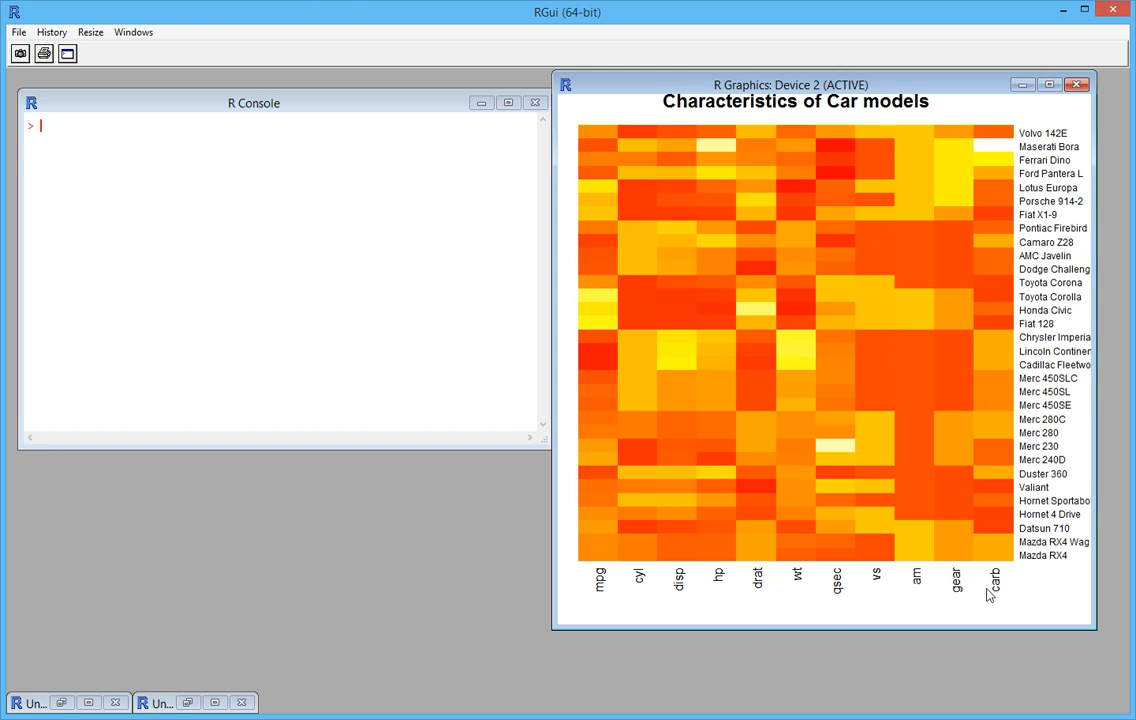
pyautogui.moveTo(1001, 592)
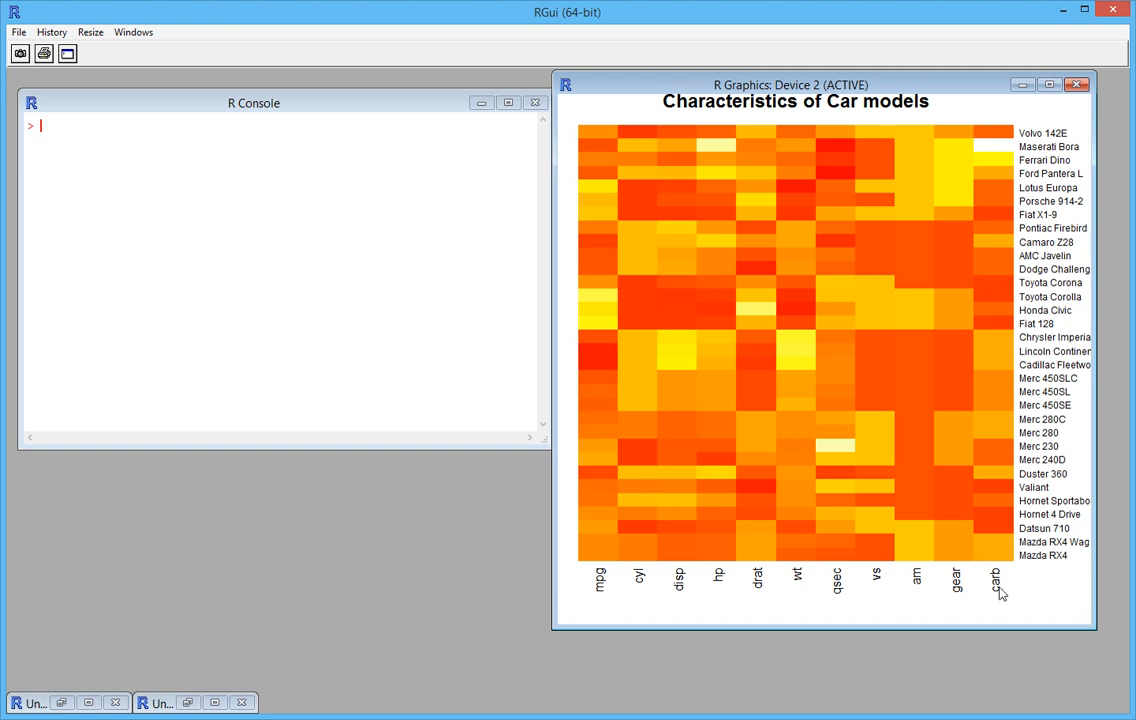
pyautogui.moveTo(924, 569)
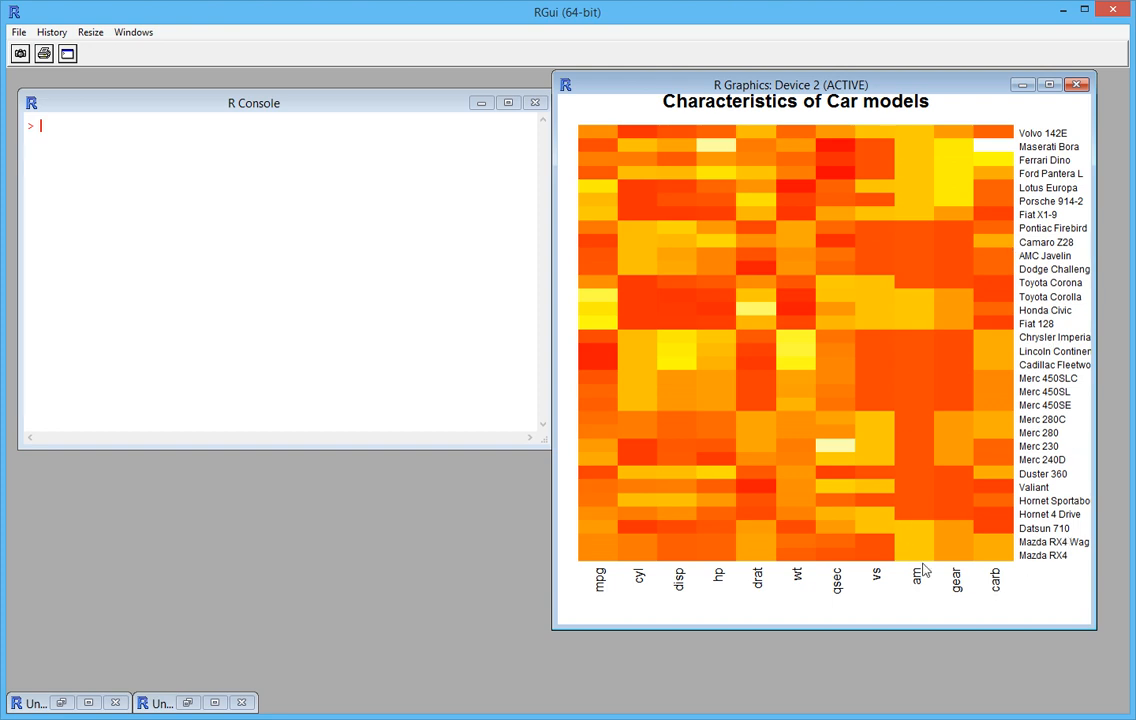
pyautogui.moveTo(1045, 363)
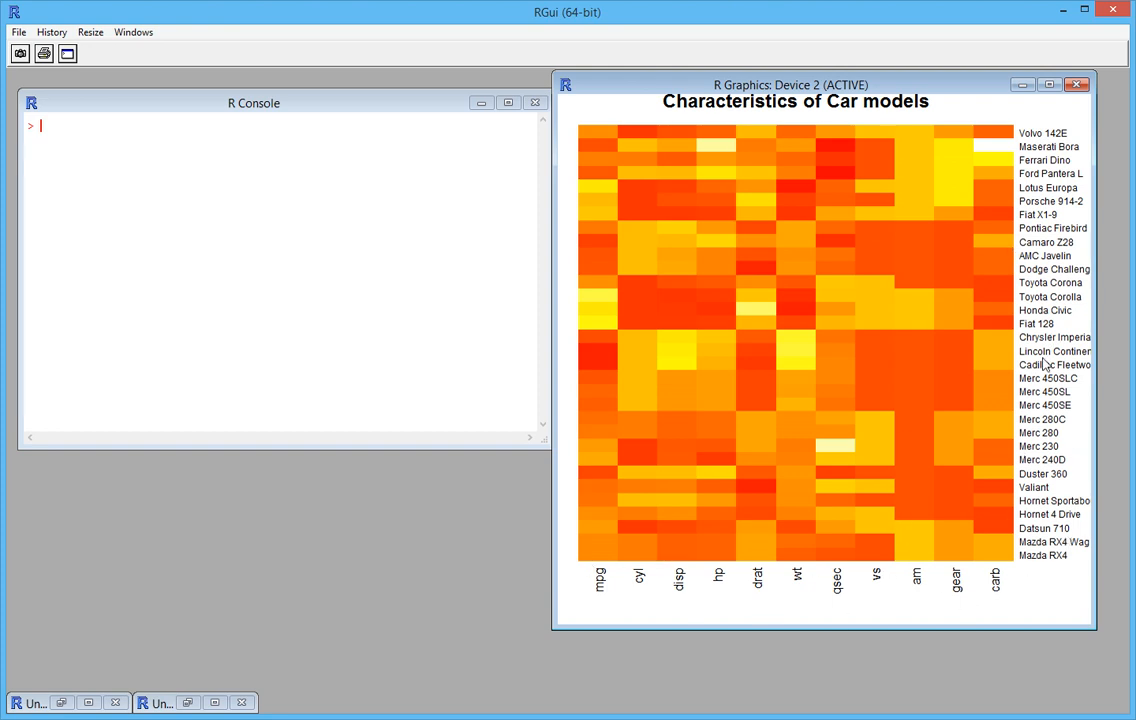
pyautogui.moveTo(1044, 372)
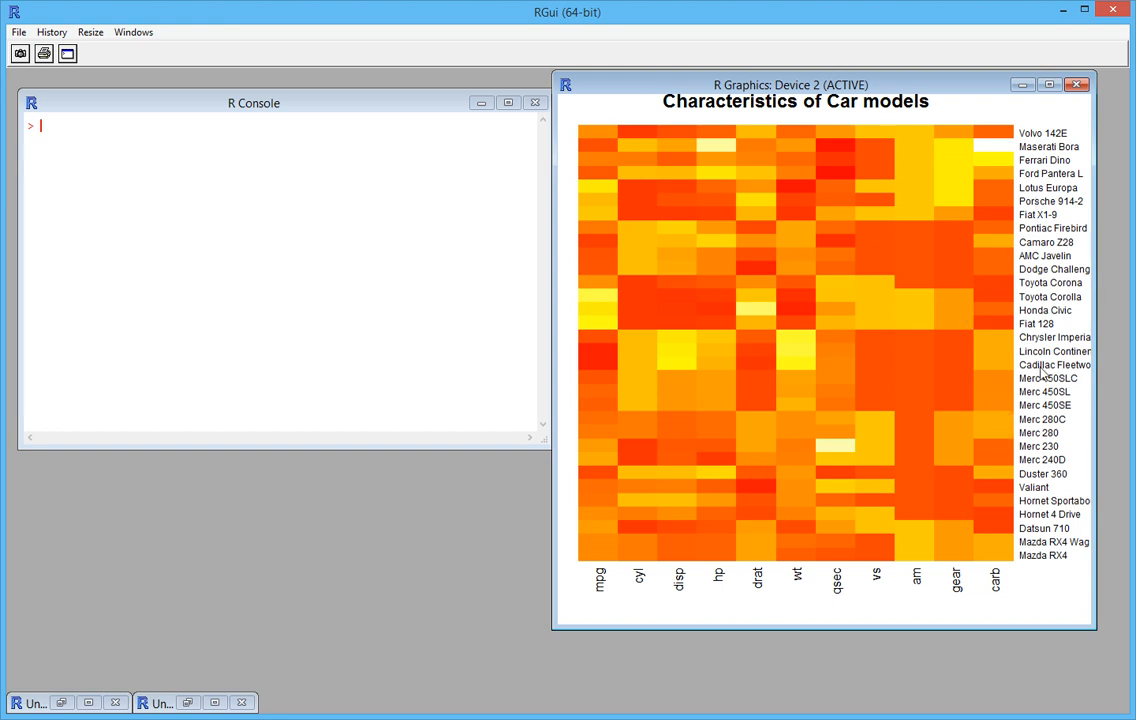
pyautogui.moveTo(861, 431)
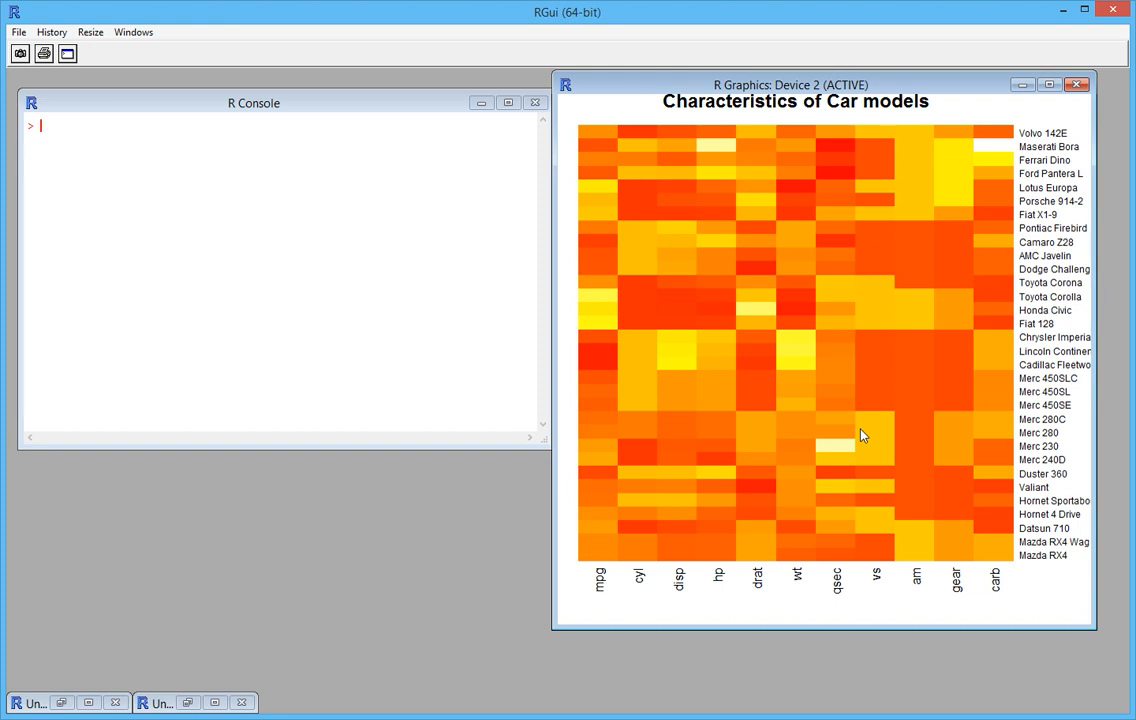
pyautogui.moveTo(840, 242)
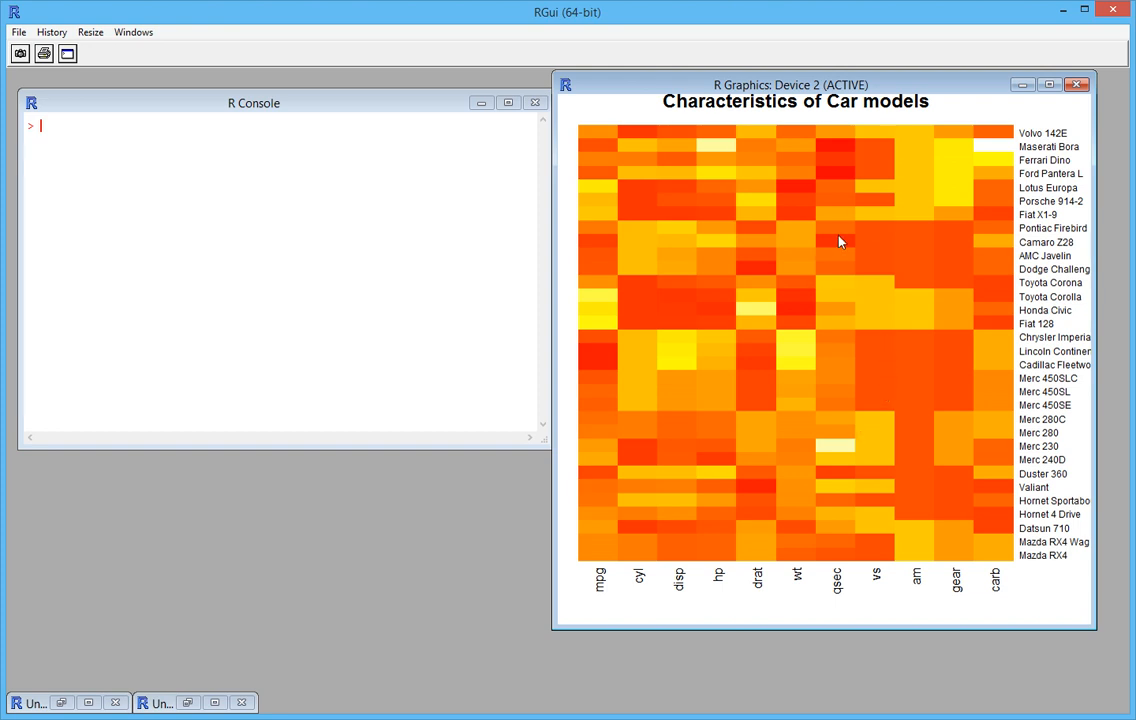
pyautogui.moveTo(893, 147)
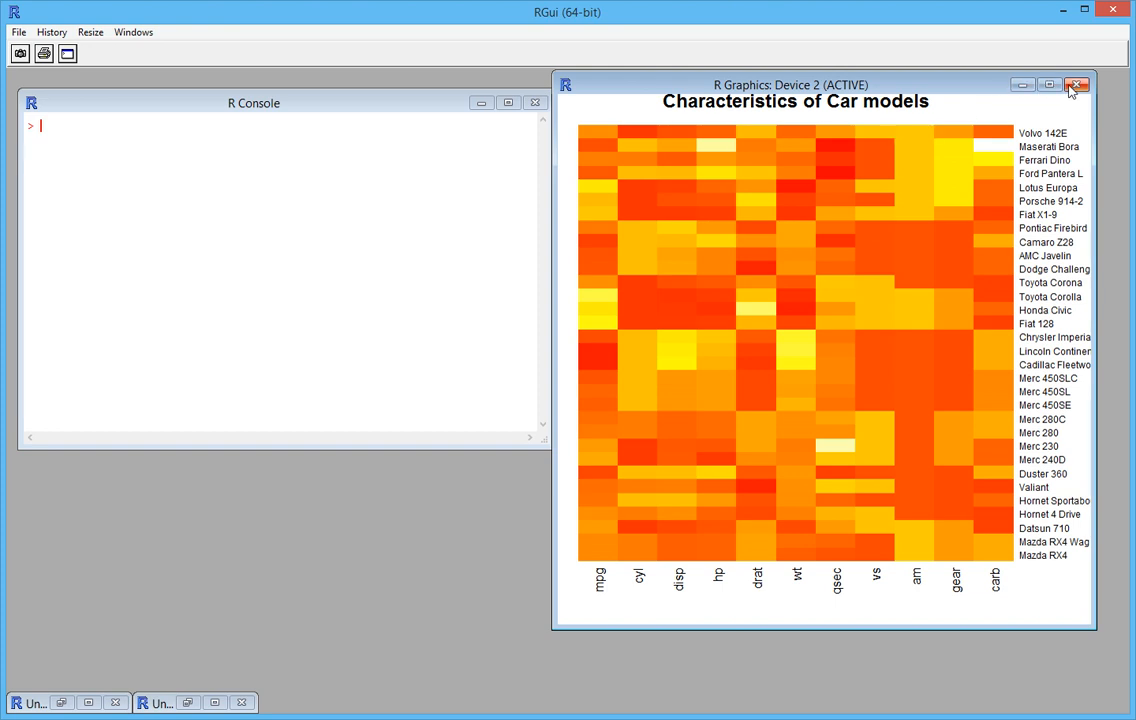
# Close the old heatmap window and print str(mtcars) in the console
pyautogui.click(1077, 84)
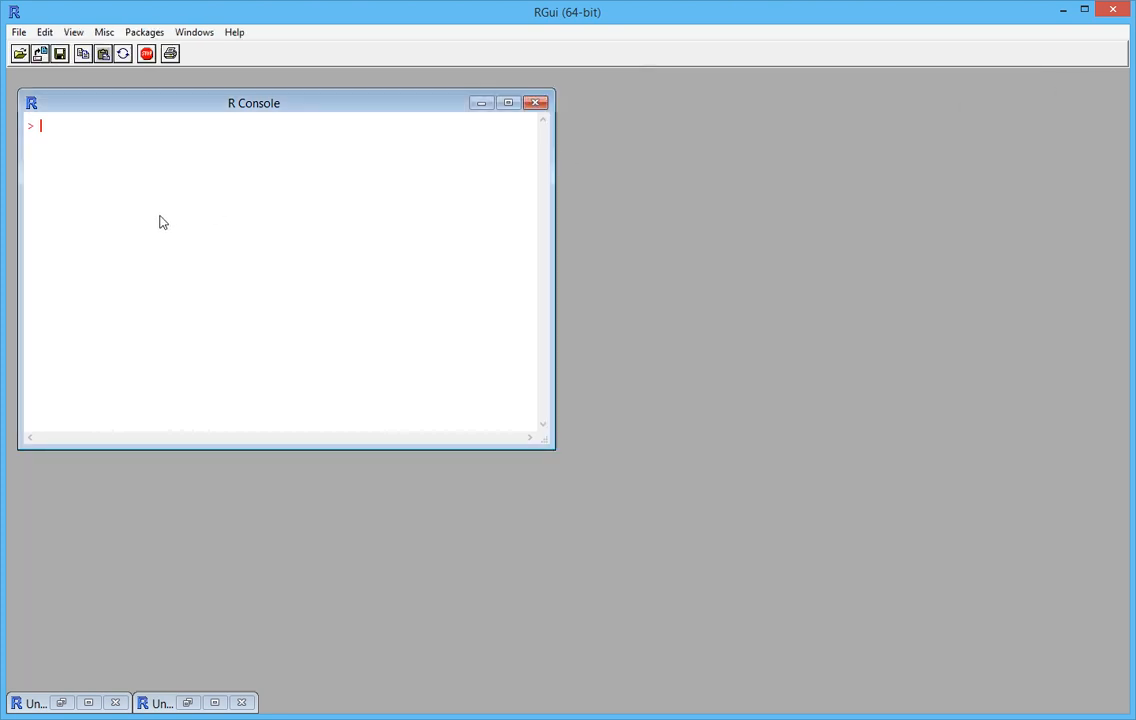
pyautogui.write('mt')
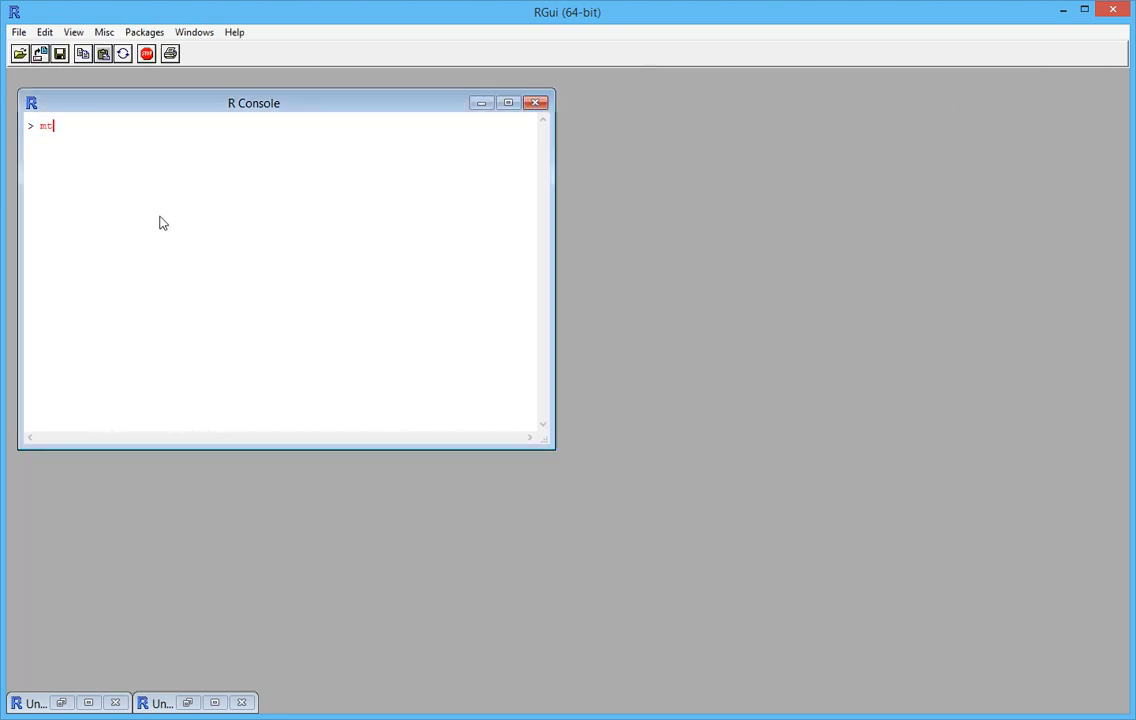
pyautogui.write('car')
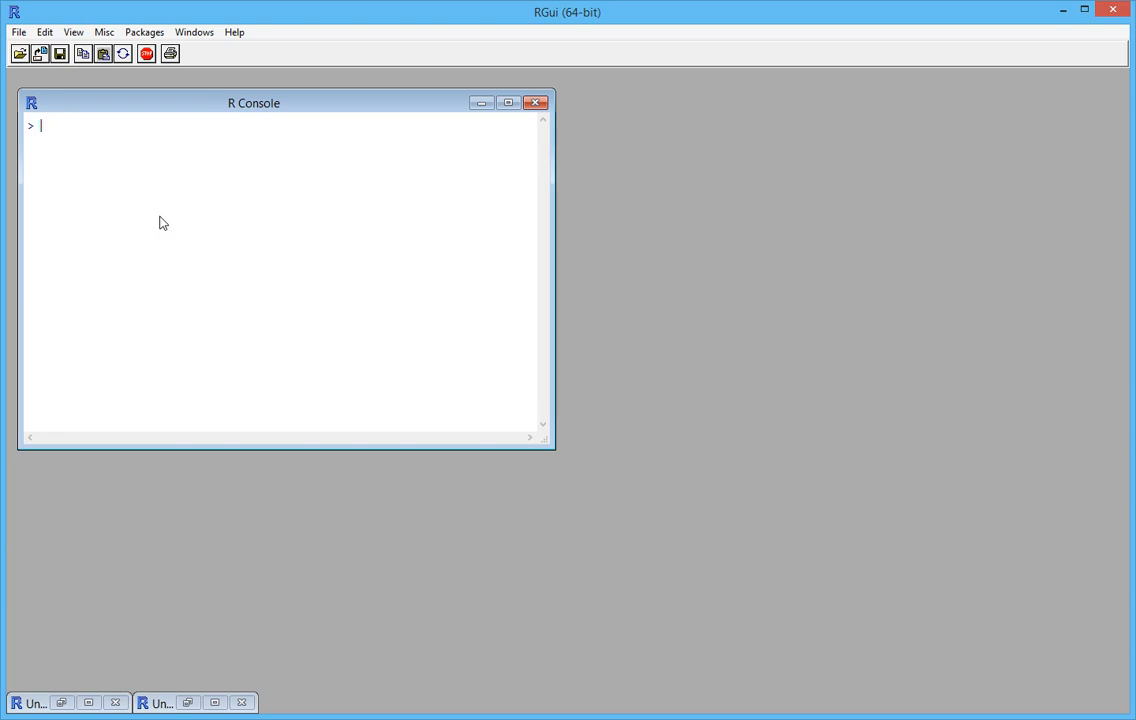
pyautogui.write('str')
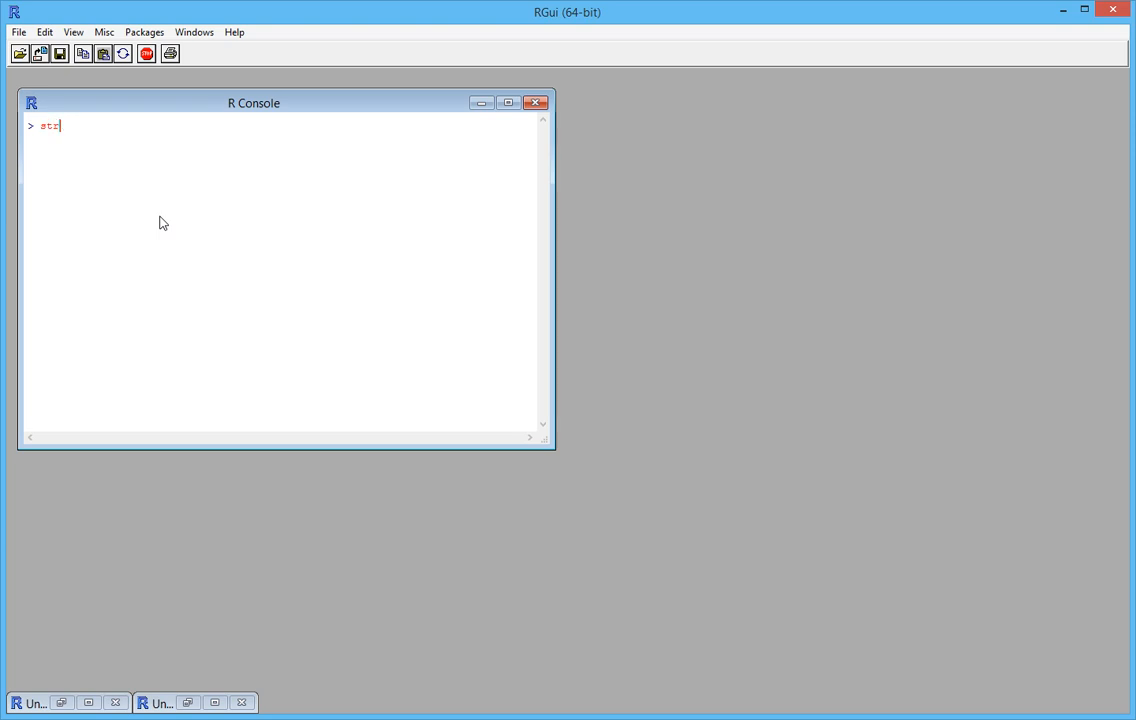
pyautogui.write('(')
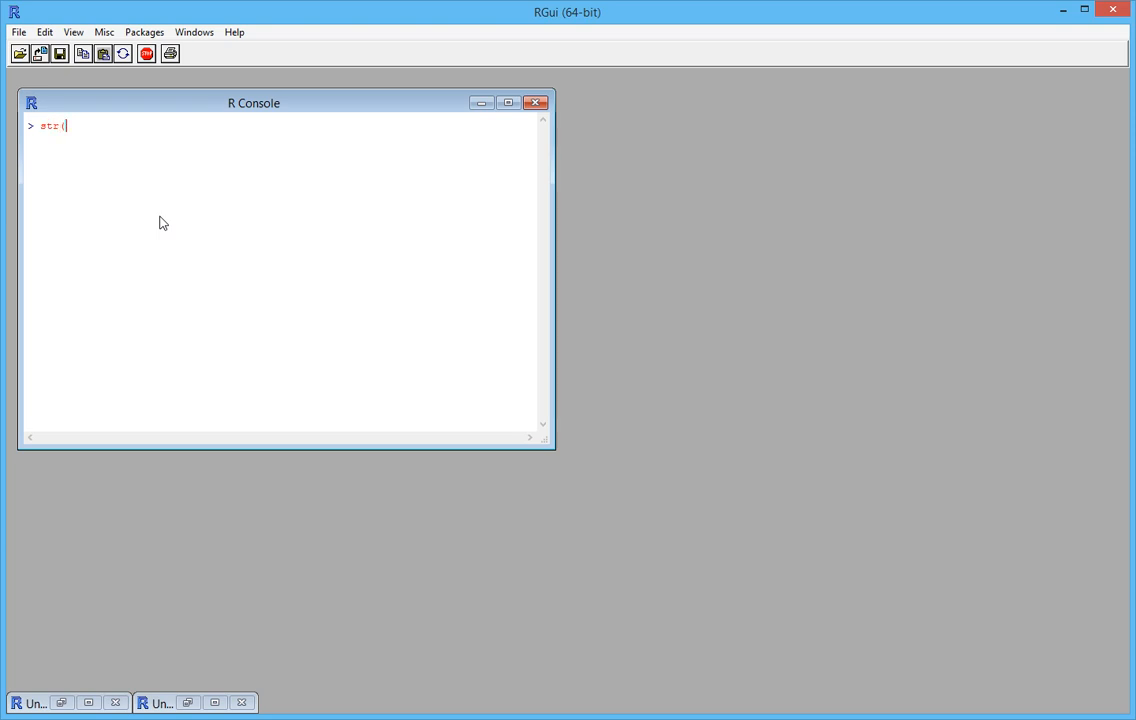
pyautogui.write('mtcars)')
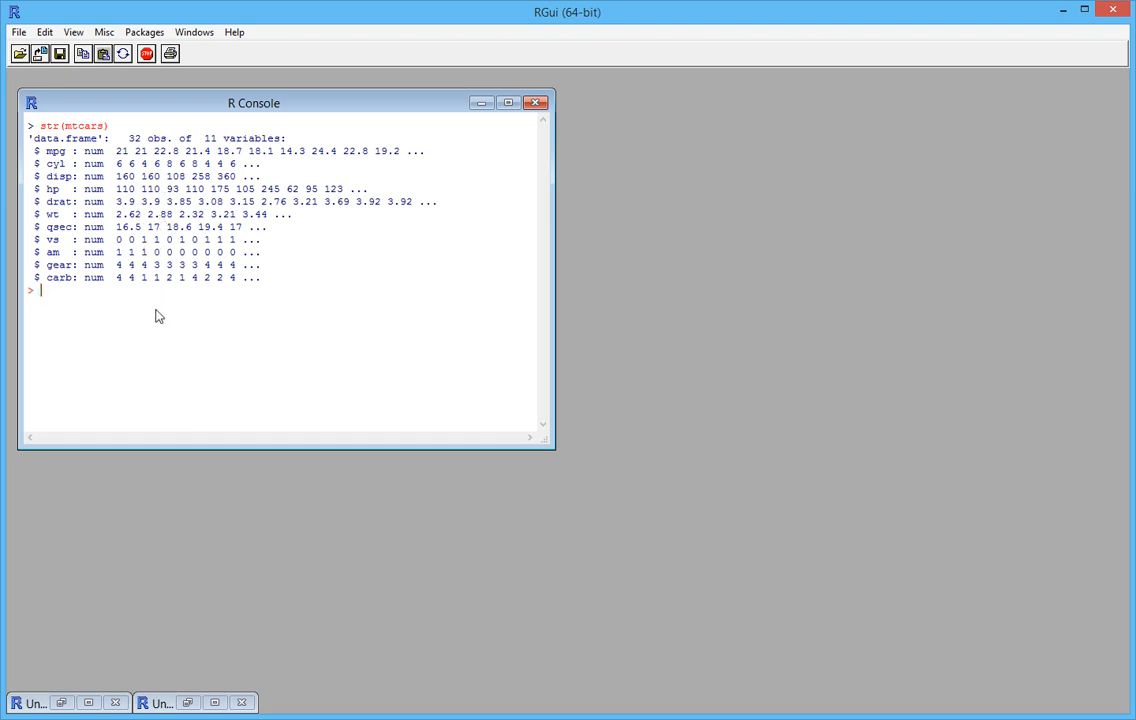
pyautogui.moveTo(177, 264)
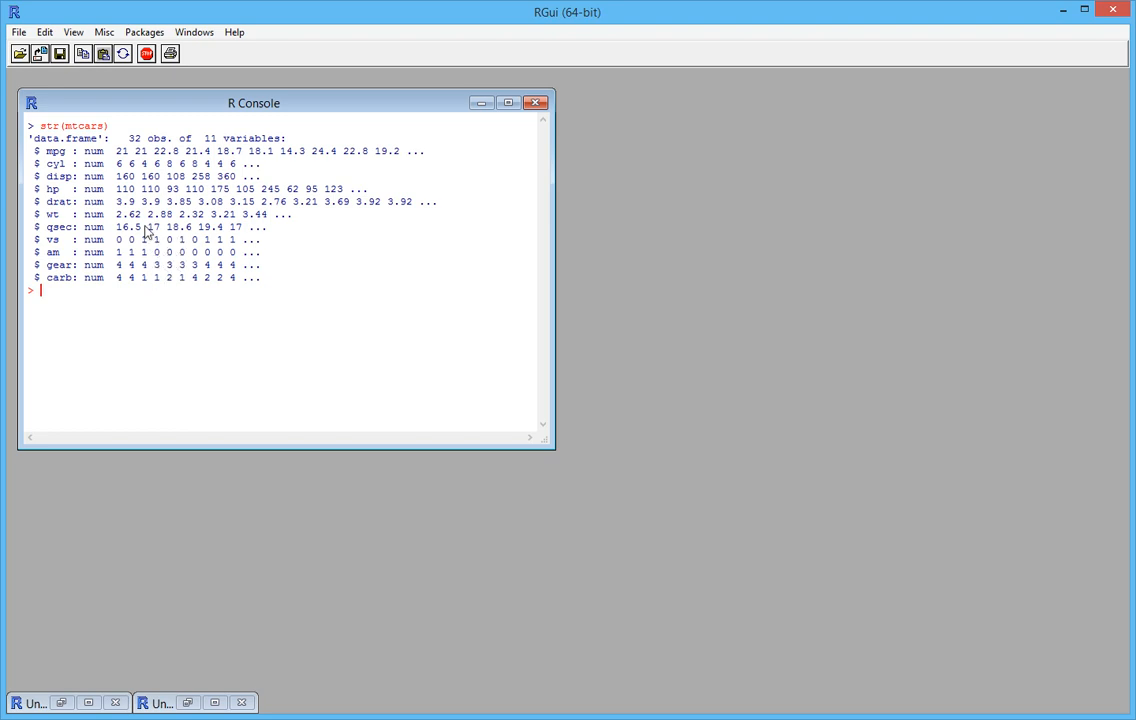
pyautogui.moveTo(135, 306)
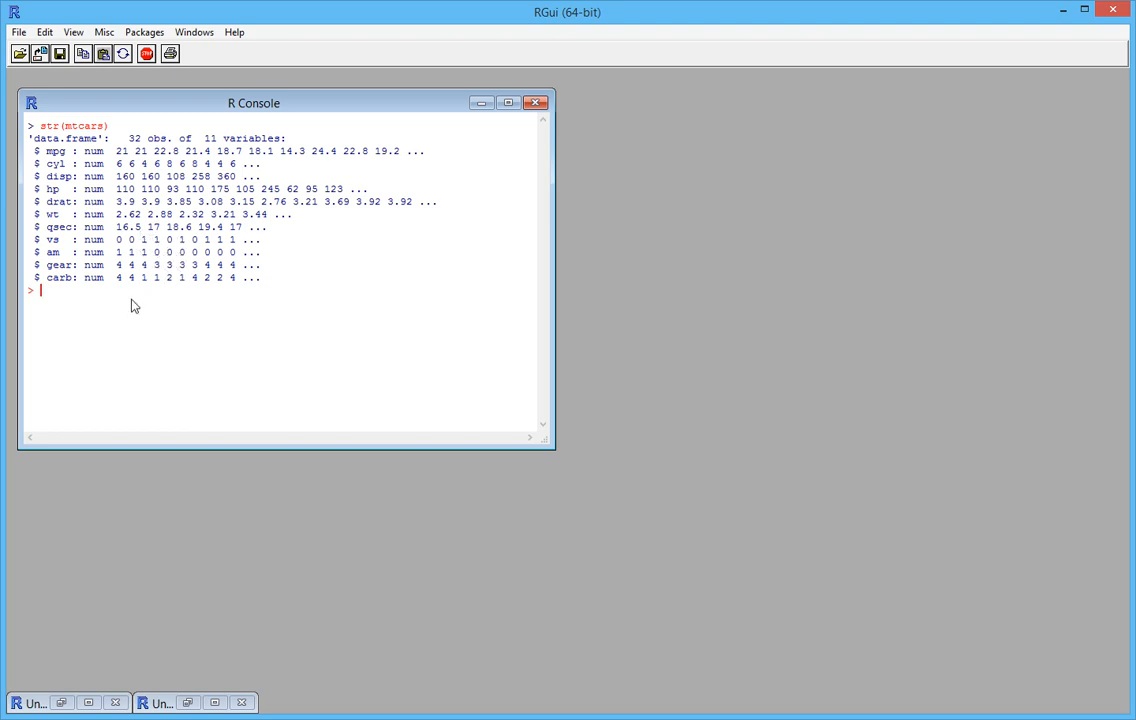
# Print rownames(mtcars) and colnames(mtcars) in the console
pyautogui.write('rownm')
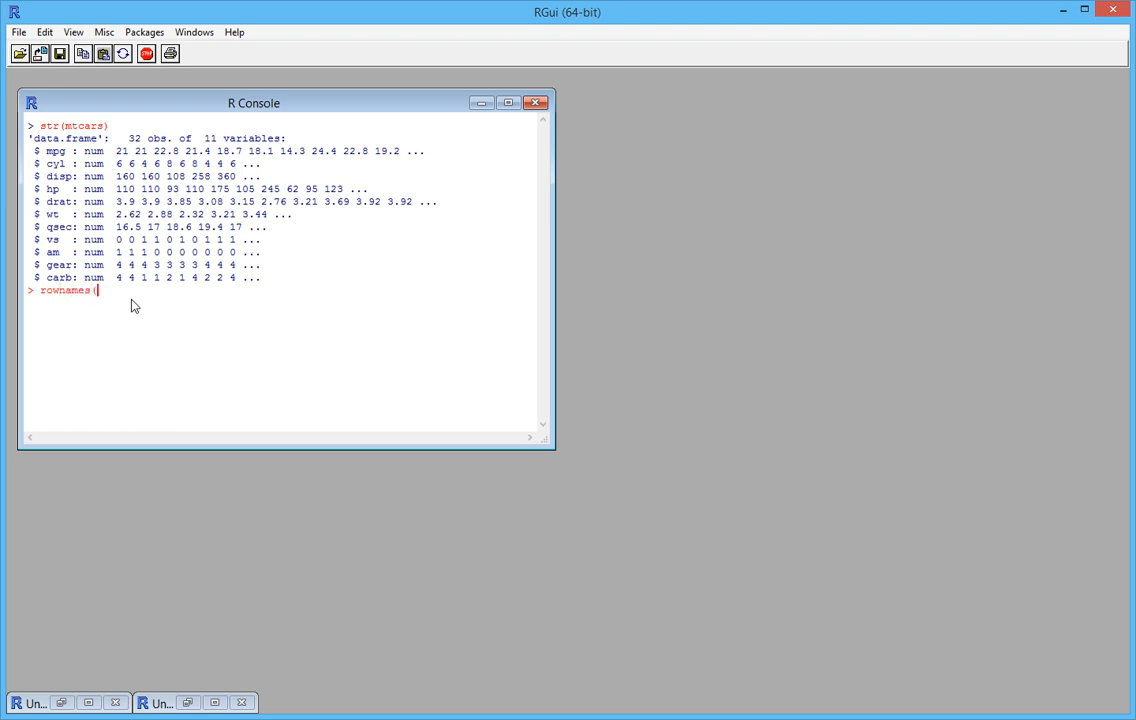
pyautogui.write('mtcars(')
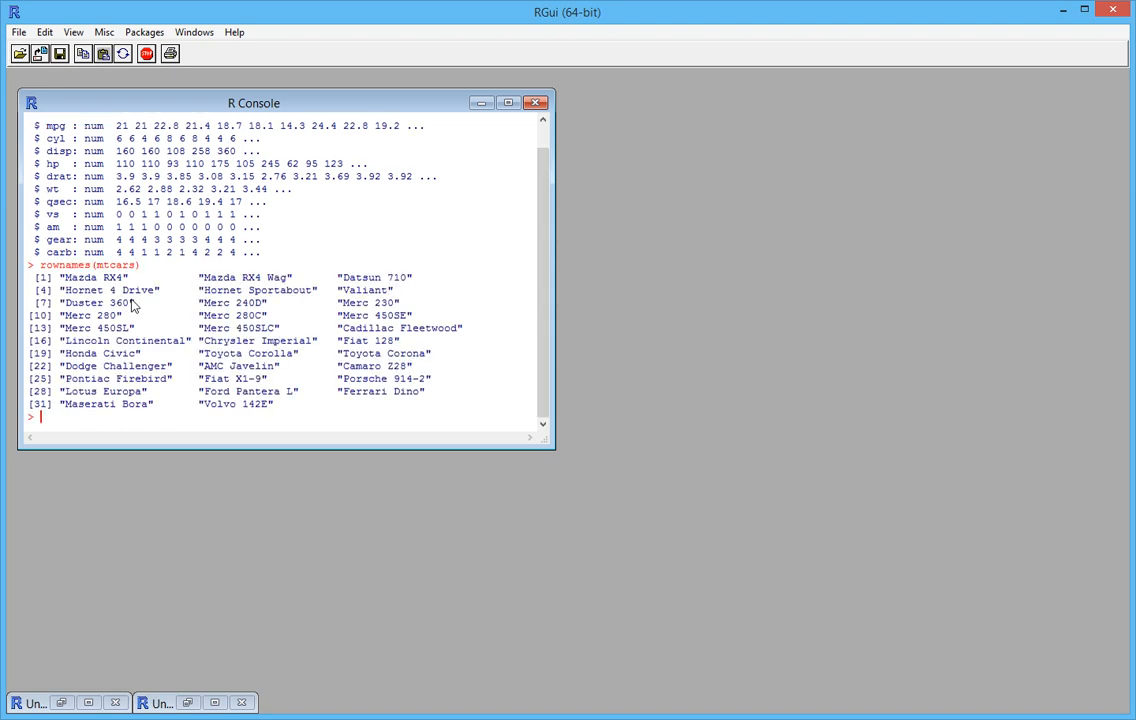
pyautogui.moveTo(186, 353)
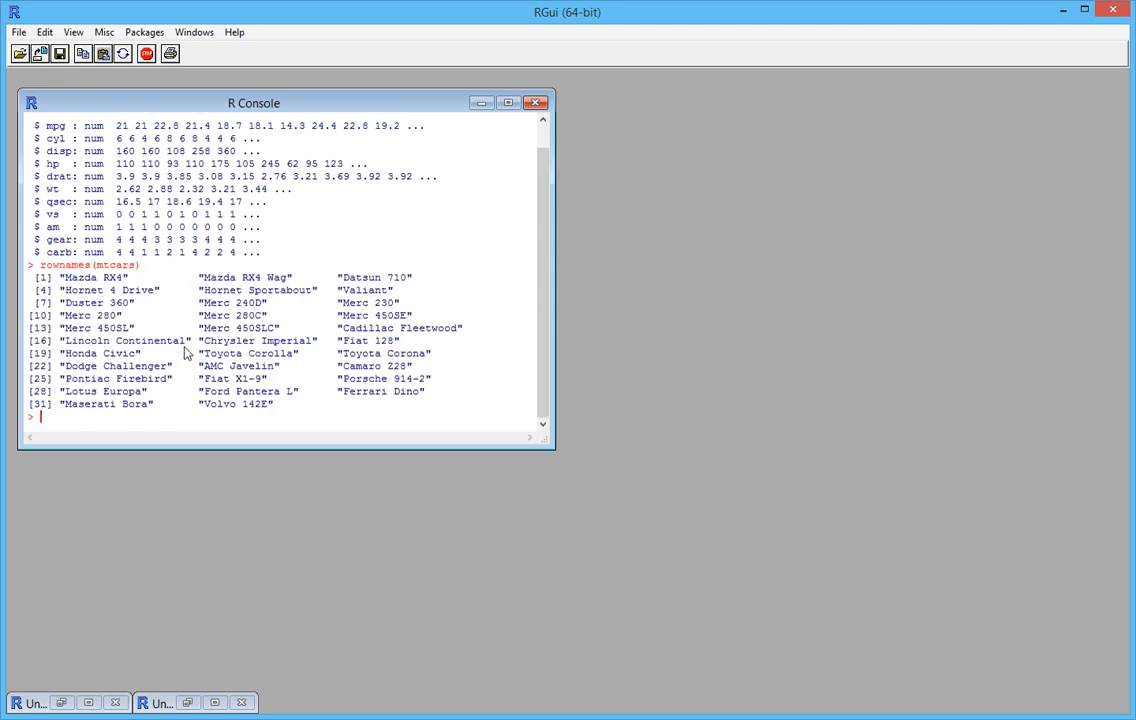
pyautogui.write('colname')
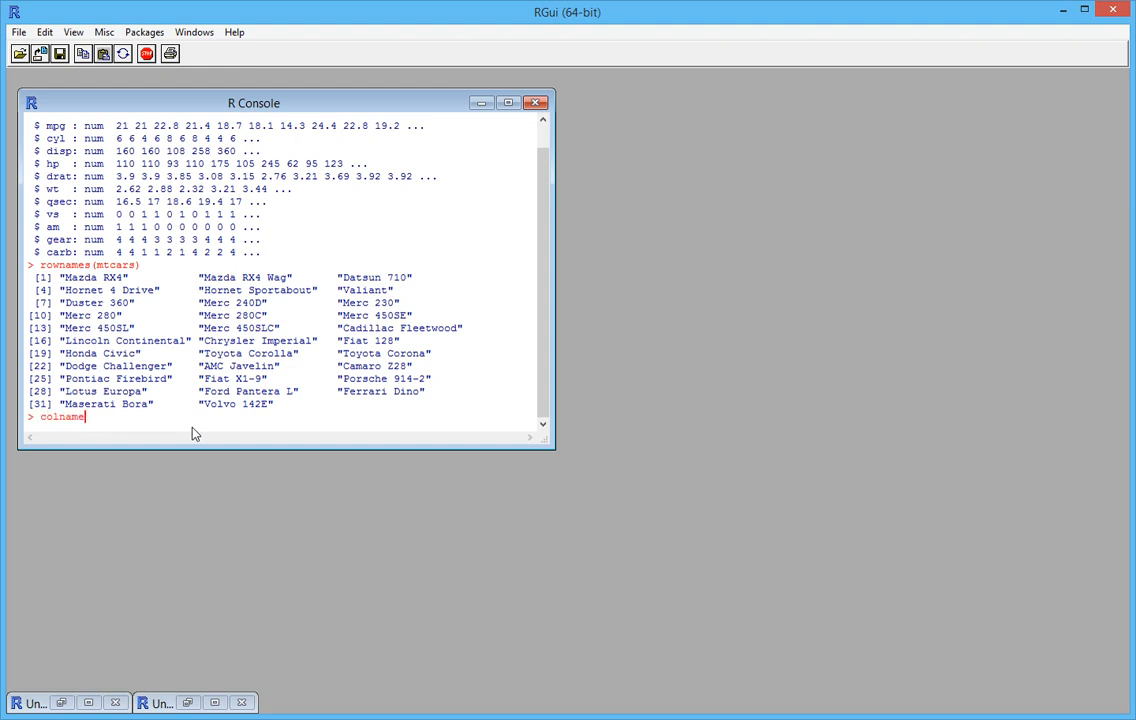
pyautogui.write('(mtcars')
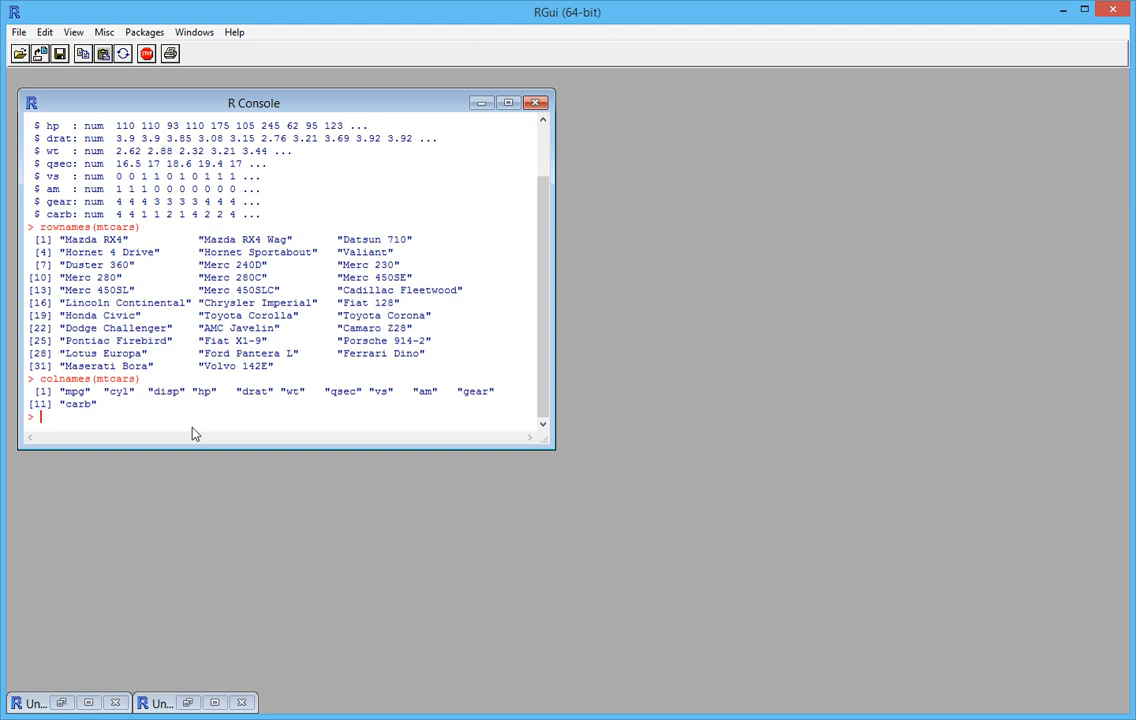
pyautogui.moveTo(210, 407)
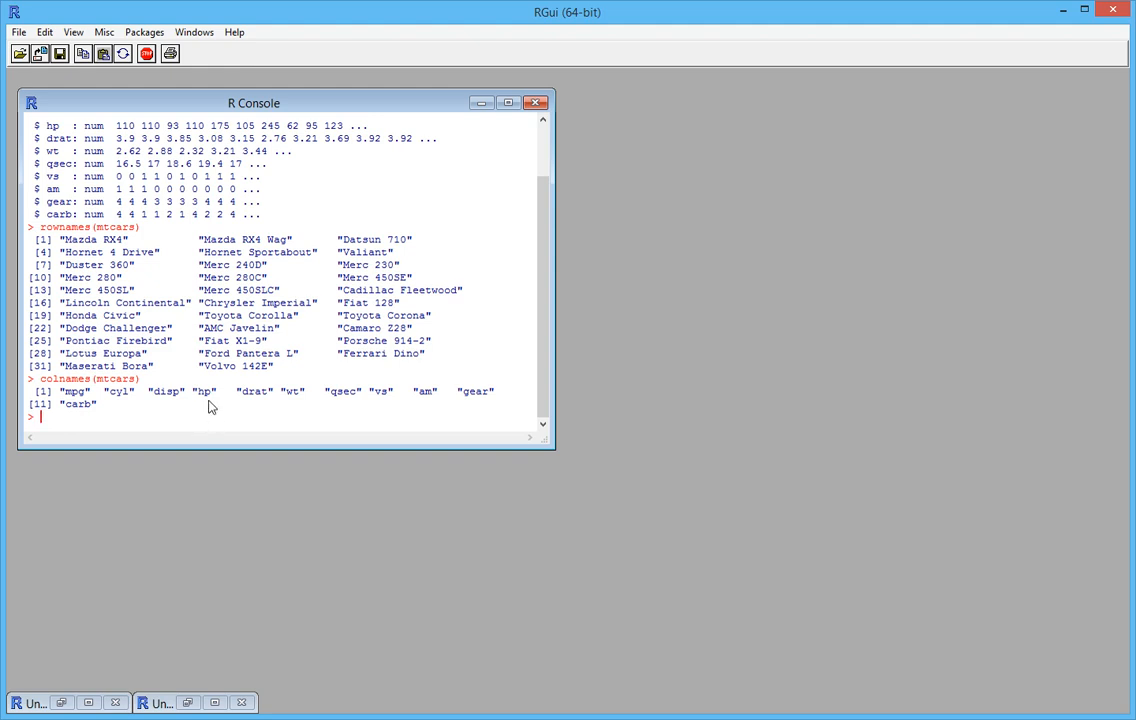
pyautogui.moveTo(237, 415)
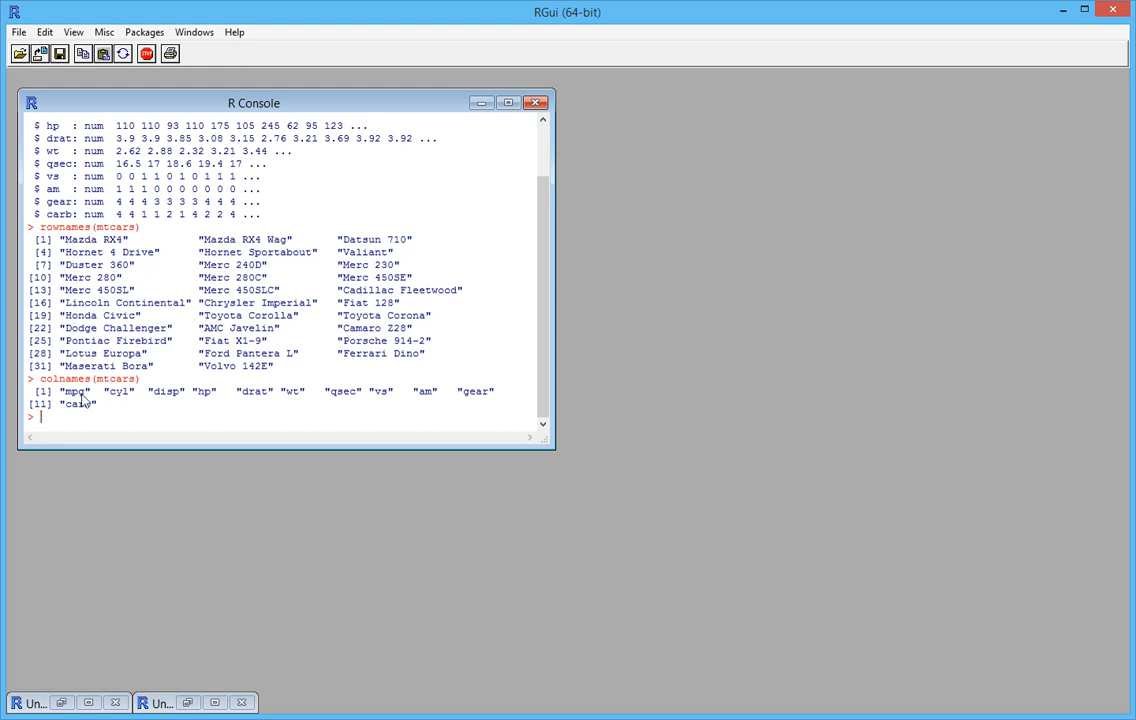
pyautogui.moveTo(130, 408)
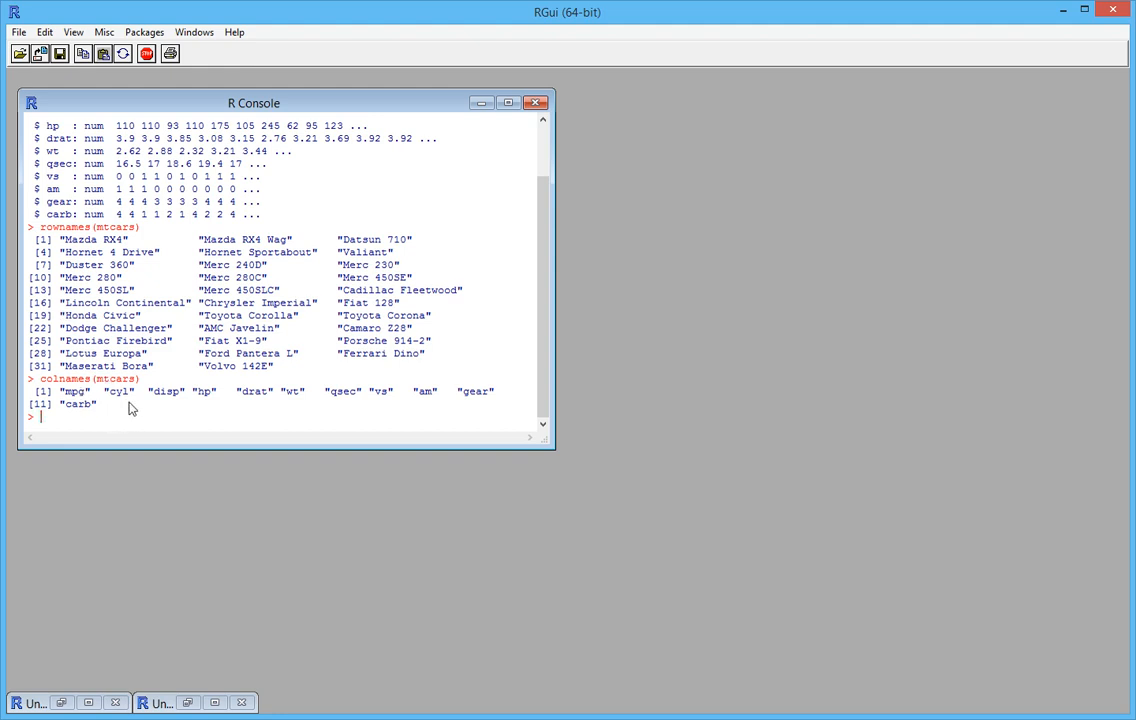
pyautogui.moveTo(258, 402)
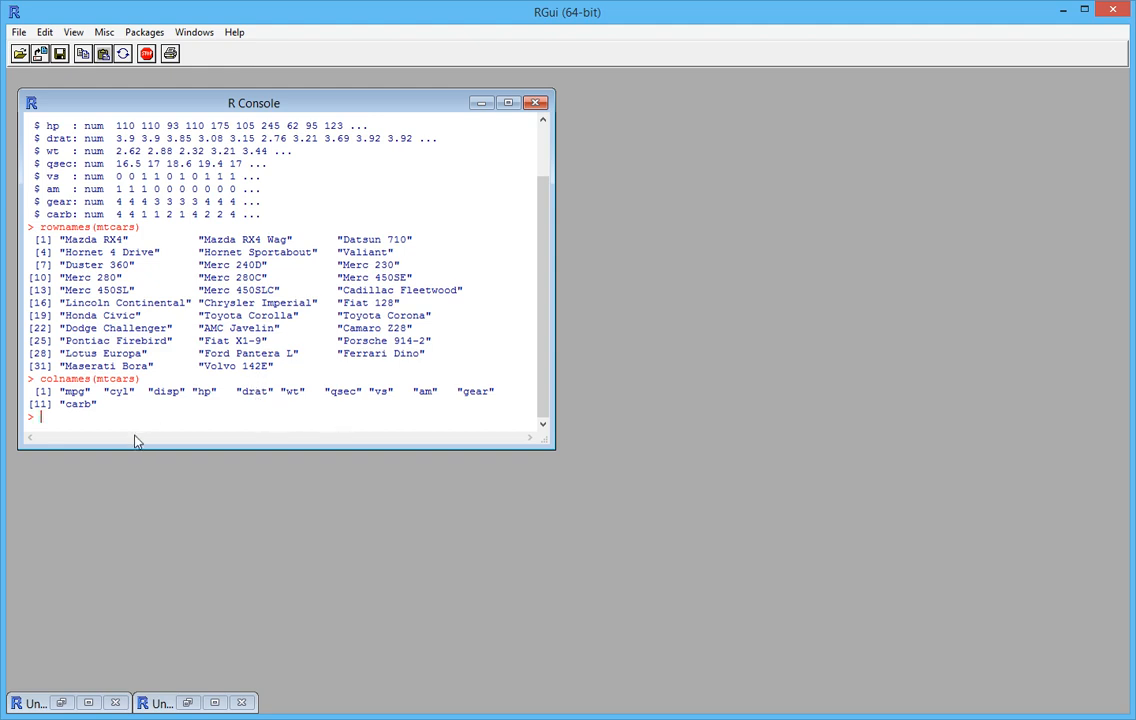
pyautogui.moveTo(18, 25)
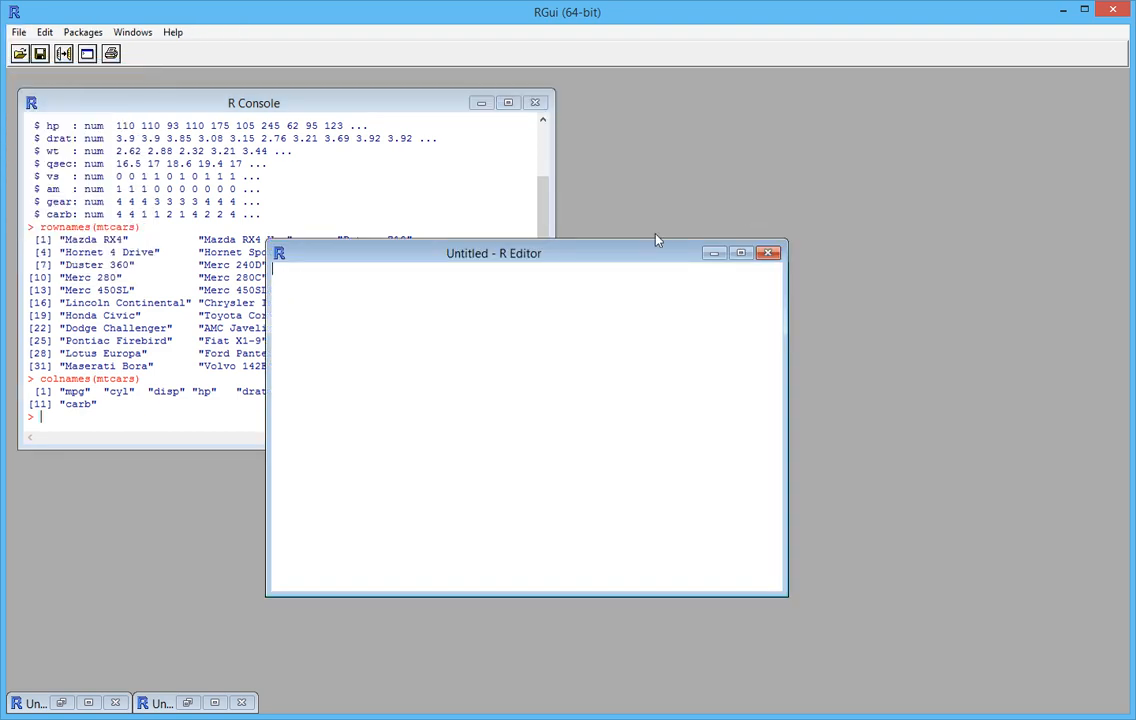
# Move the script editor right and write the first line heatmap(as.matrix(mtcars)
pyautogui.moveTo(493, 253); pyautogui.dragTo(786, 121)
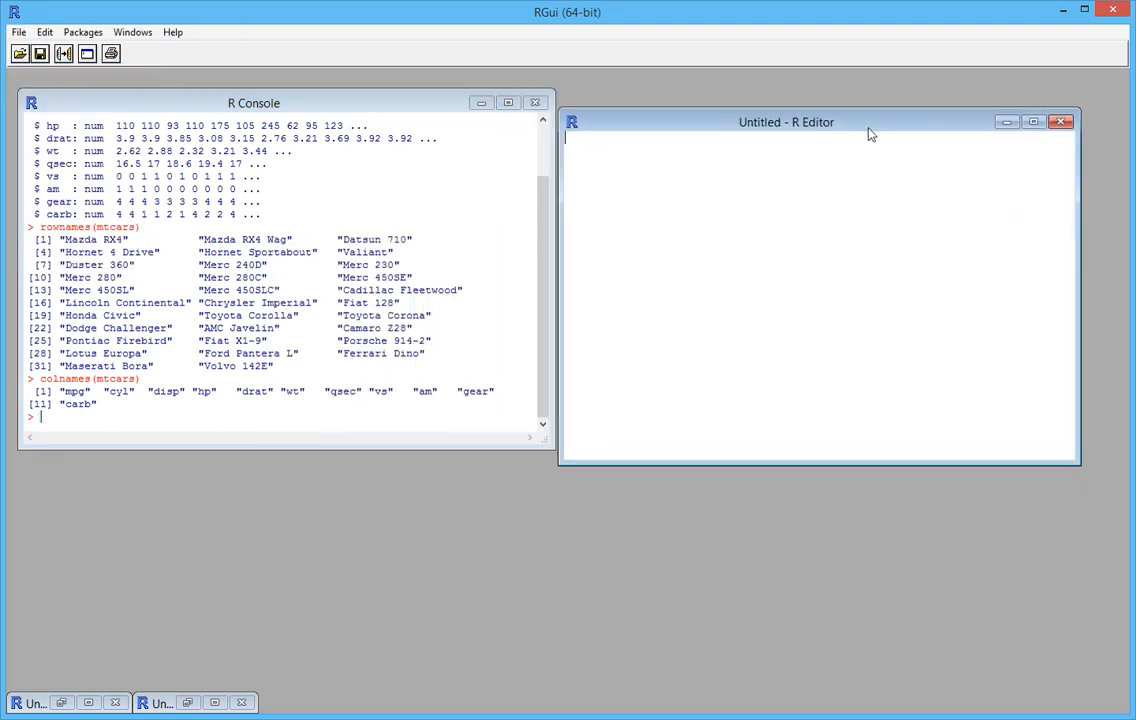
pyautogui.write('h')
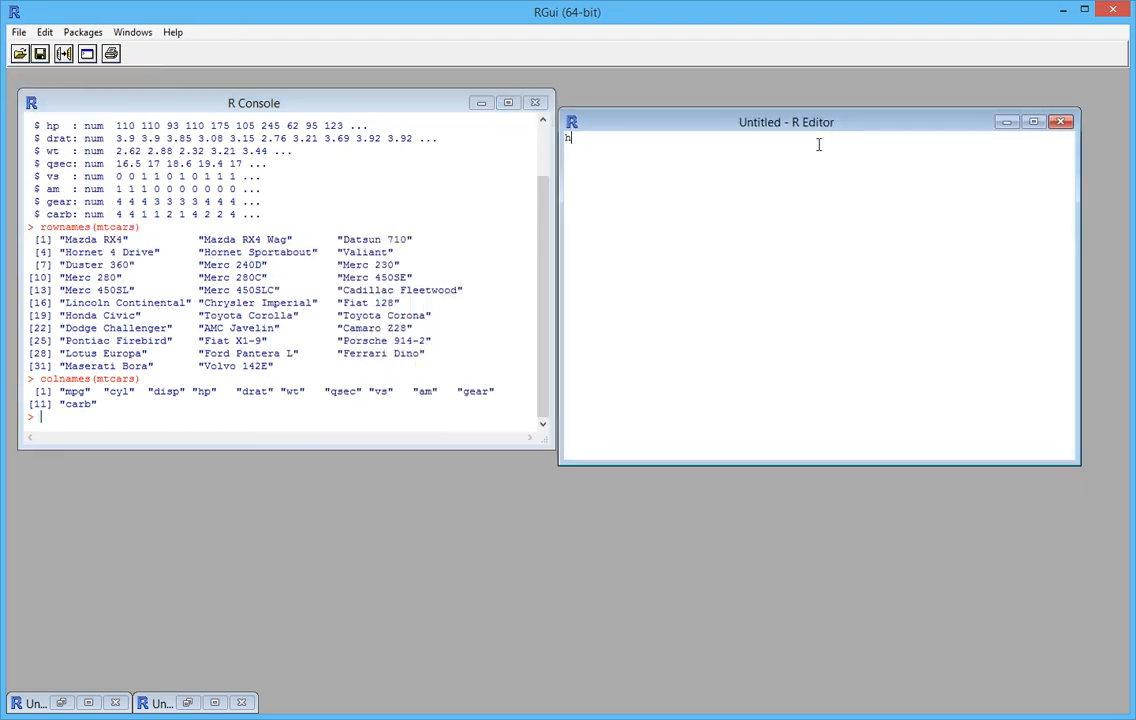
pyautogui.write('eatmap')
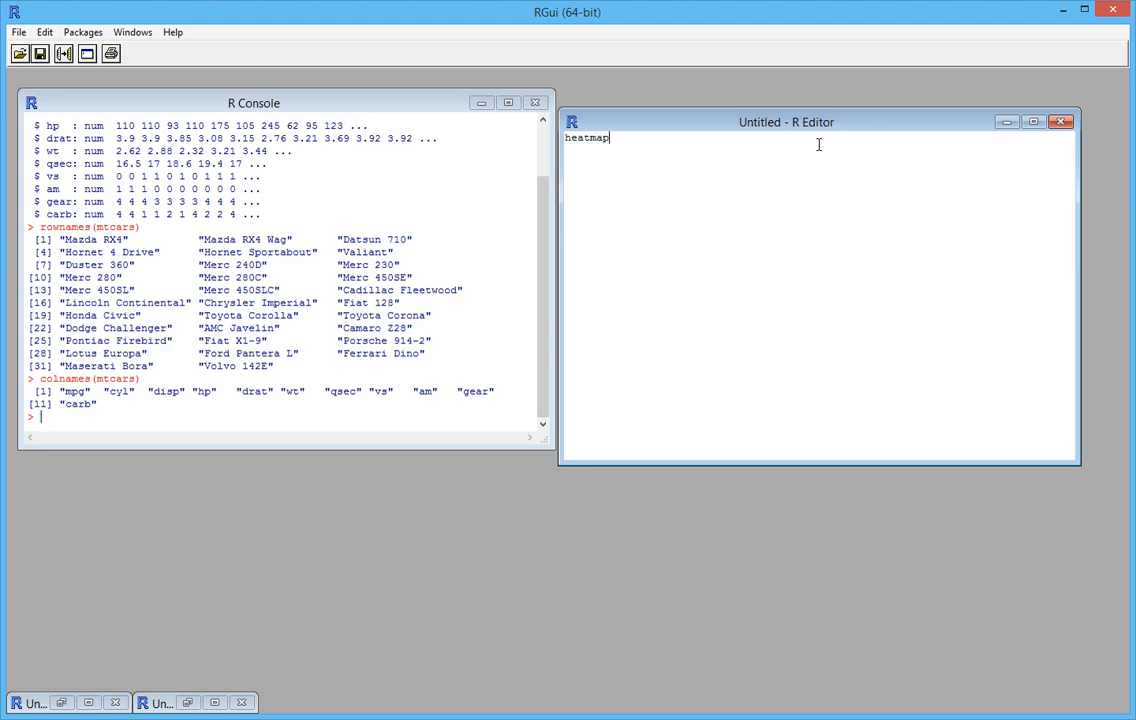
pyautogui.write('(')
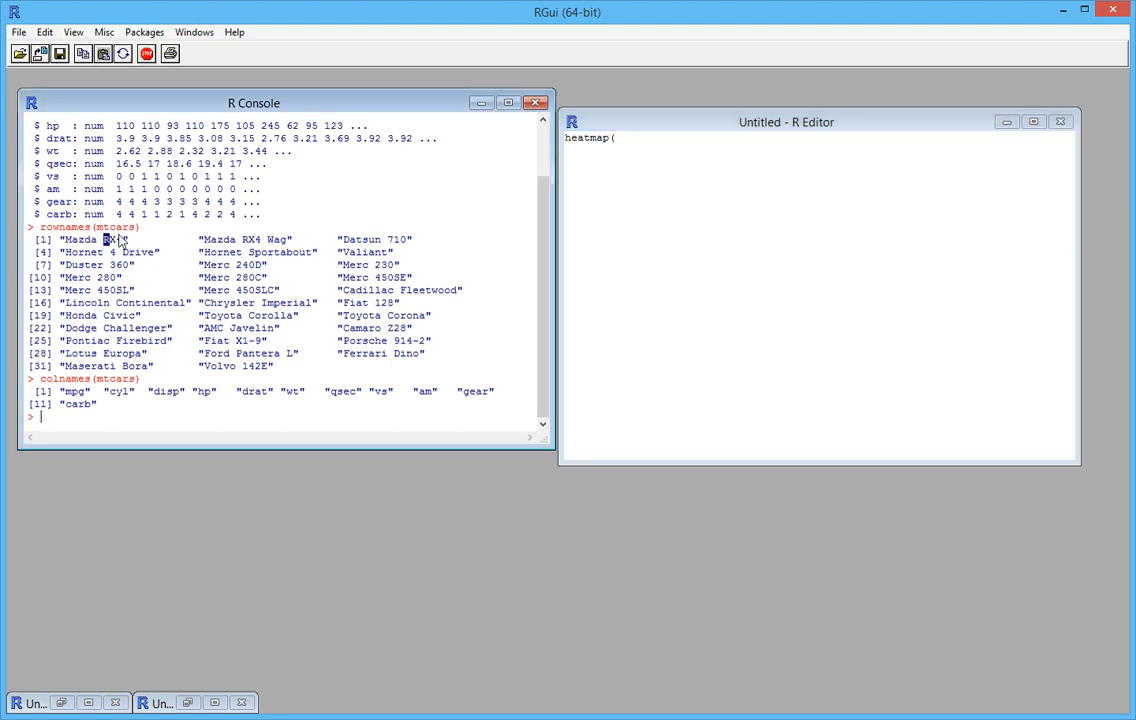
pyautogui.write('a')
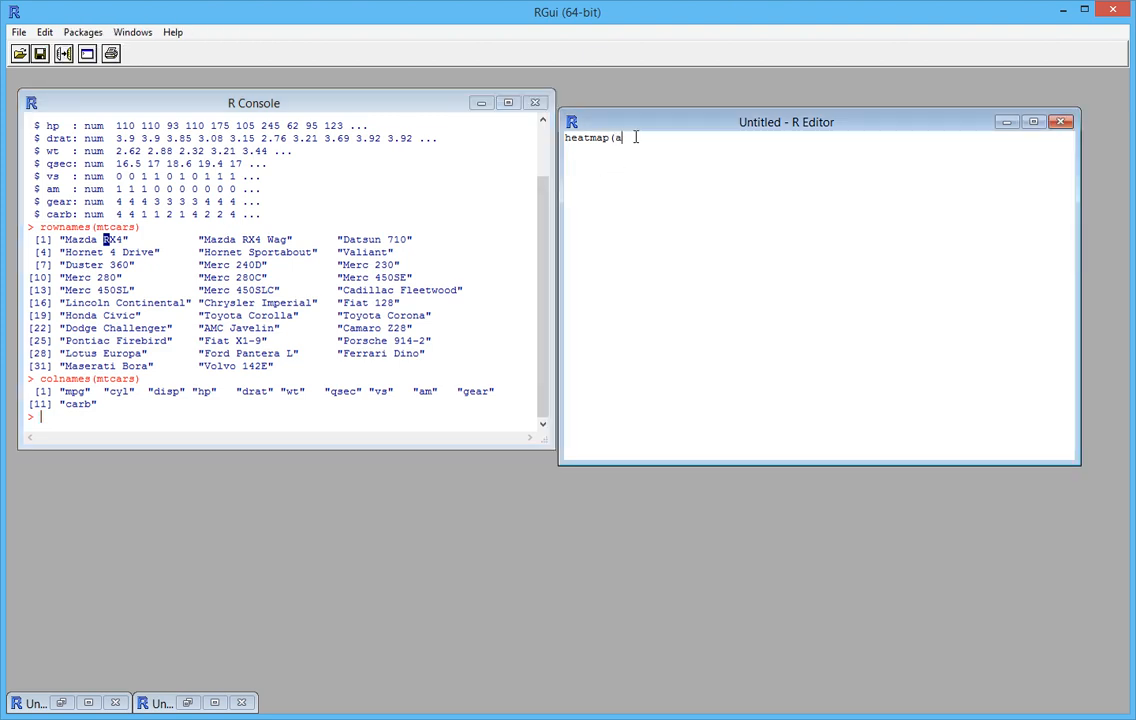
pyautogui.write('s.m')
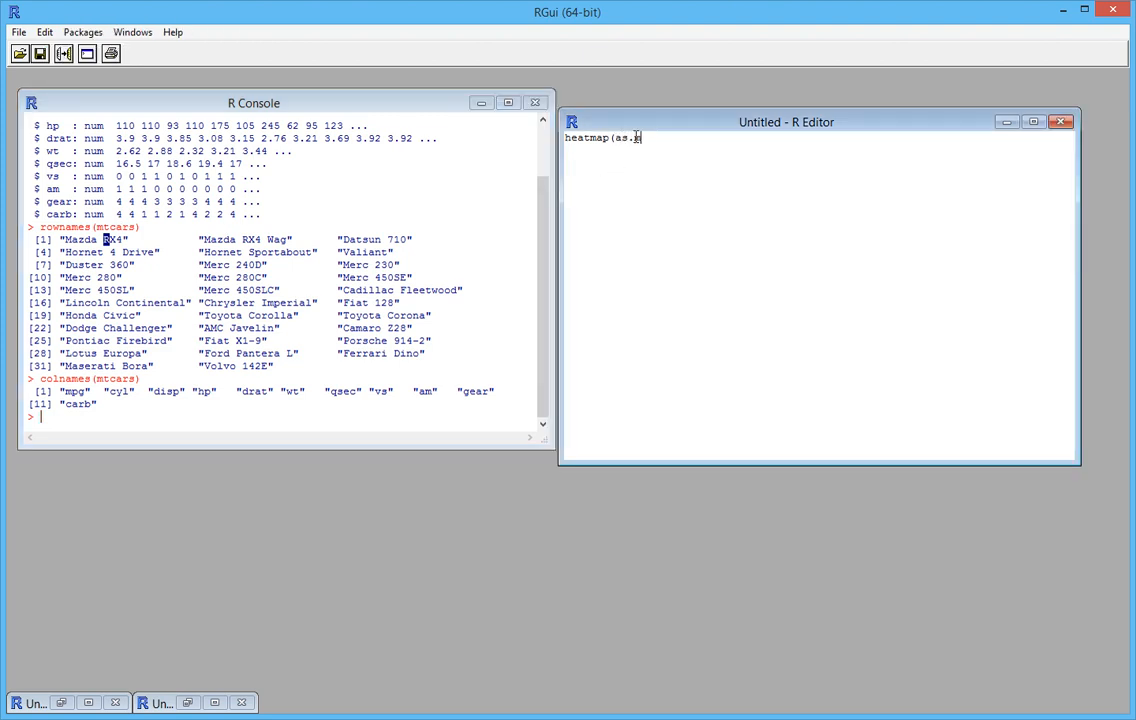
pyautogui.write('atrix(')
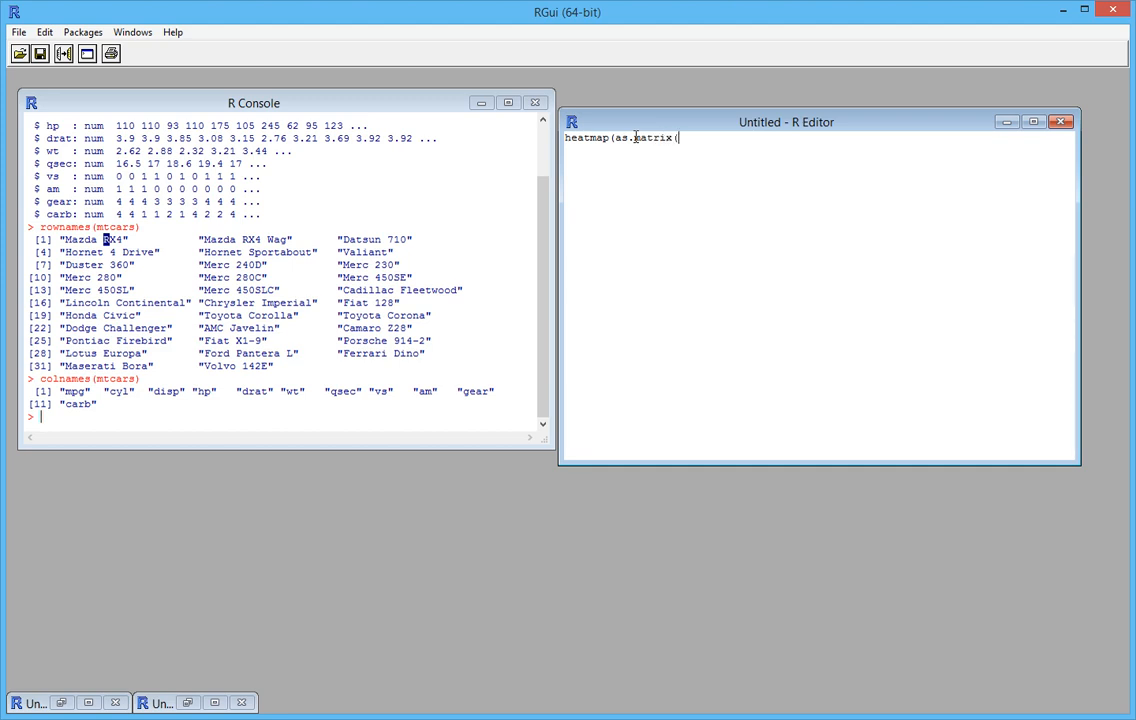
pyautogui.write('mtcars))')
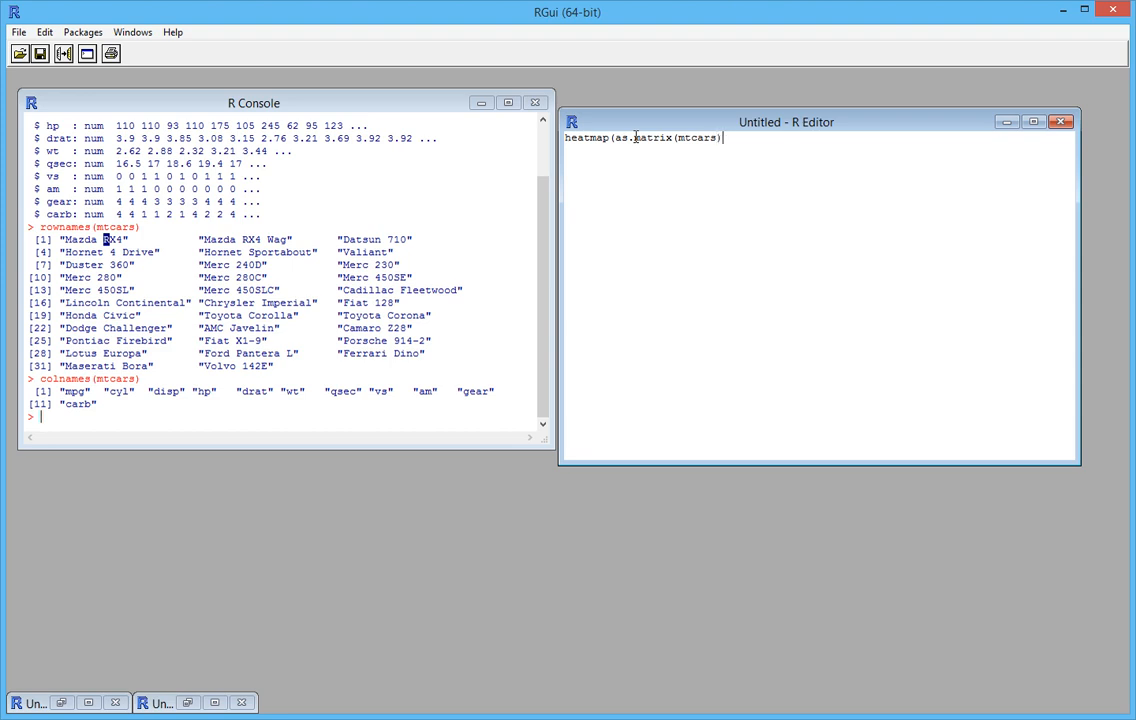
pyautogui.press('enter')
pyautogui.write(',')
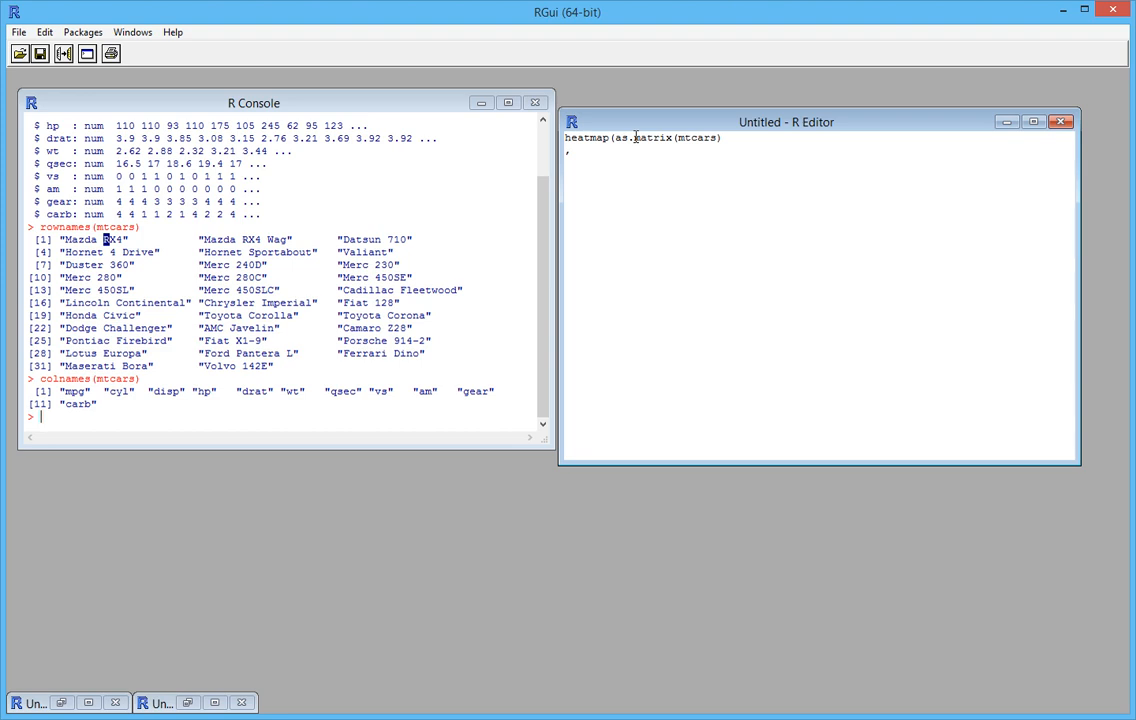
# Add the scale="column" argument to the heatmap call
pyautogui.write('sca')
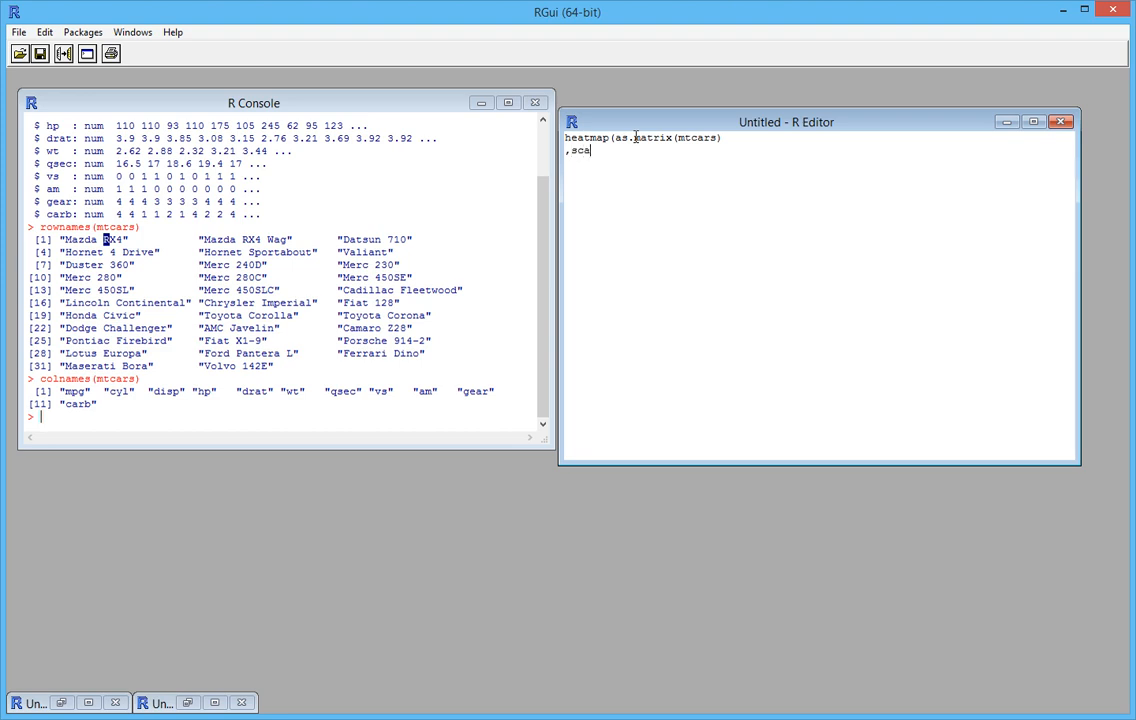
pyautogui.write('le=')
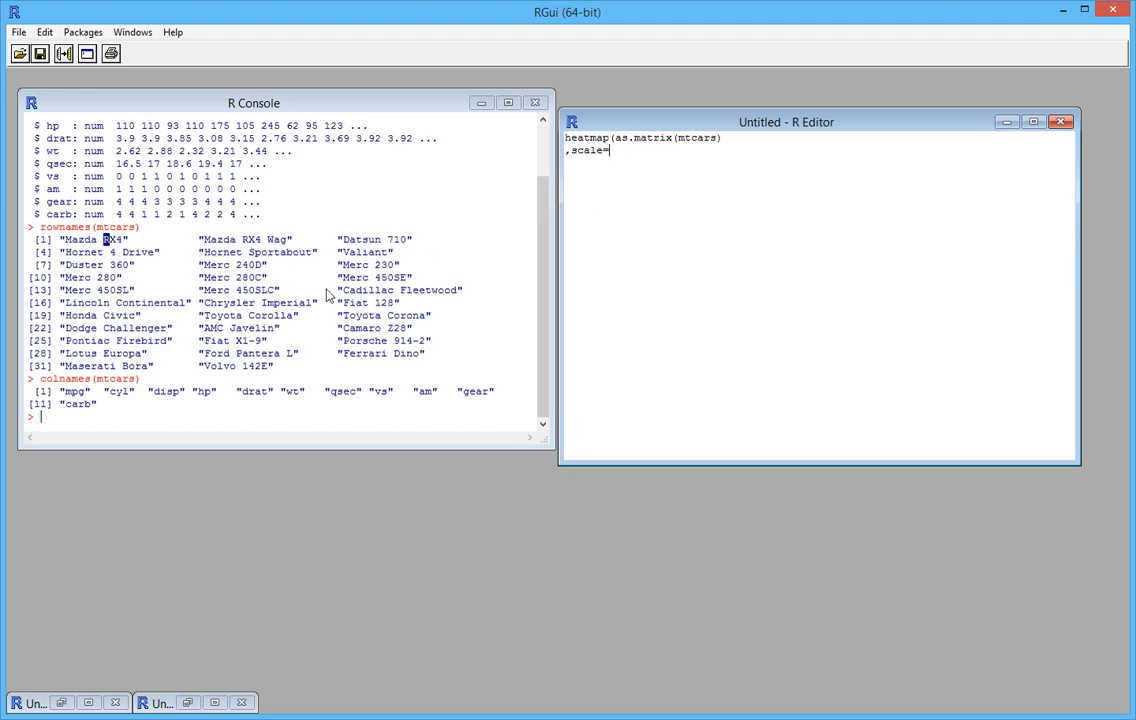
pyautogui.moveTo(80, 400)
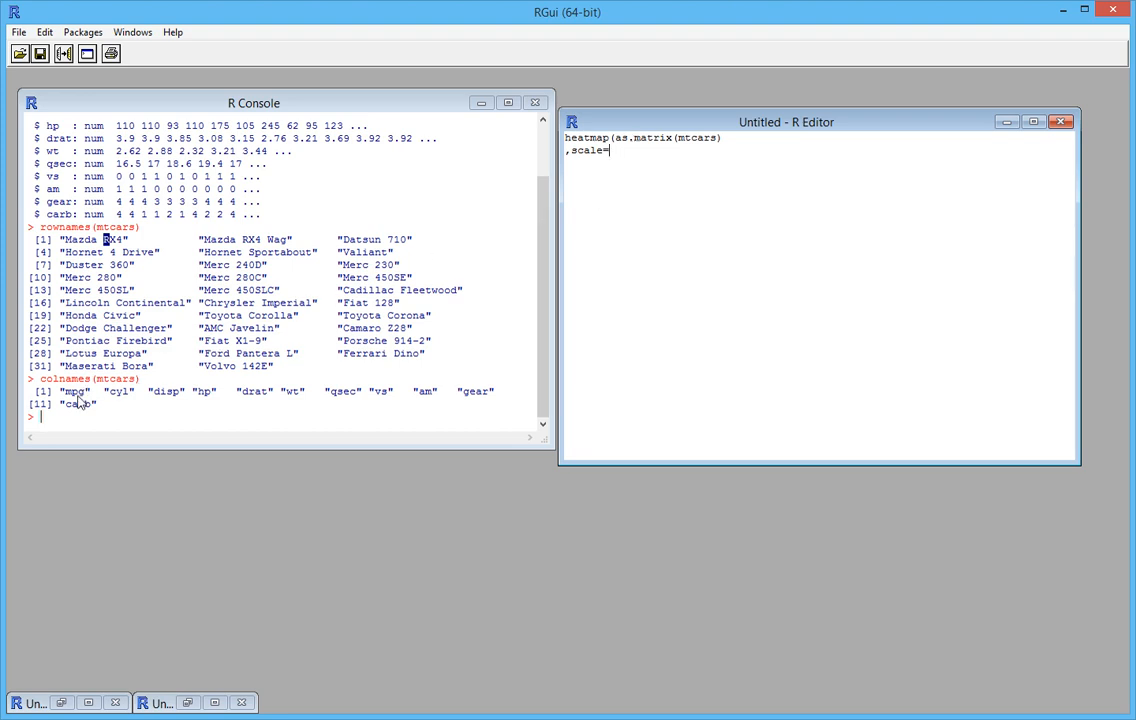
pyautogui.moveTo(93, 403)
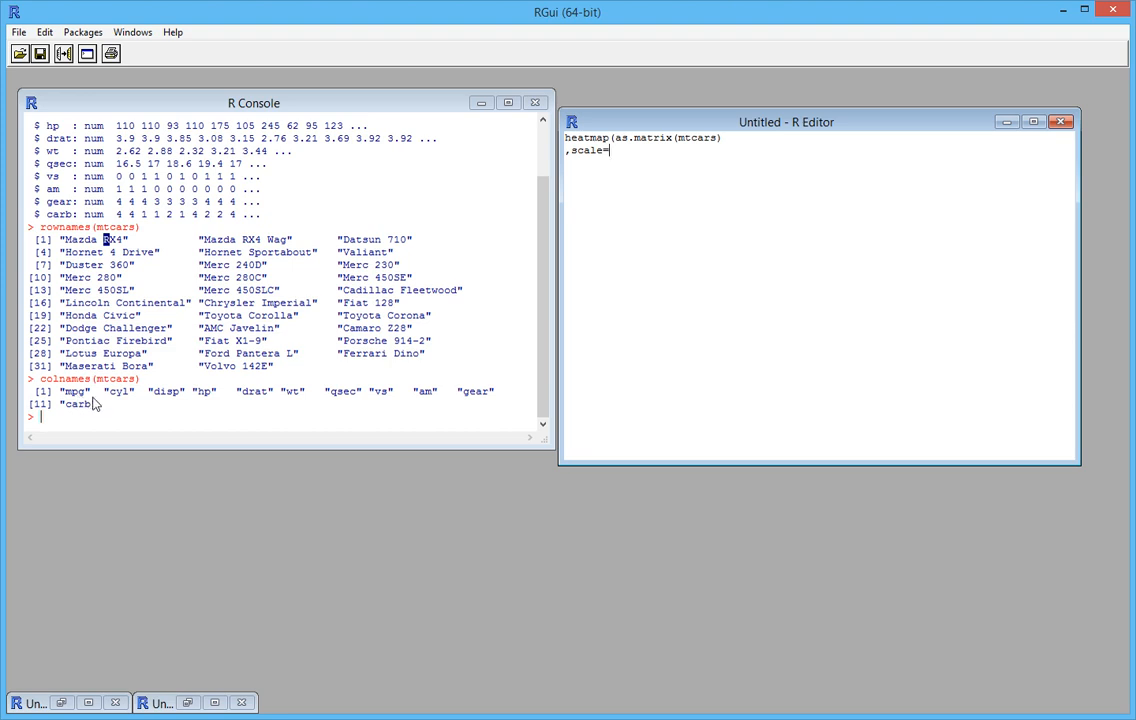
pyautogui.moveTo(113, 411)
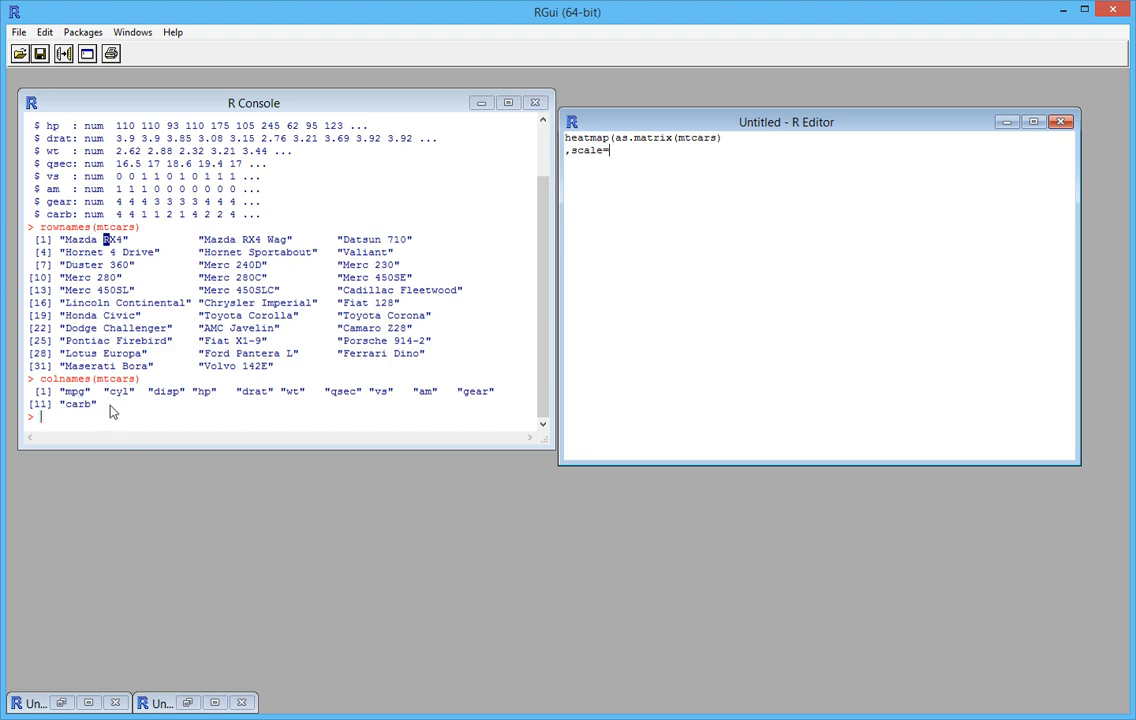
pyautogui.moveTo(80, 400)
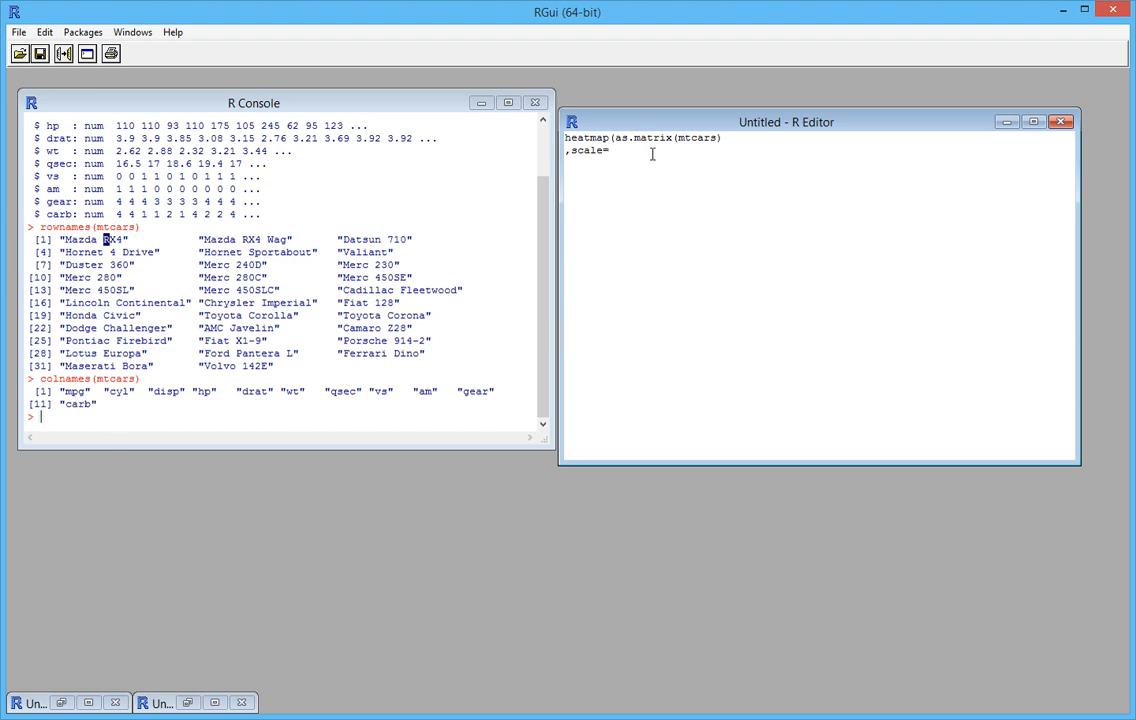
pyautogui.write('"c')
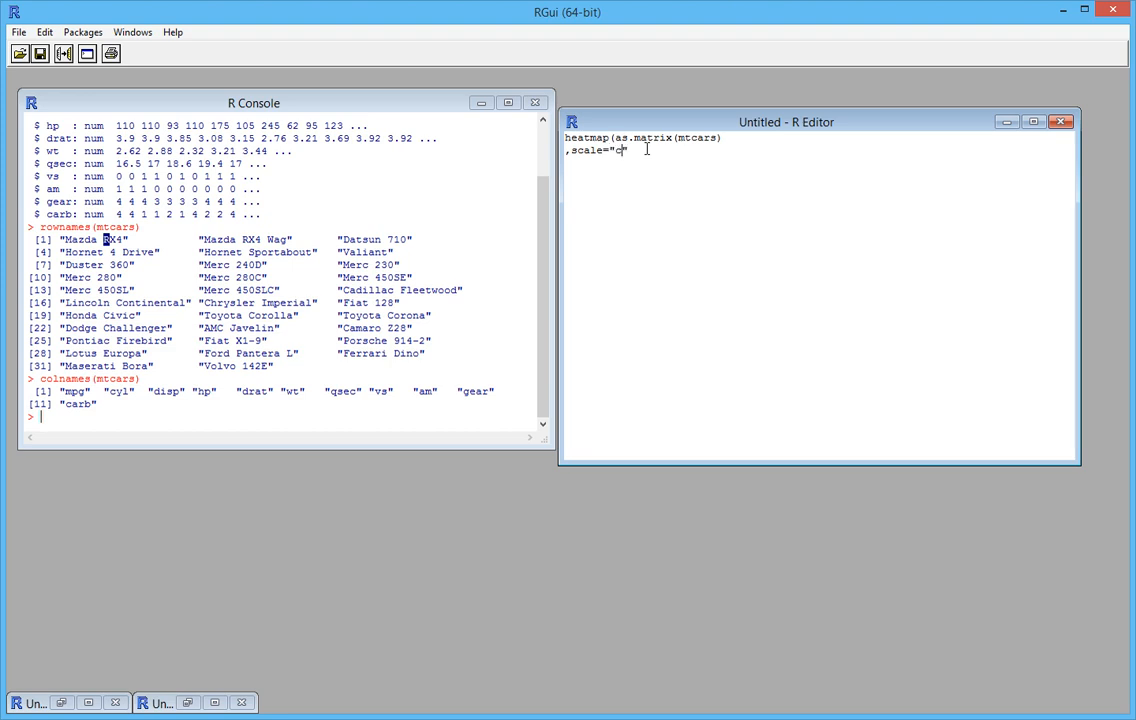
pyautogui.write('ol')
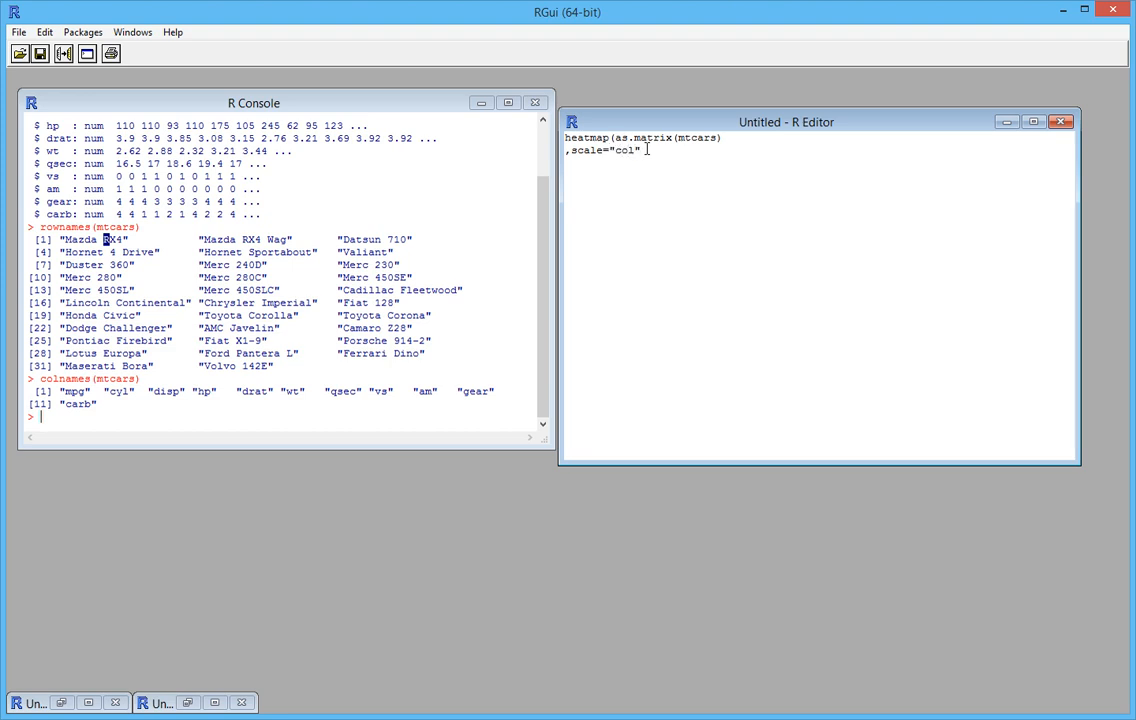
pyautogui.write('umn')
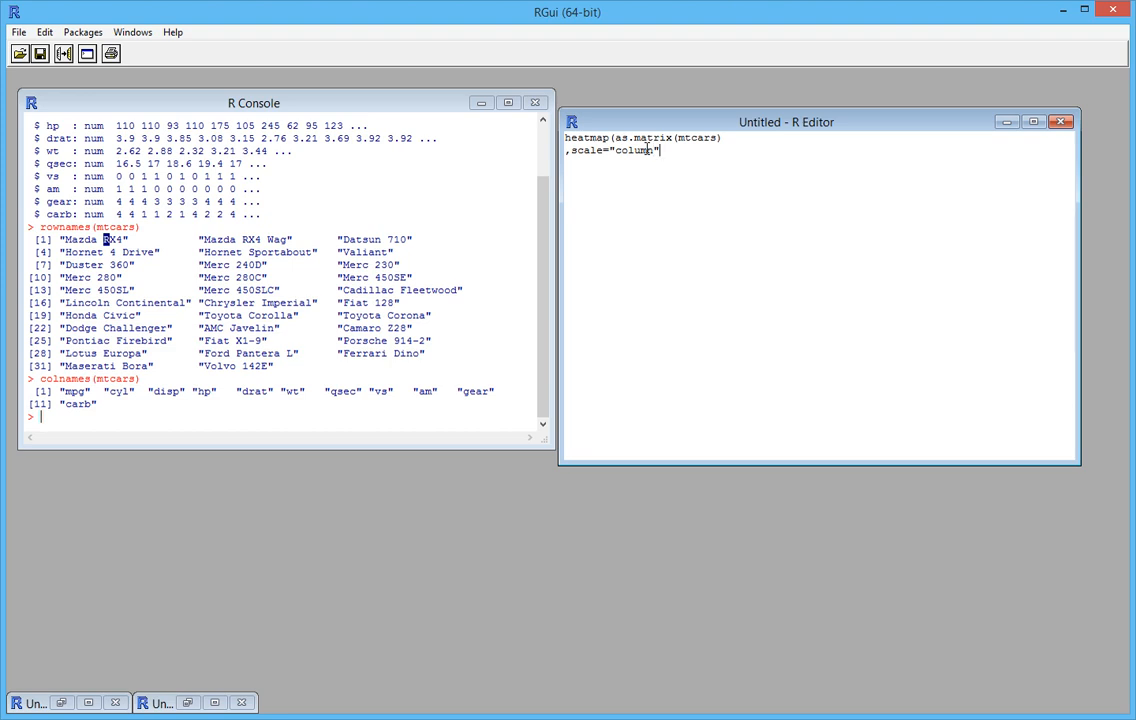
# Add the colour argument col=heat.colors(256)
pyautogui.write(',col')
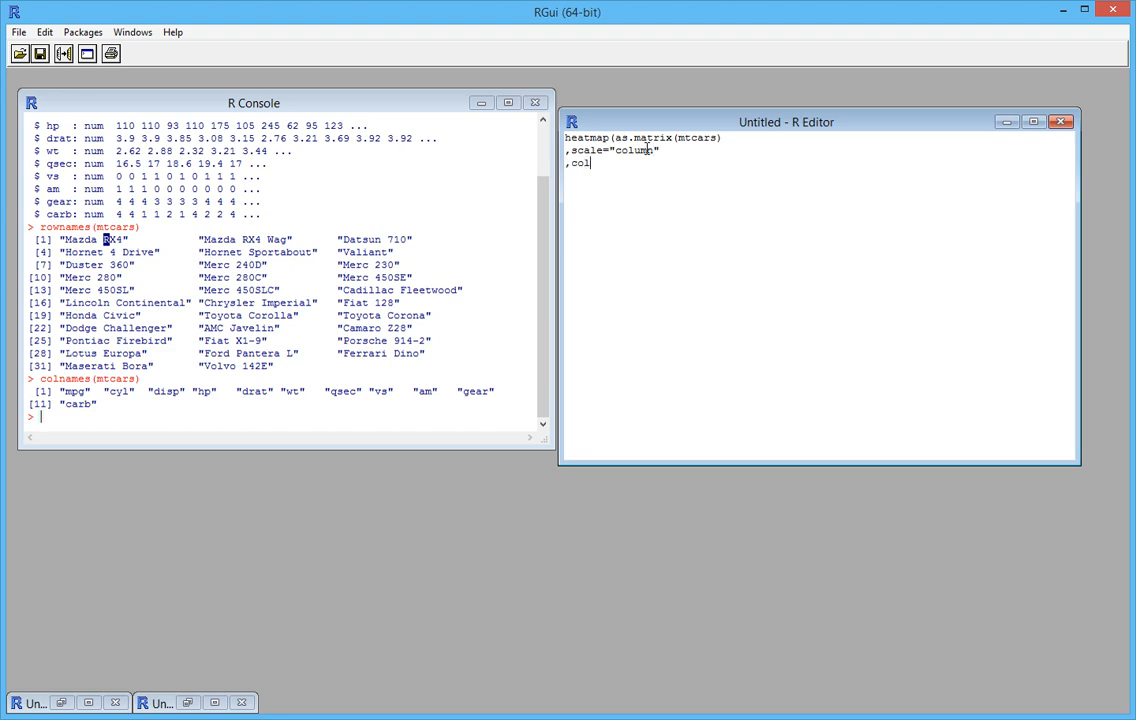
pyautogui.write('=')
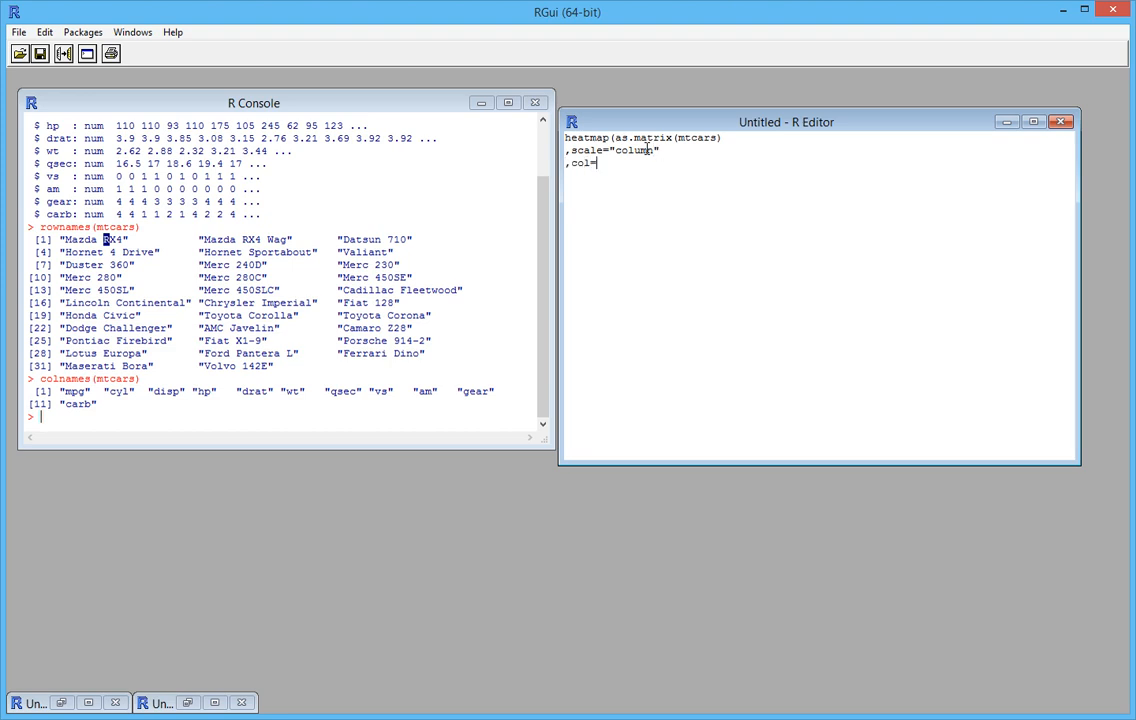
pyautogui.write('hea')
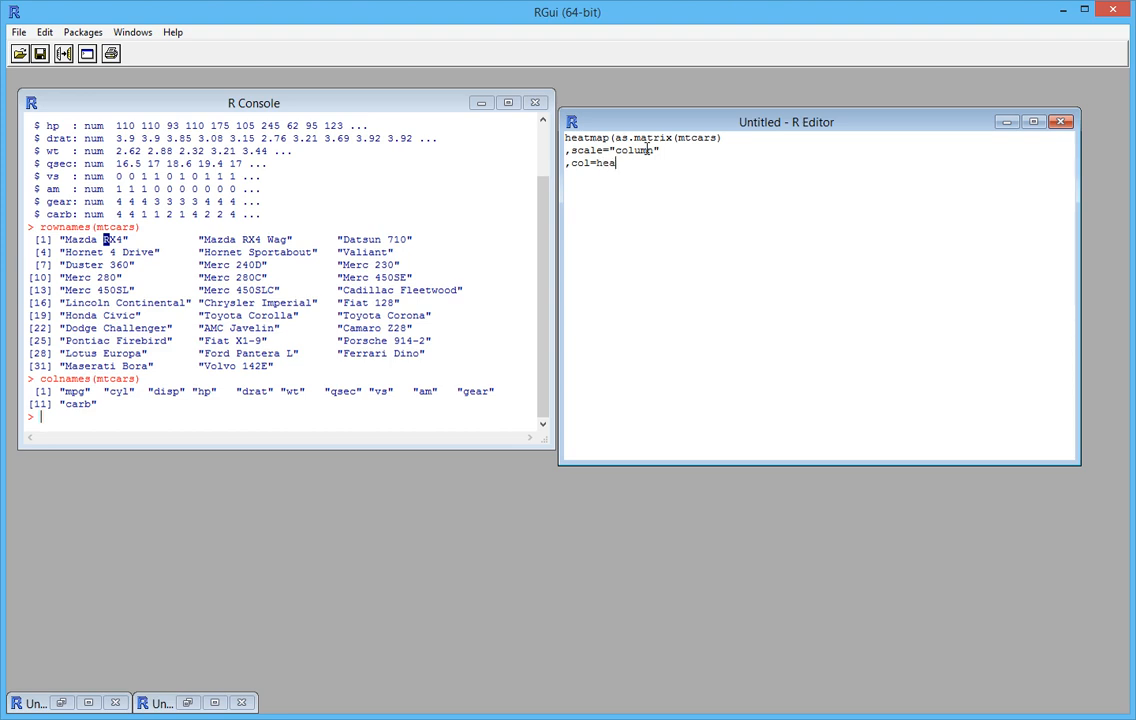
pyautogui.write('t.')
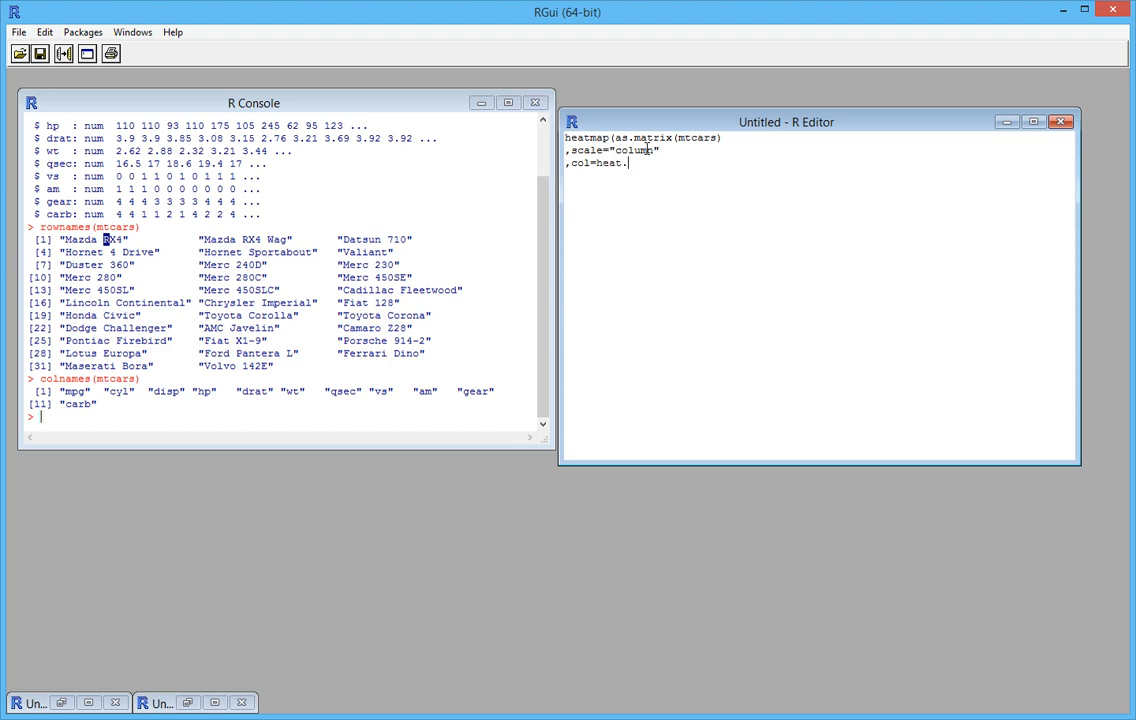
pyautogui.write('color')
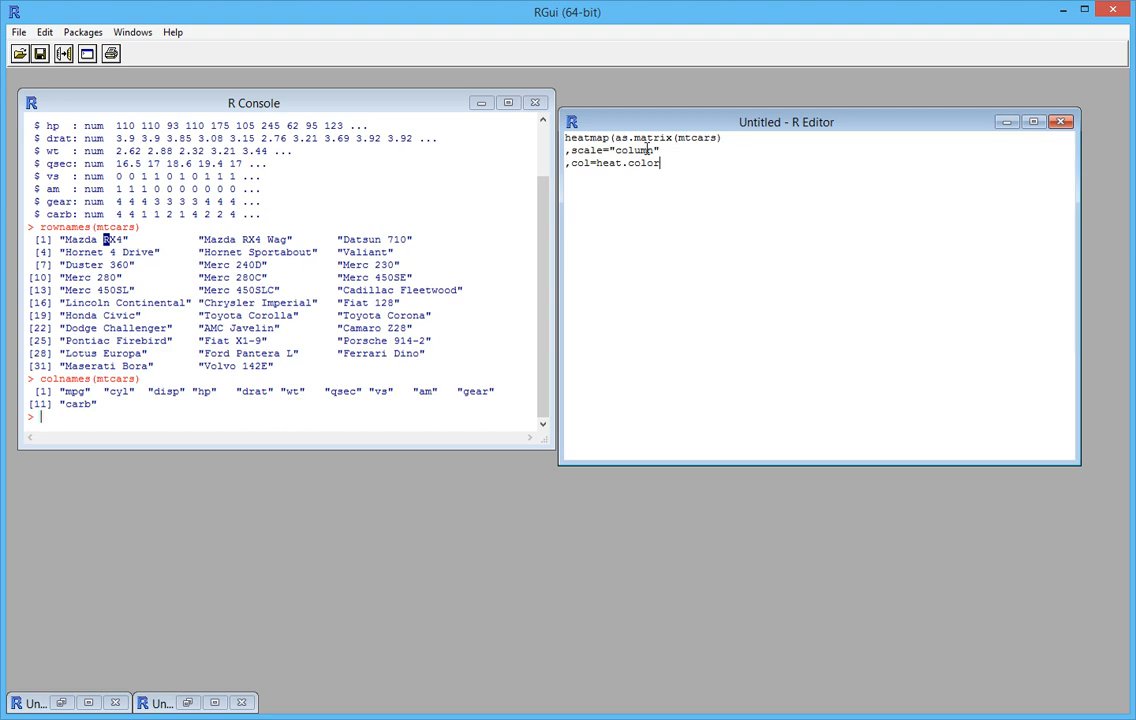
pyautogui.write('s(')
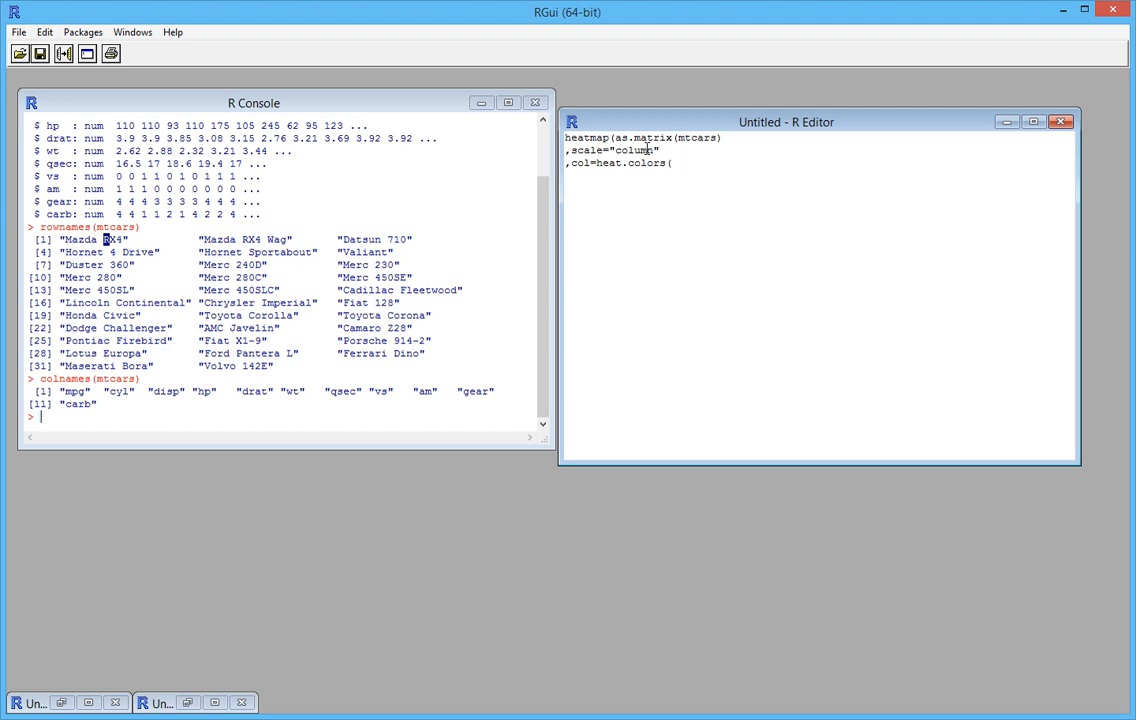
pyautogui.write('2')
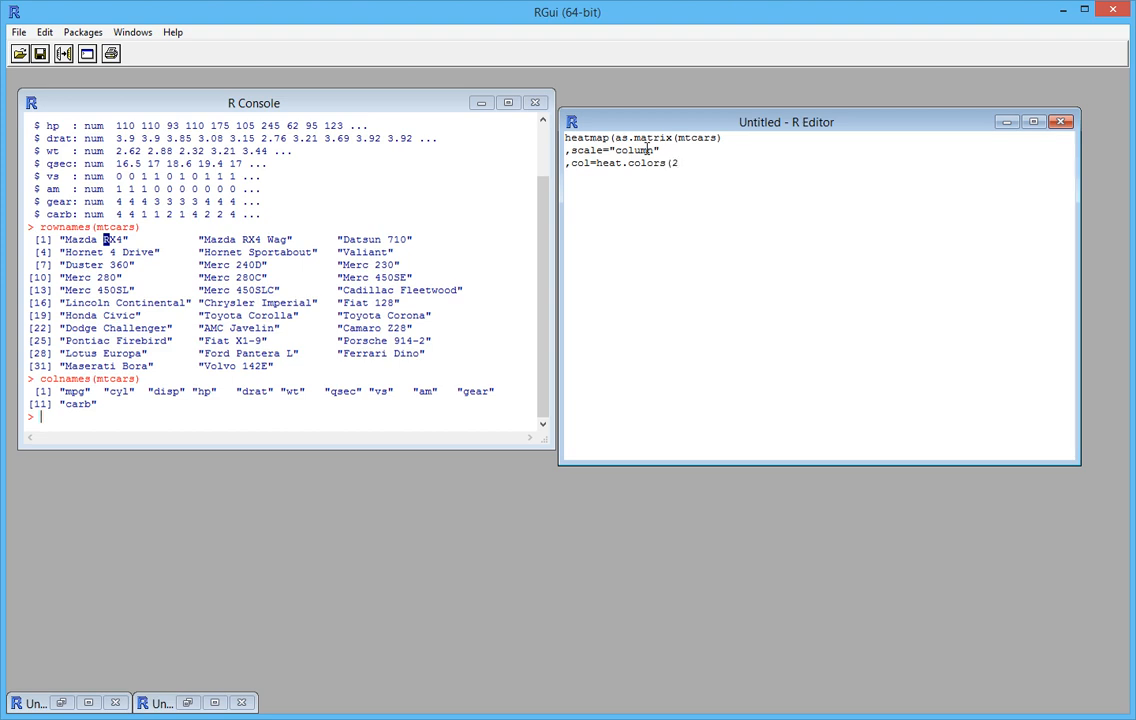
pyautogui.write('56)')
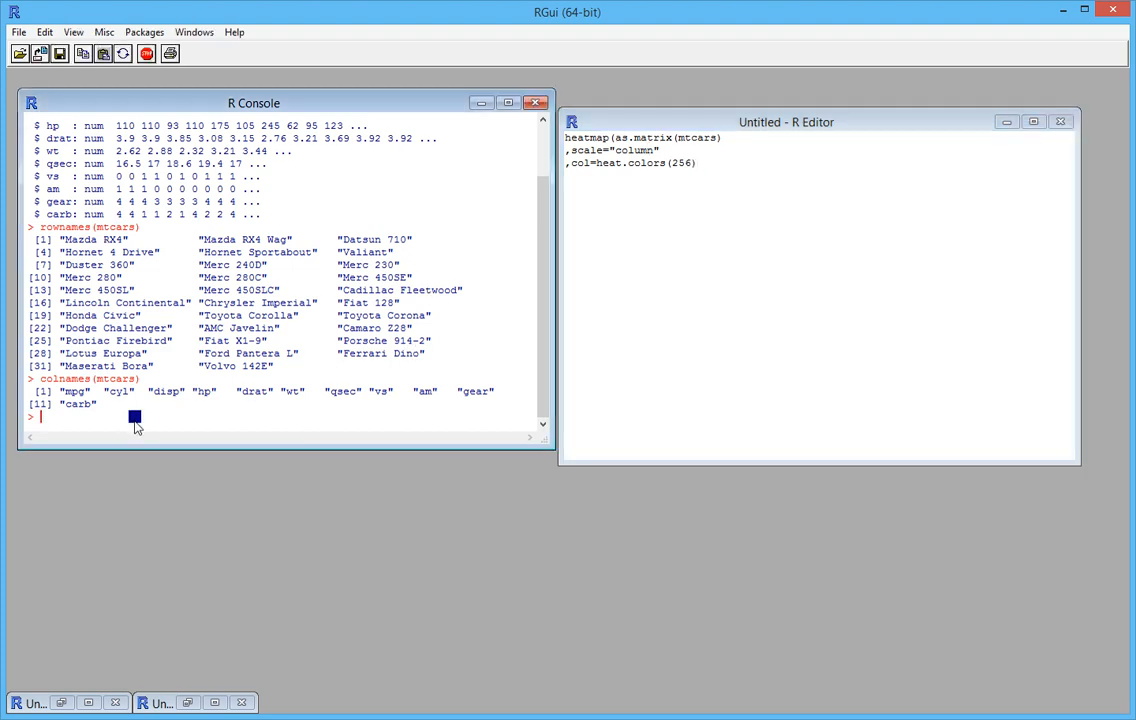
pyautogui.write('heatr')
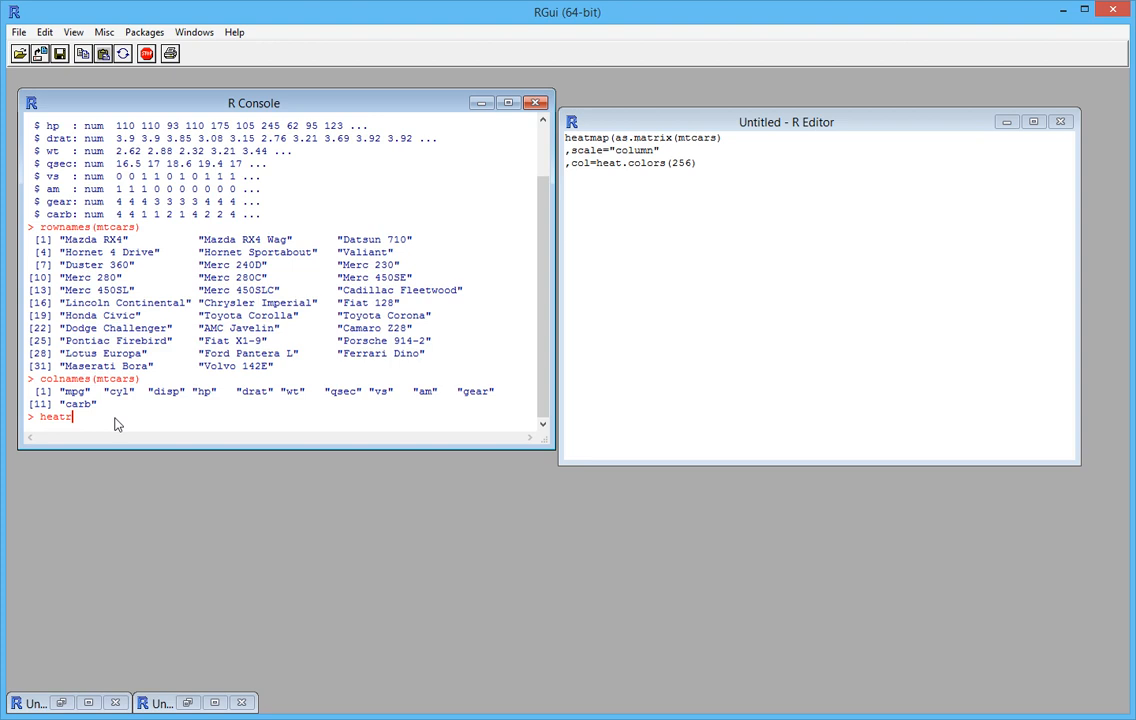
pyautogui.write('.colors(25')
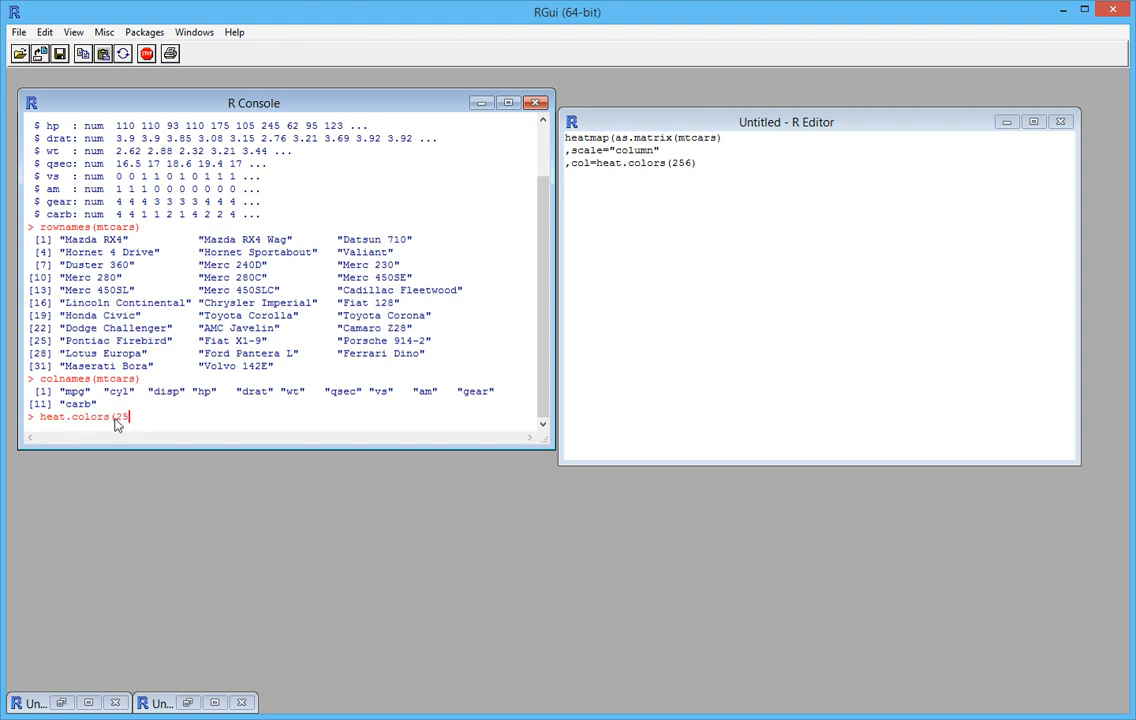
pyautogui.press('Return')
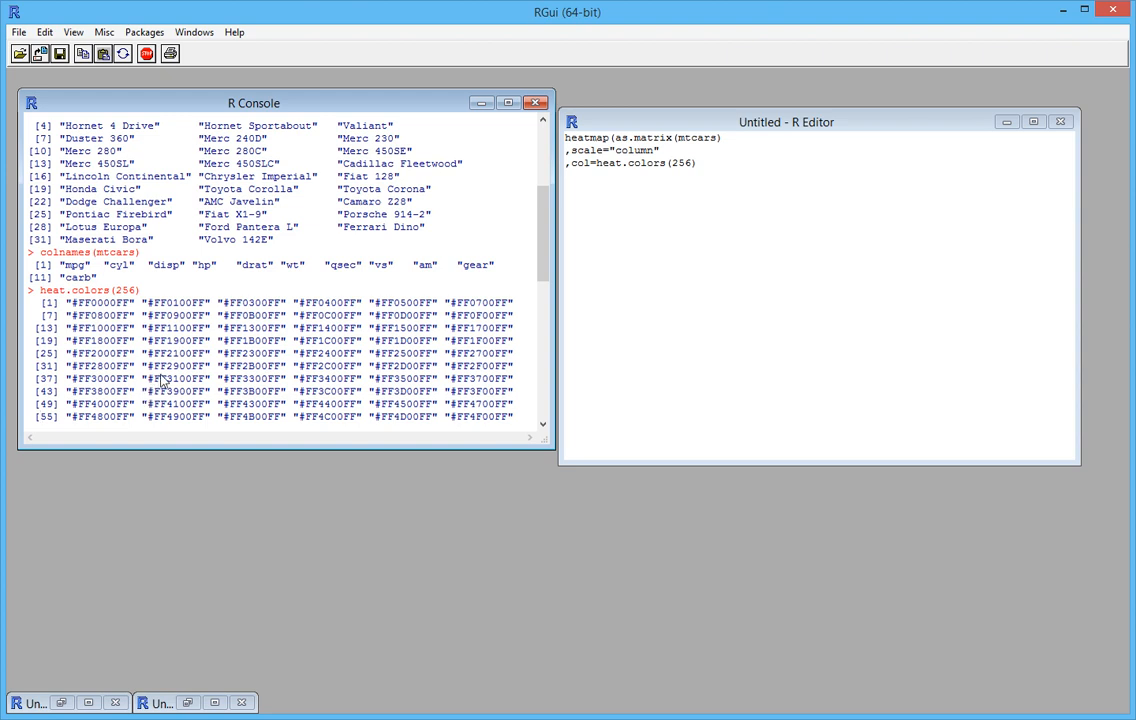
pyautogui.moveTo(131, 308)
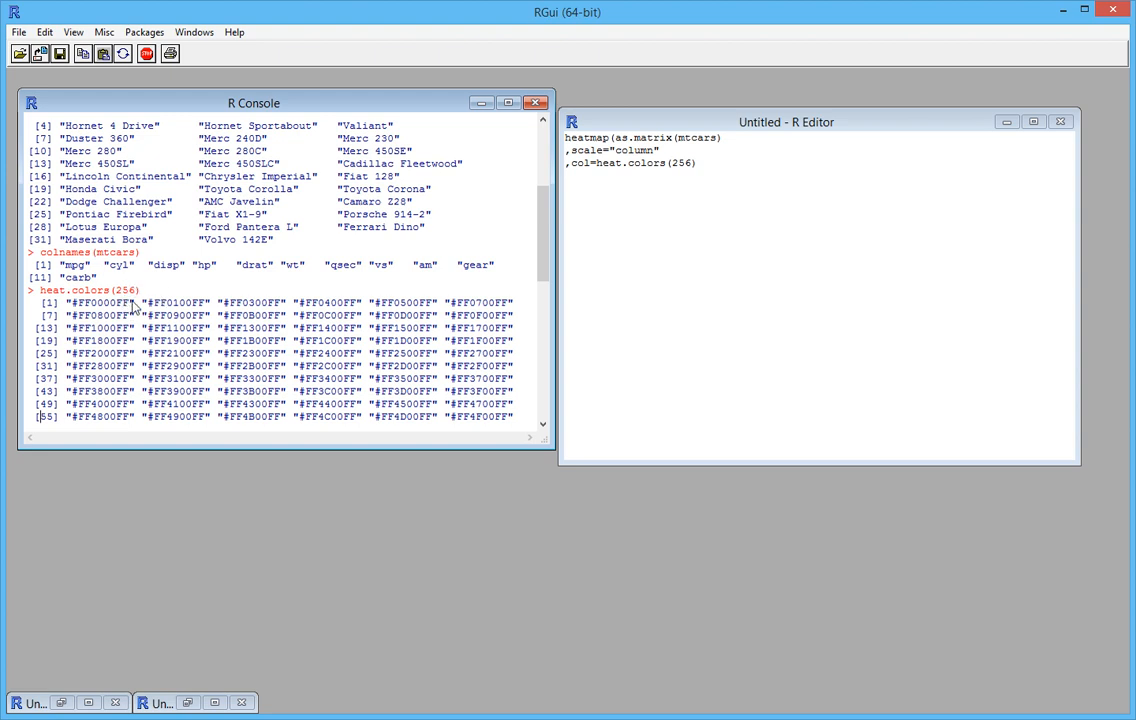
pyautogui.moveTo(135, 307)
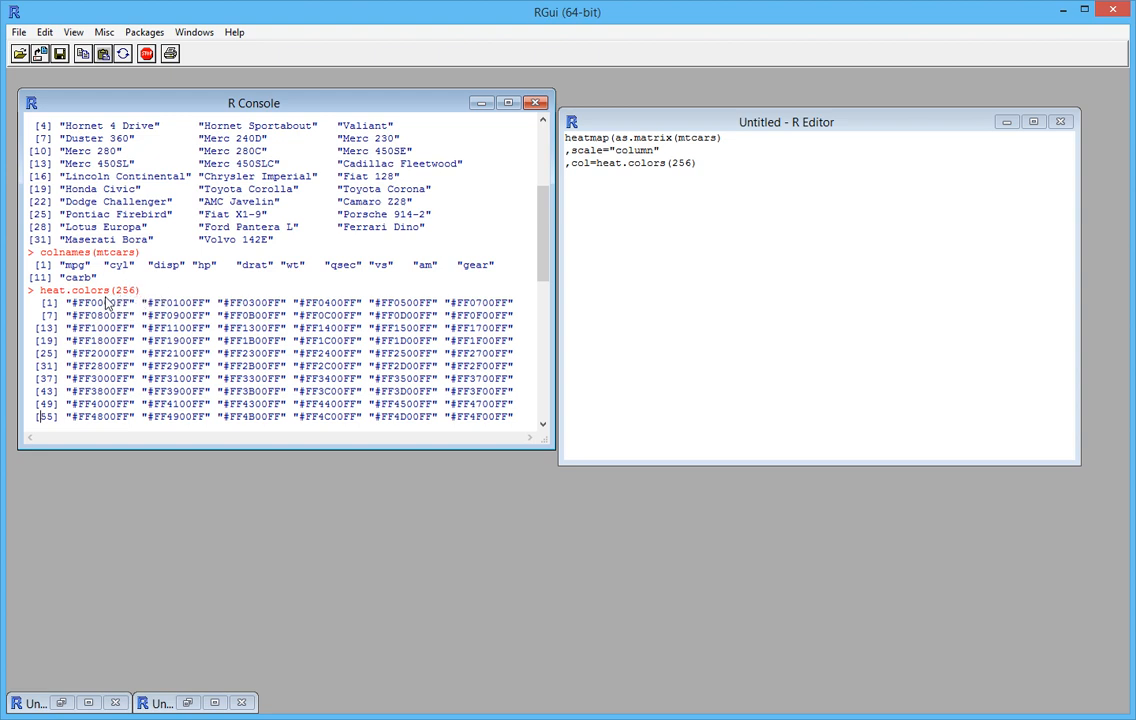
pyautogui.moveTo(146, 280)
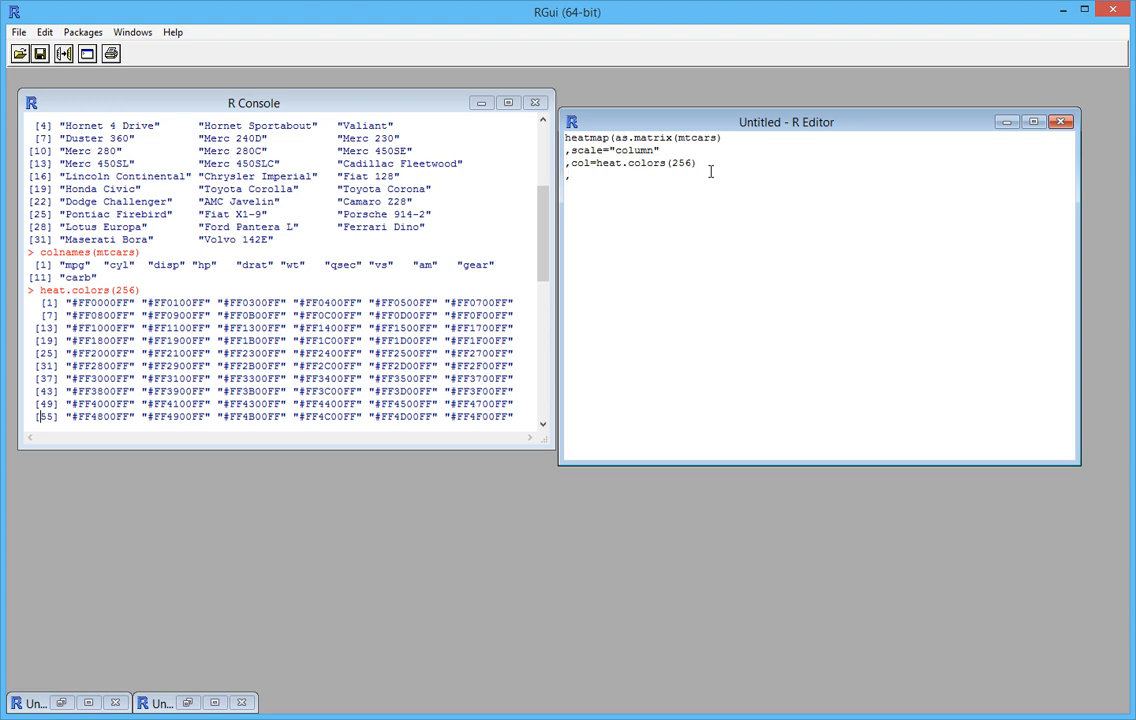
# Add the title main="Characterstics of Car Models" to the heatmap script
pyautogui.write(',main=')
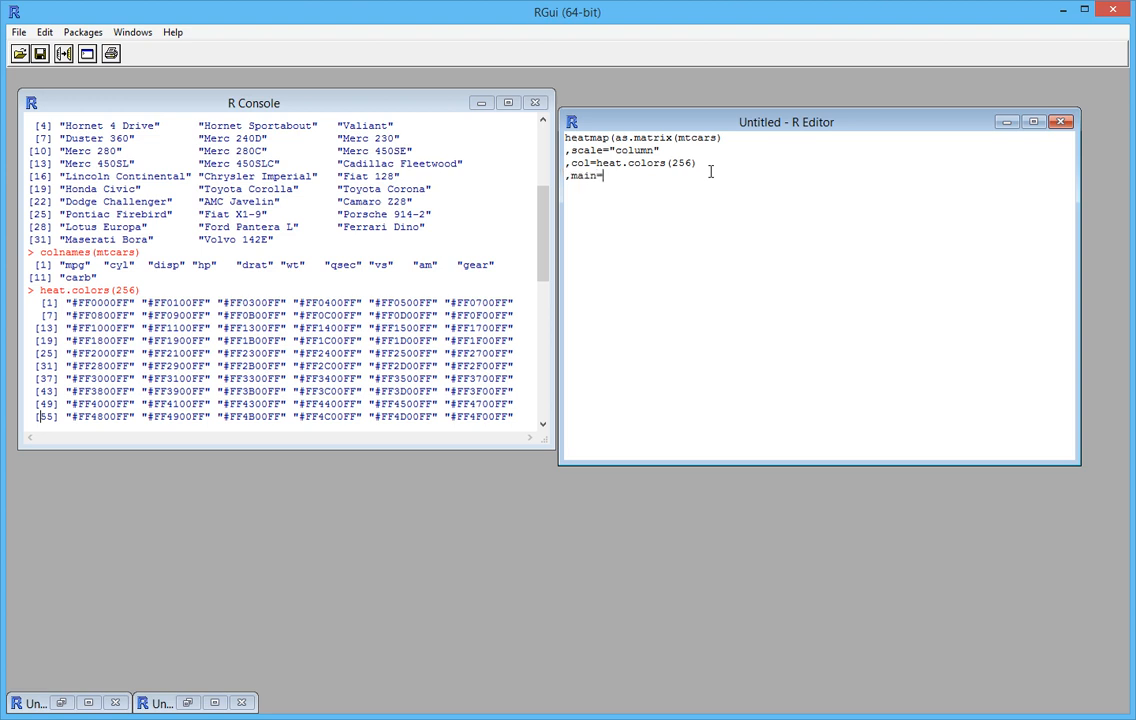
pyautogui.write('Characterstics of')
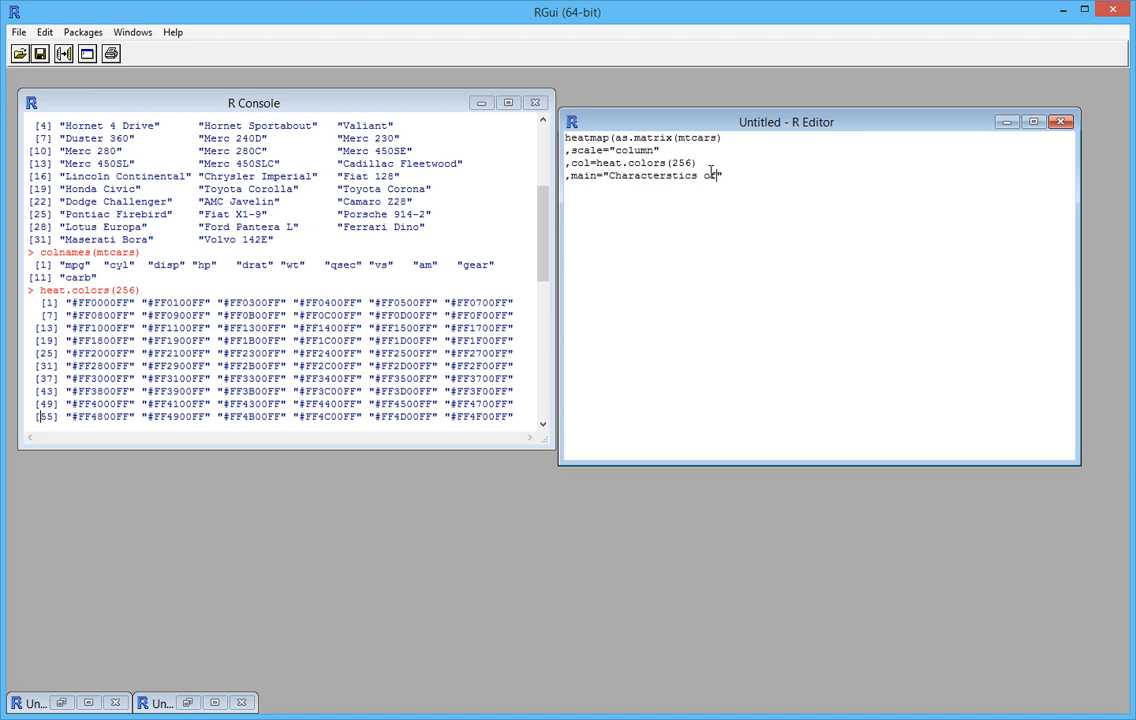
pyautogui.write('Car M')
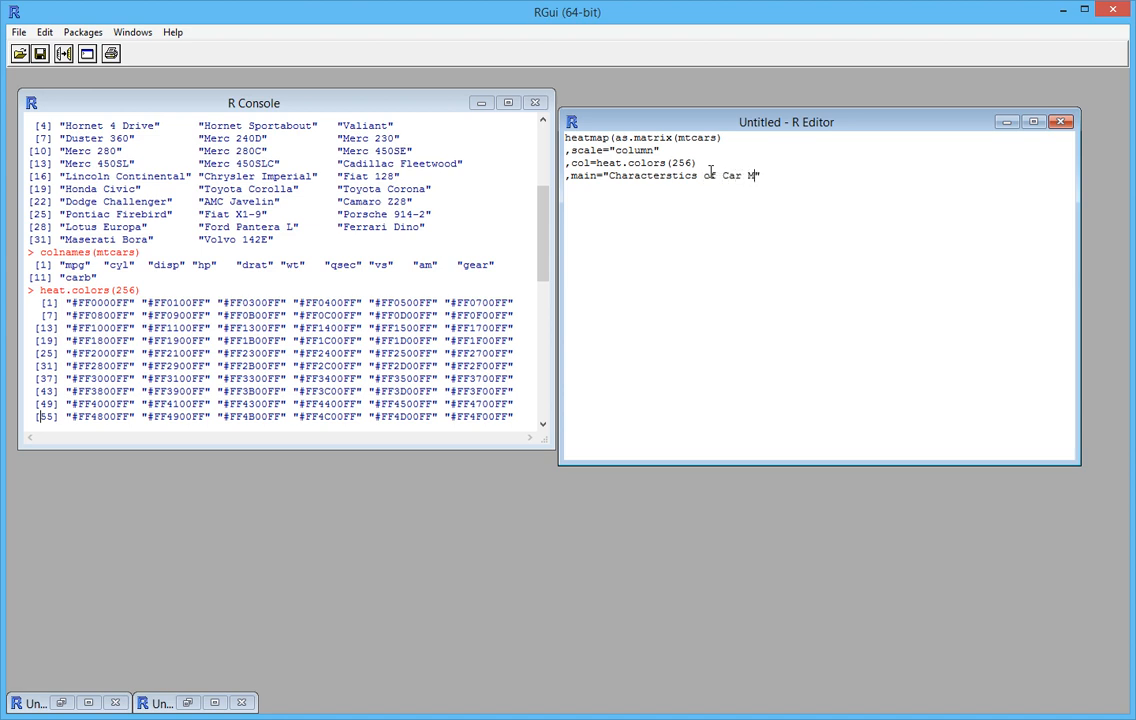
pyautogui.write('odels"')
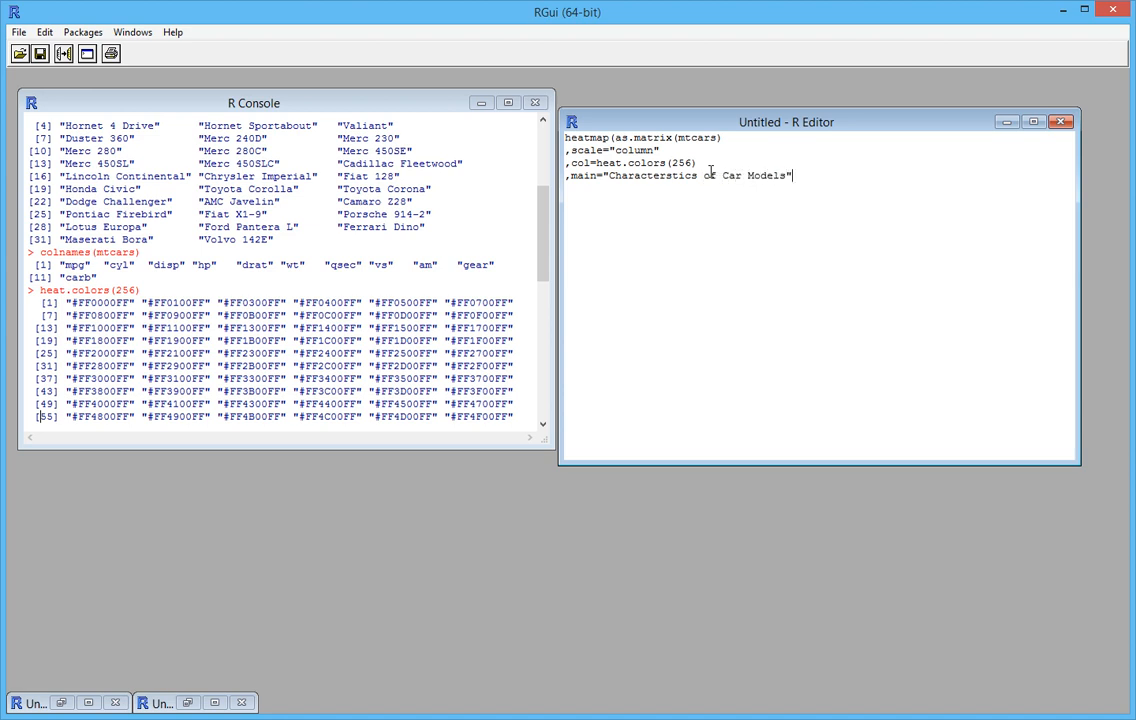
pyautogui.press('enter')
pyautogui.write(',')
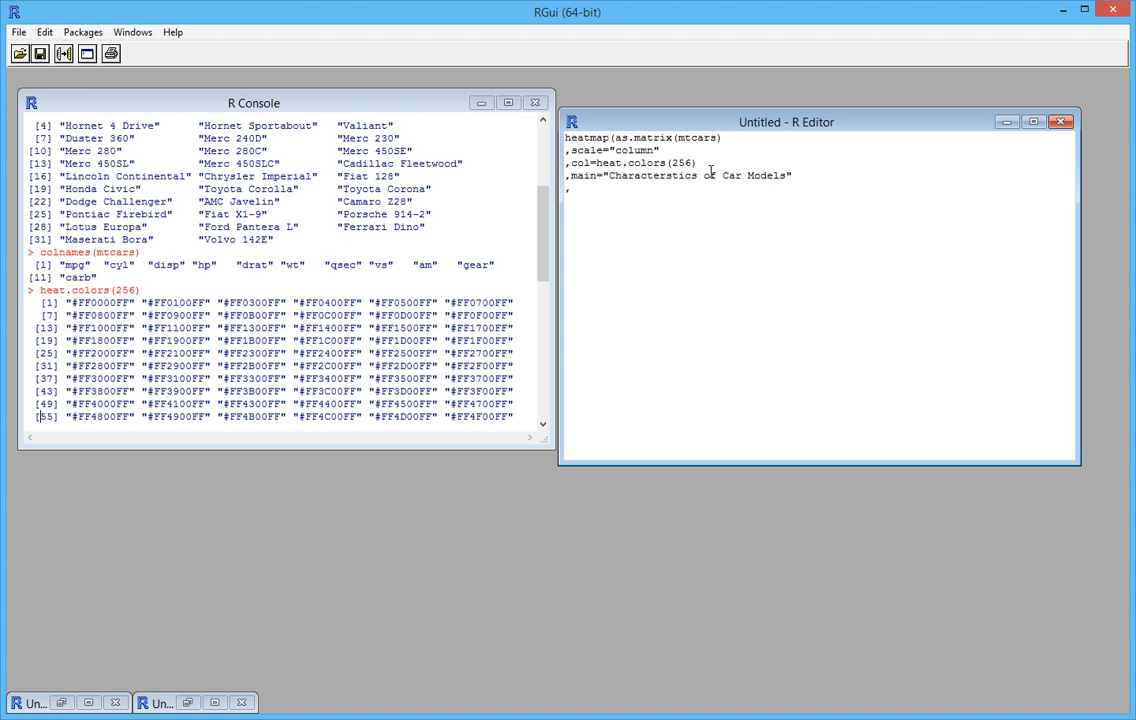
# Add Rowv=NA, Colv=NA and the closing parenthesis, then select the whole script
pyautogui.write('R')
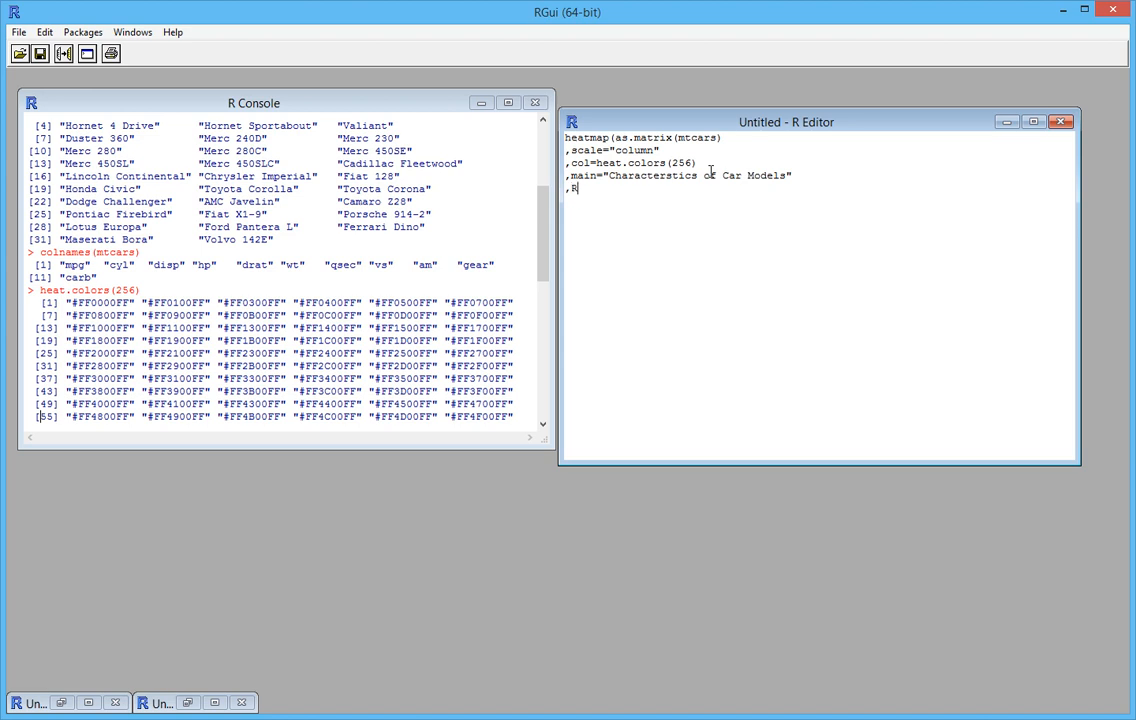
pyautogui.write('ow')
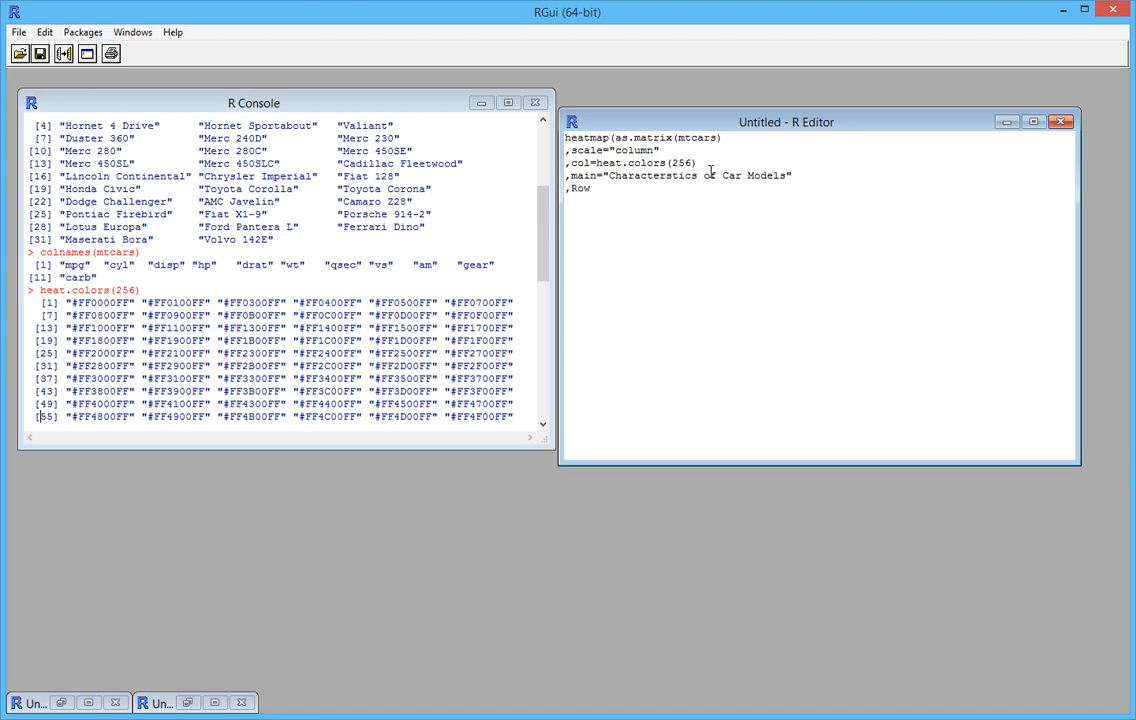
pyautogui.write('v')
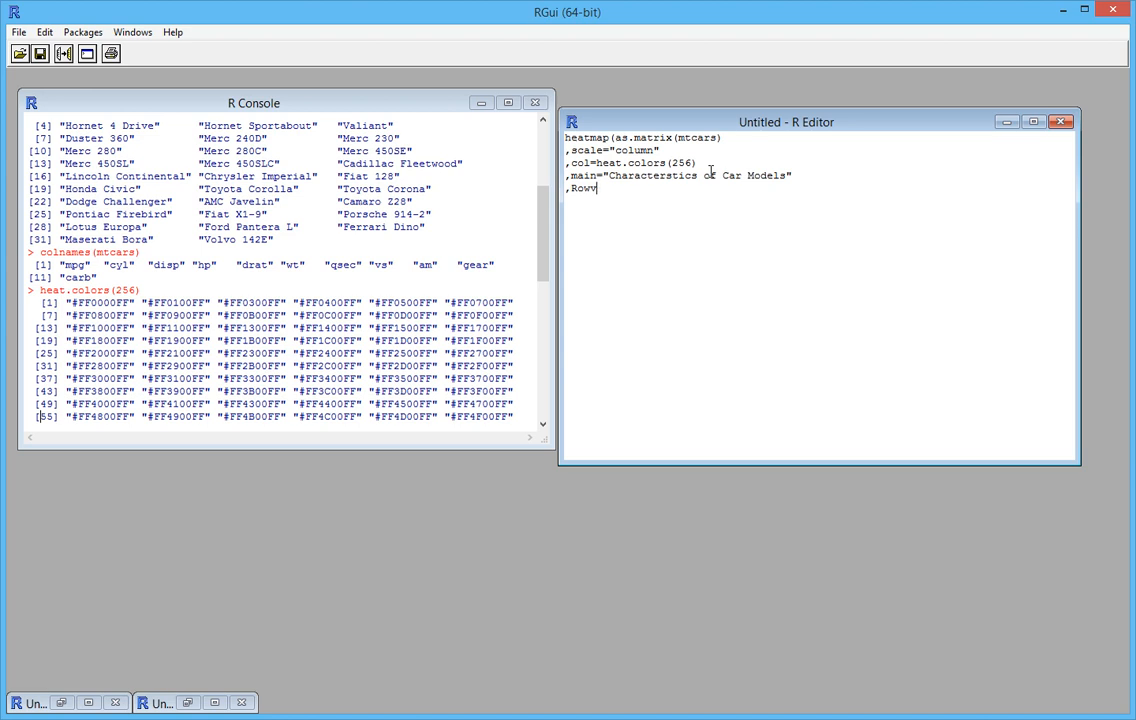
pyautogui.write('=NA')
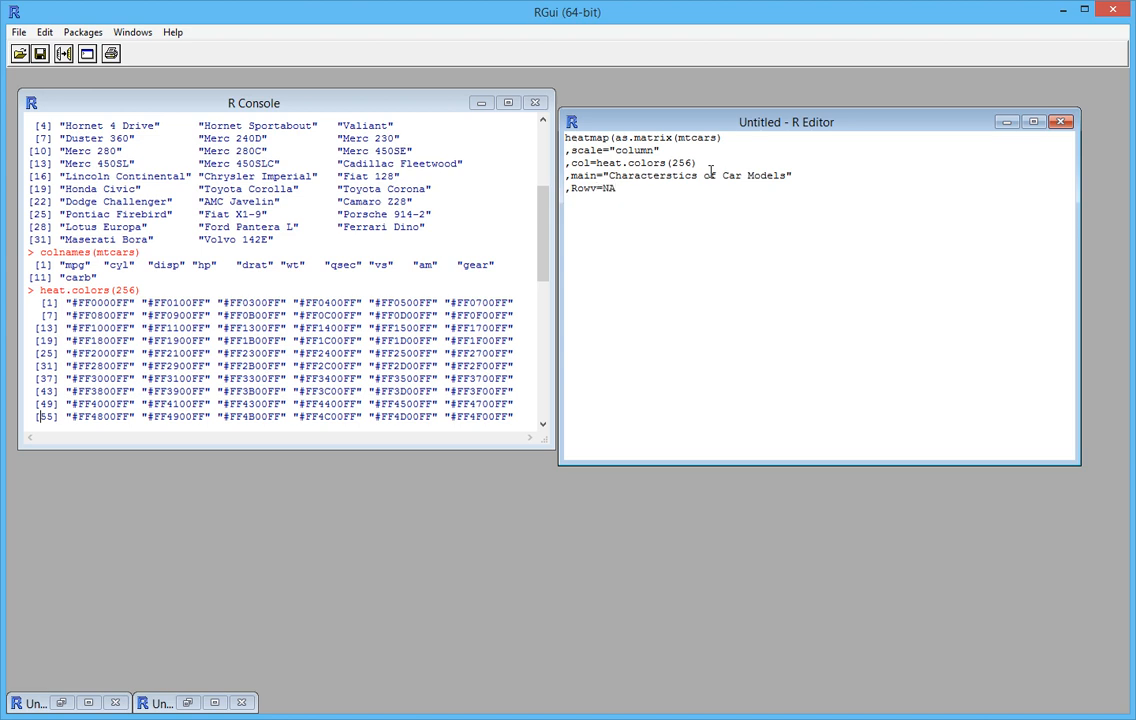
pyautogui.write(',Colv')
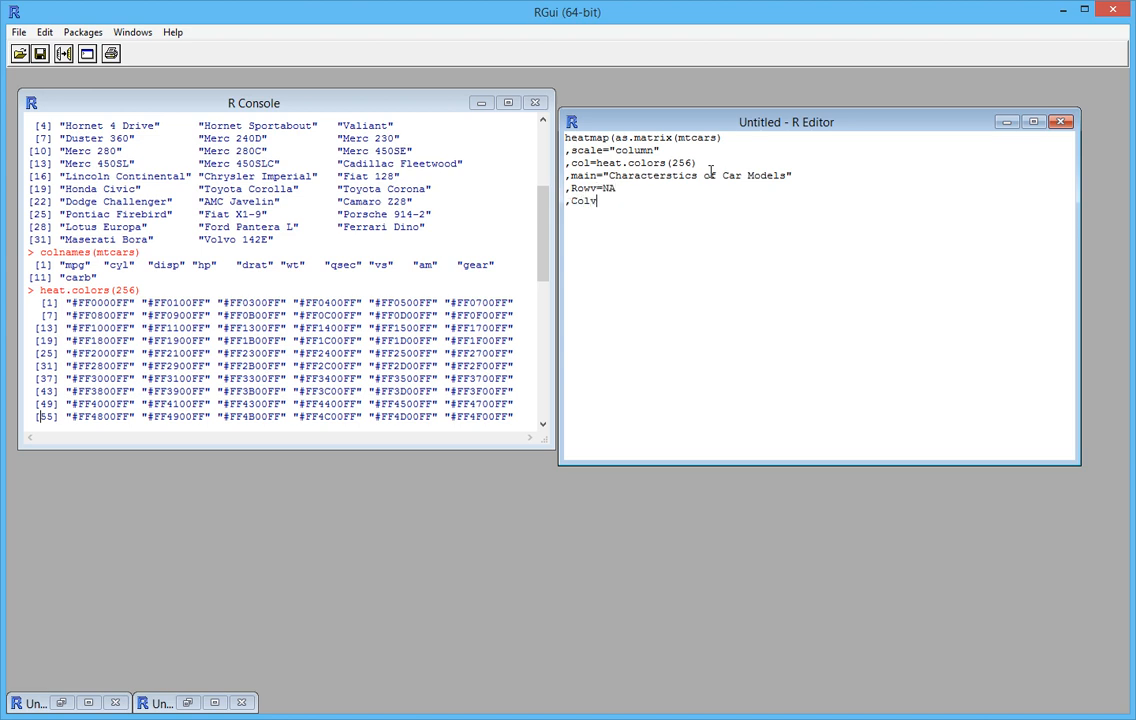
pyautogui.write('=NA')
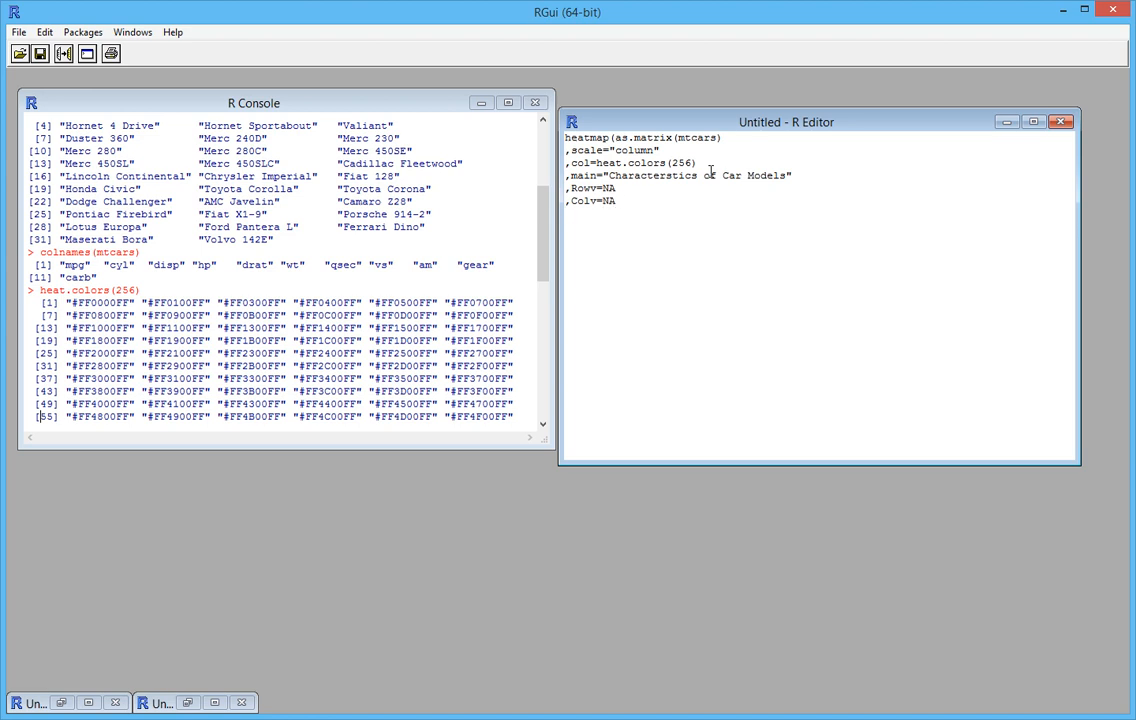
pyautogui.write(')')
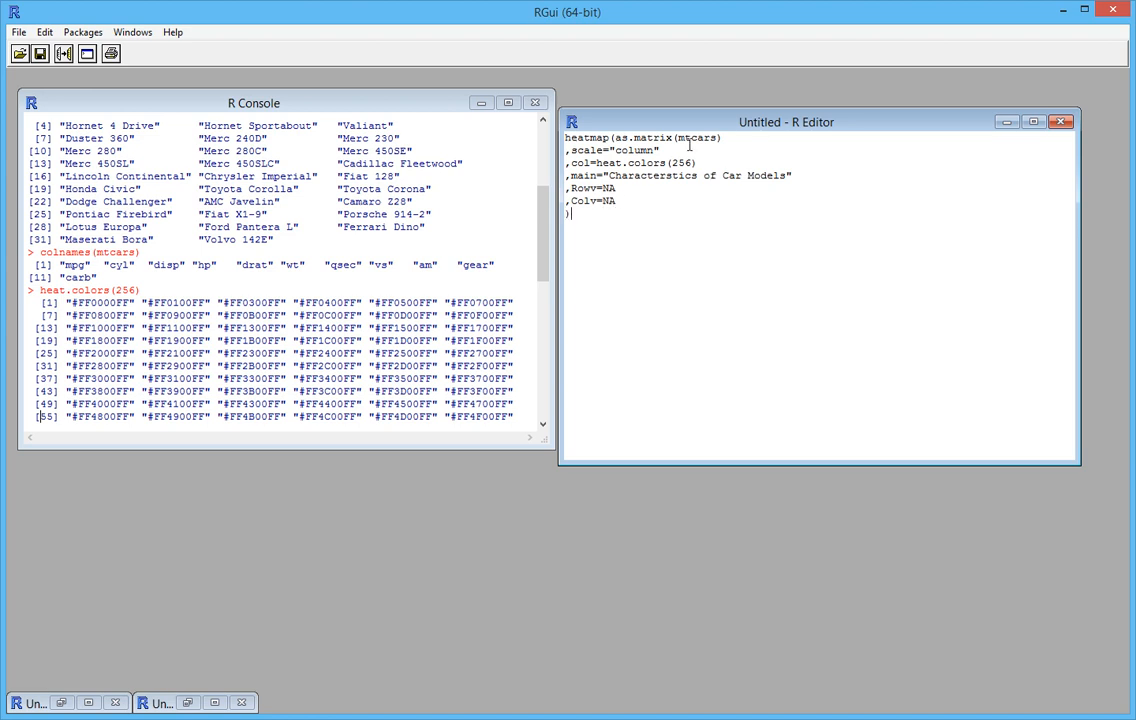
pyautogui.press('ctrl+a')
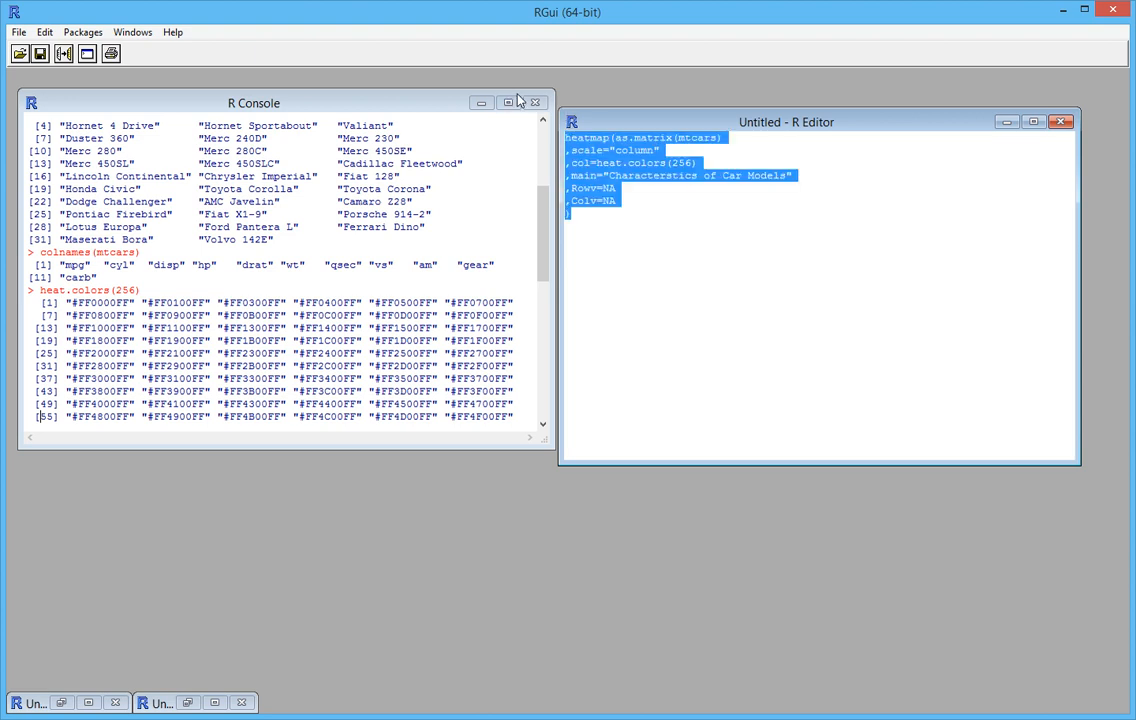
pyautogui.moveTo(389, 373)
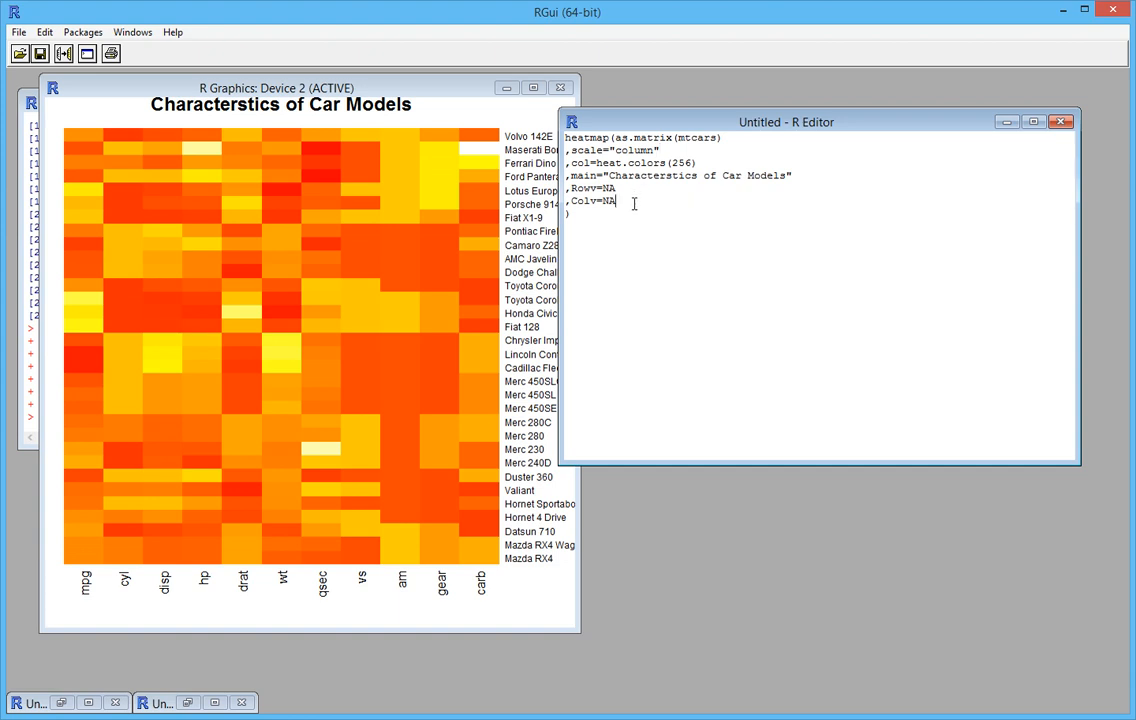
# Drag in the R Graphics window showing the rendered mtcars heatmap
pyautogui.moveTo(568, 188); pyautogui.dragTo(618, 200)
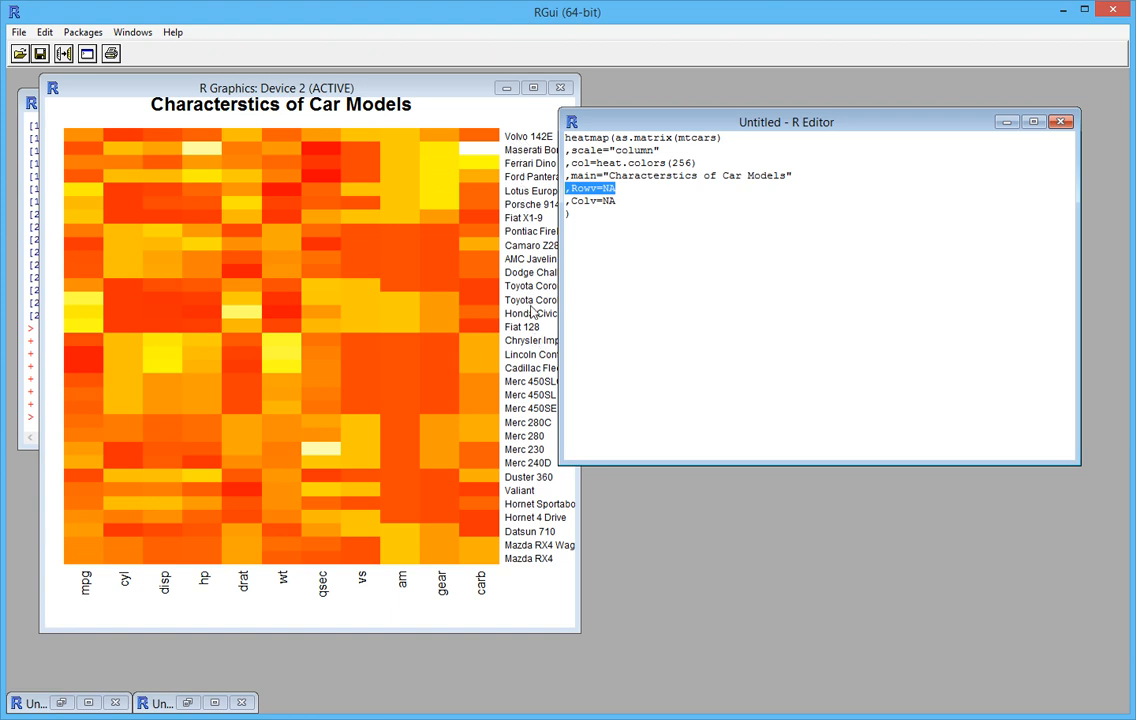
pyautogui.moveTo(560, 523)
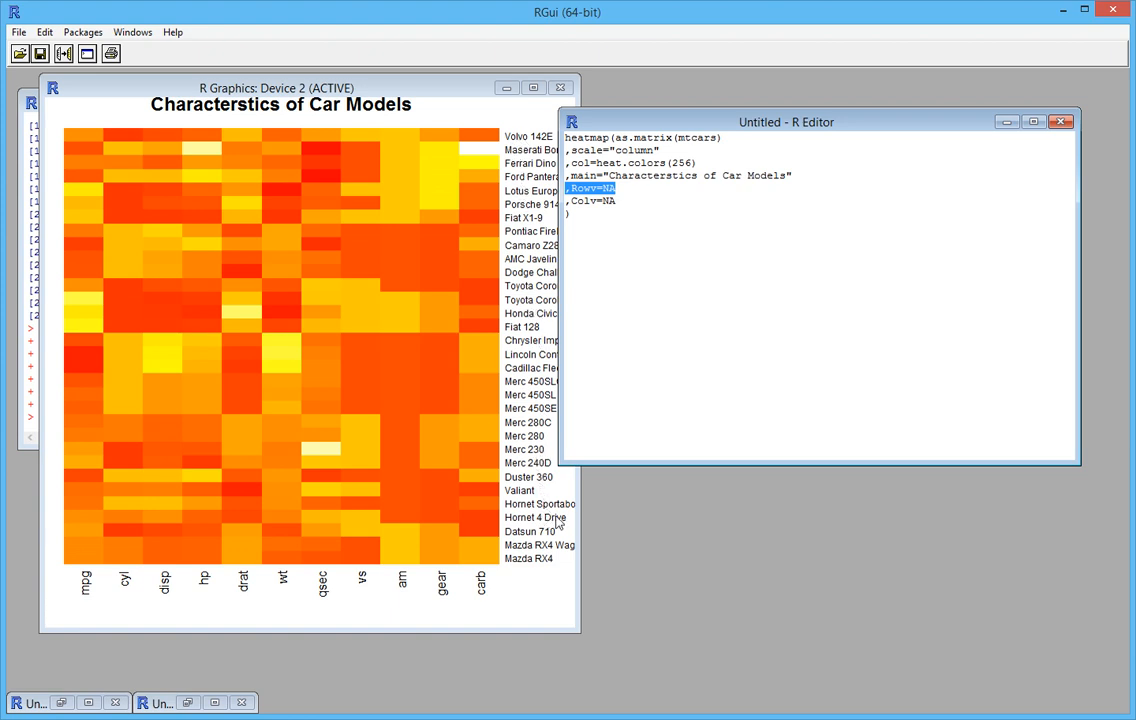
pyautogui.moveTo(487, 590)
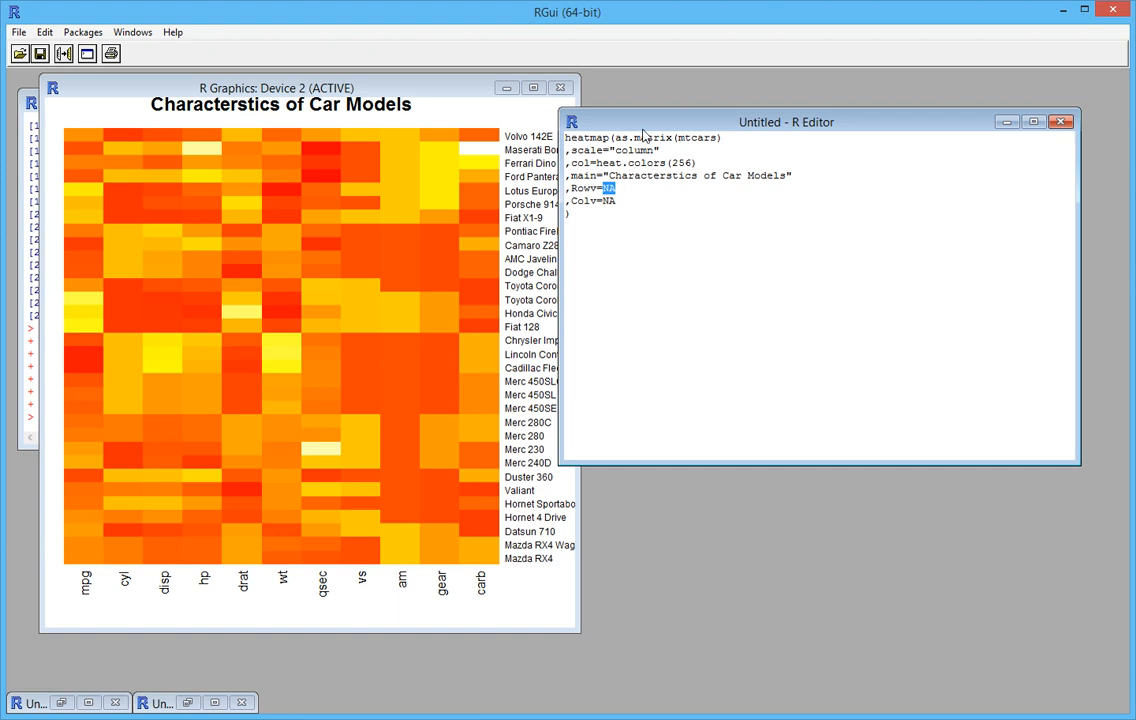
# Nudge the editor right and delete the Rowv=NA line from the script
pyautogui.moveTo(786, 121); pyautogui.dragTo(800, 120)
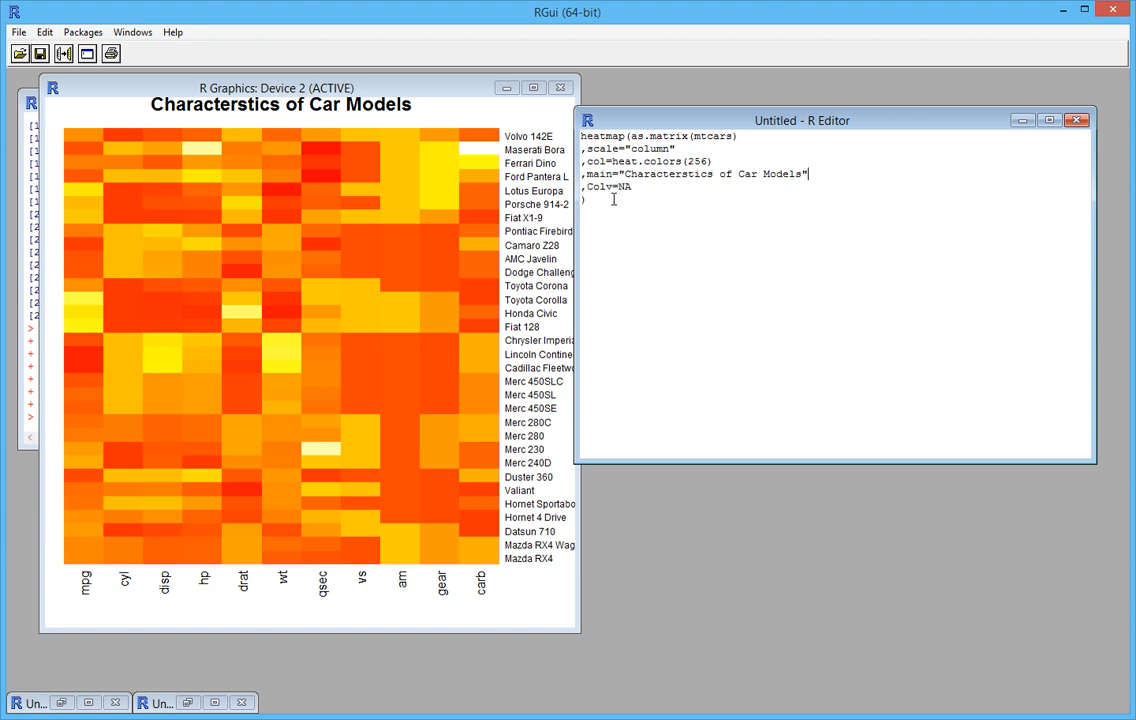
pyautogui.press('ctrl+a')
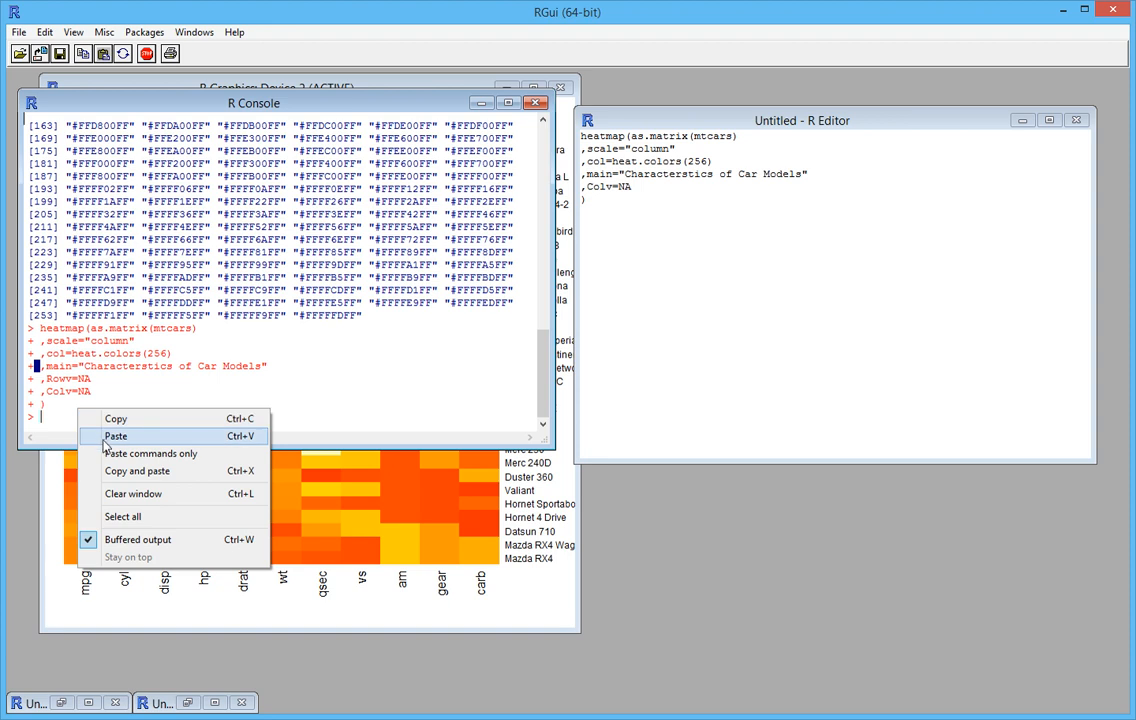
# Paste the revised heatmap script into the R Console
pyautogui.click(116, 436)
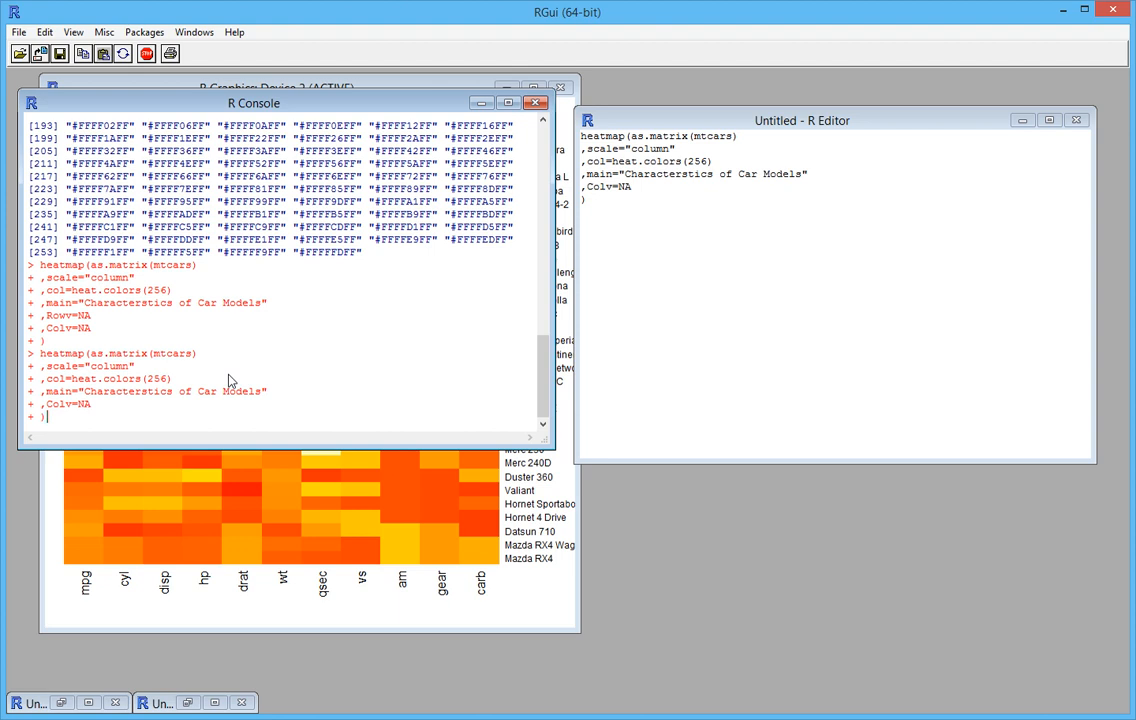
pyautogui.moveTo(323, 611)
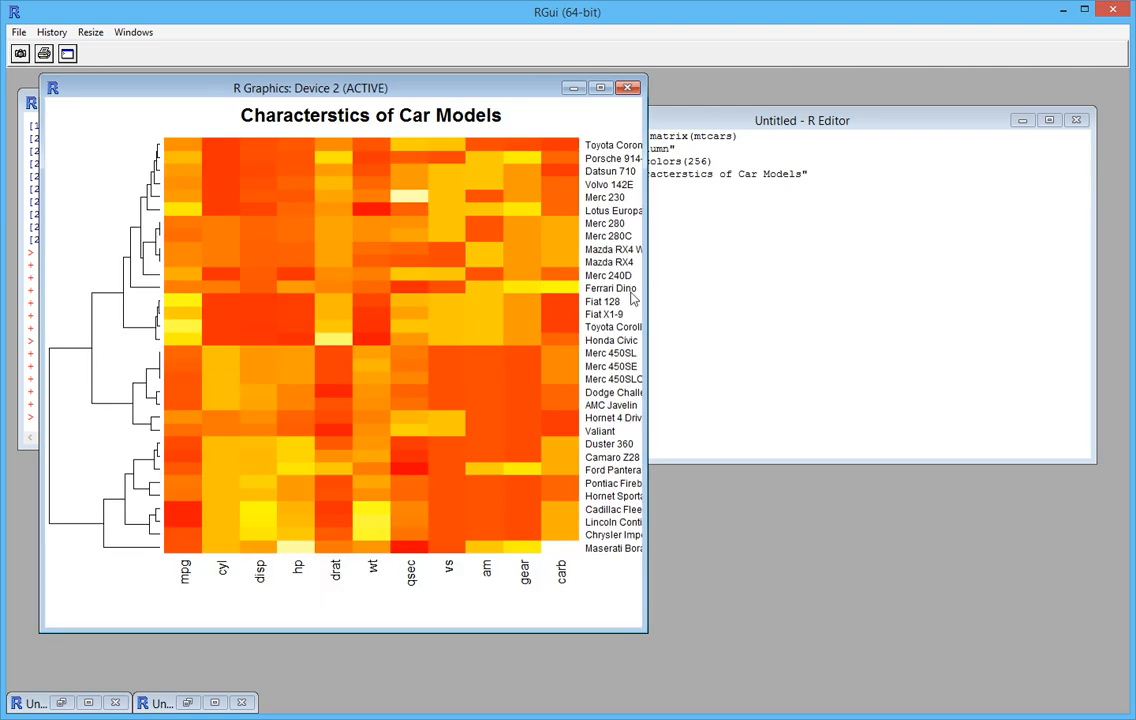
pyautogui.moveTo(563, 527)
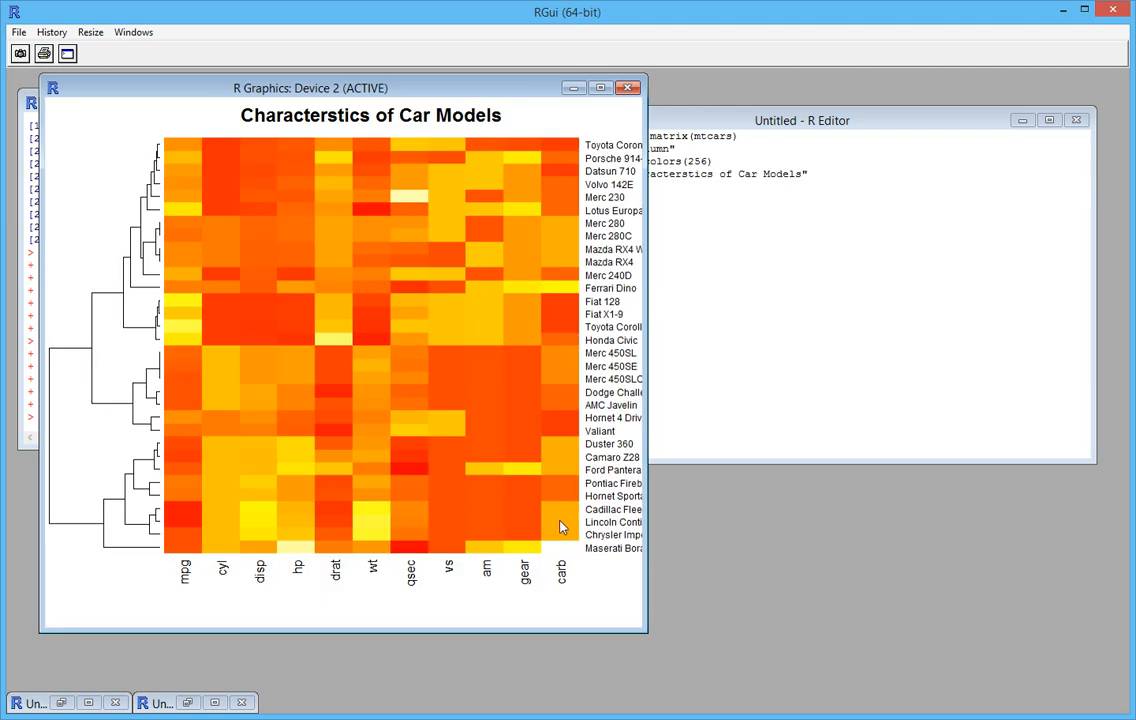
pyautogui.moveTo(136, 321)
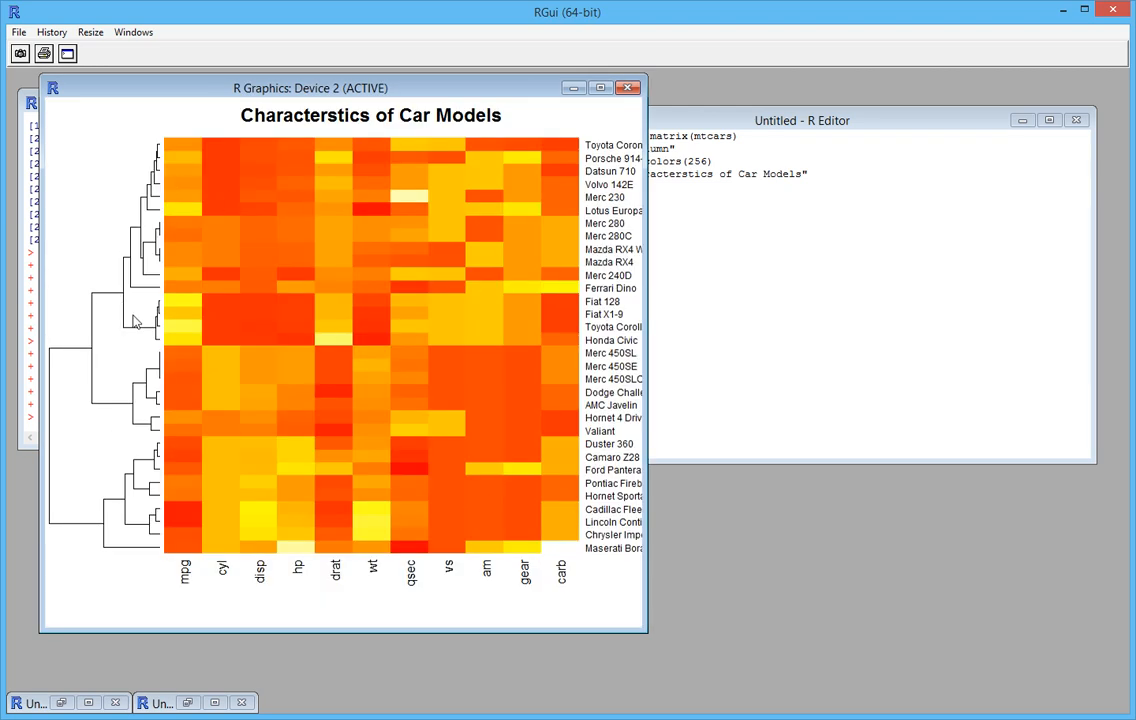
pyautogui.moveTo(535, 303)
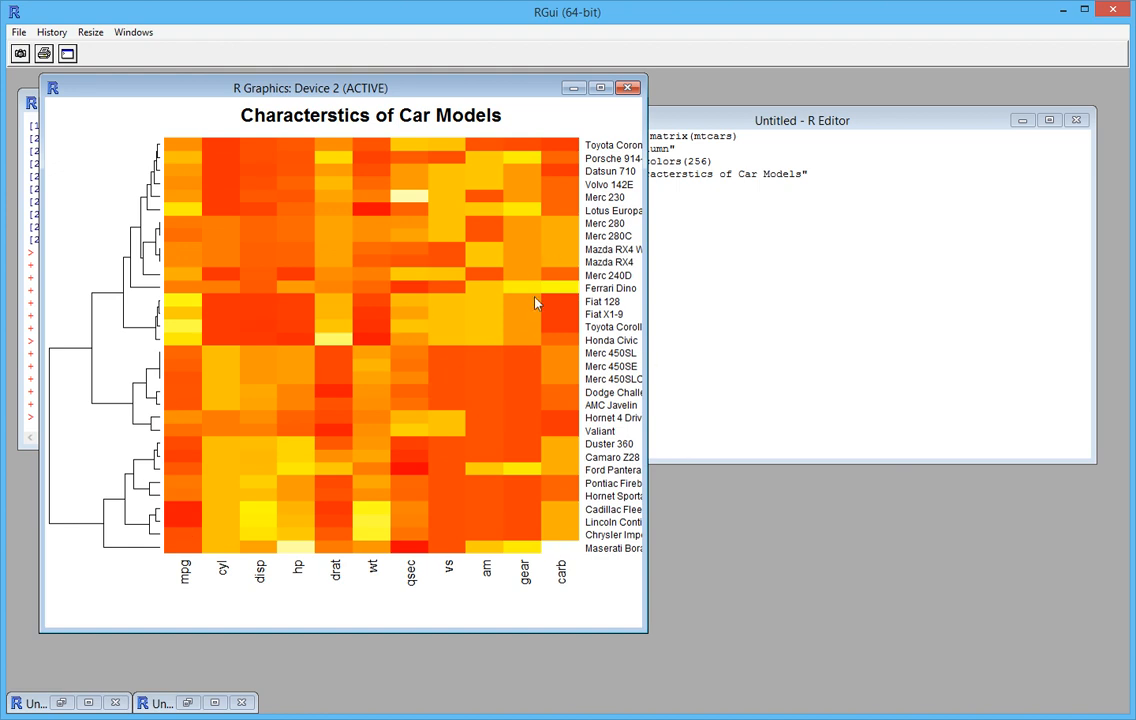
pyautogui.moveTo(127, 445)
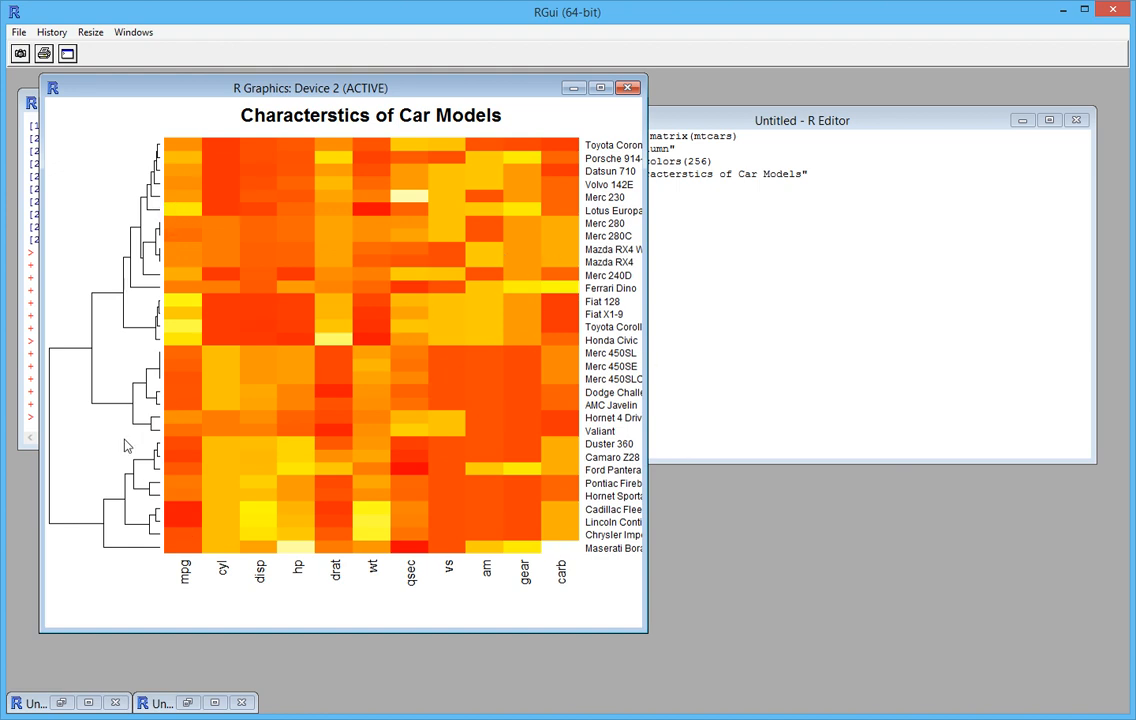
# Shift the R Graphics window with the row-clustered heatmap slightly right
pyautogui.moveTo(310, 88); pyautogui.dragTo(352, 88)
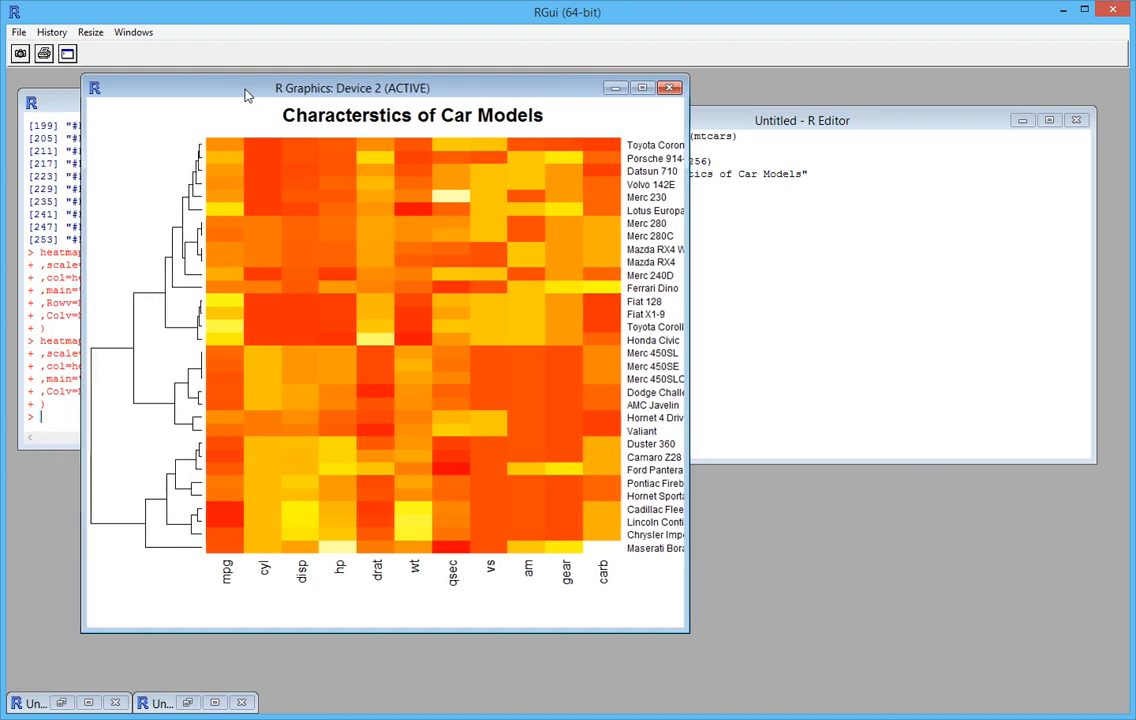